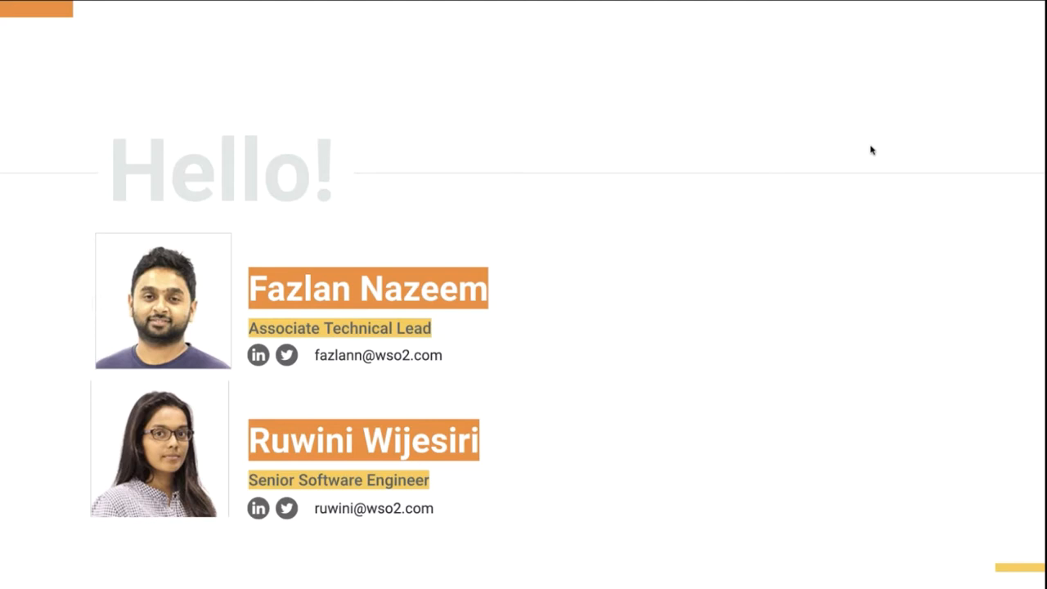
# Step: Advance the slideshow past the speaker slide to slide 5, the GraphQL overview
pyautogui.press('Right')
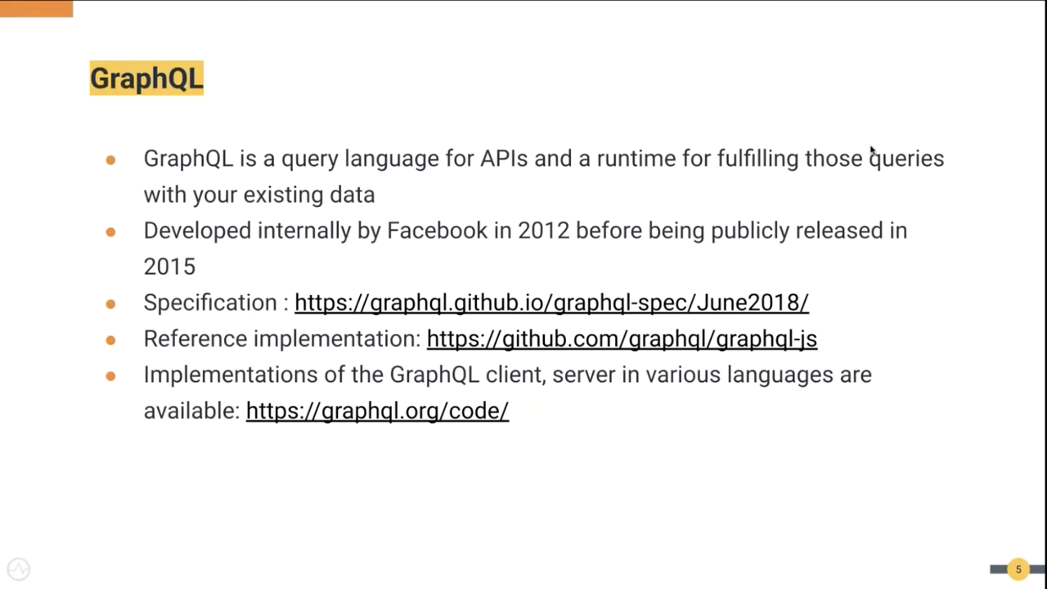
# Step: Advance to slide 6 on GraphQL foundation members and single-endpoint HTTP serving
pyautogui.press('Right')
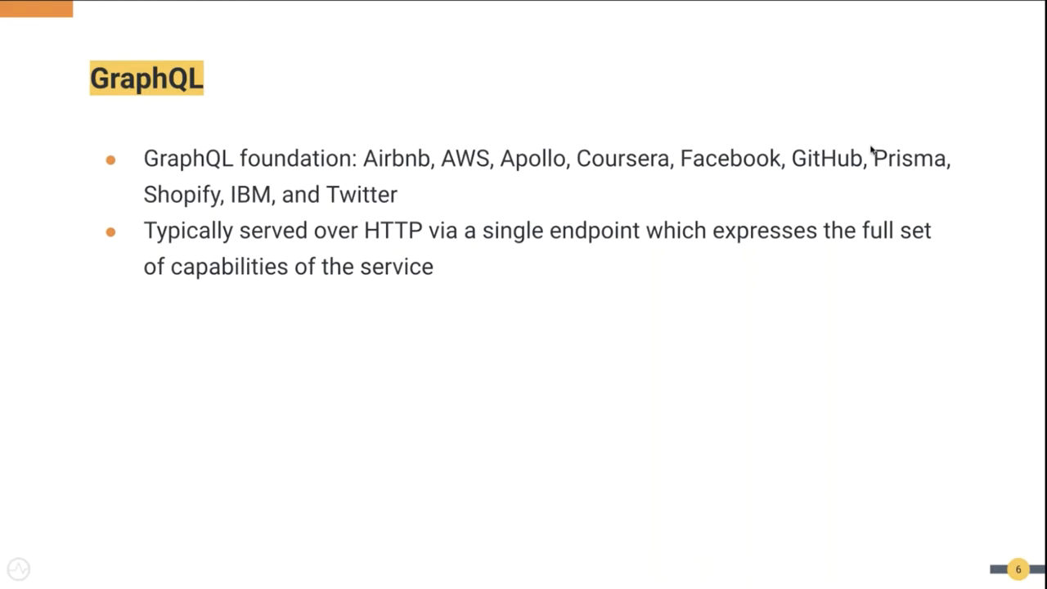
# Step: Advance to slide 7, GraphQL Schema, with Person, House, Kingdom and Query types
pyautogui.press('Right')
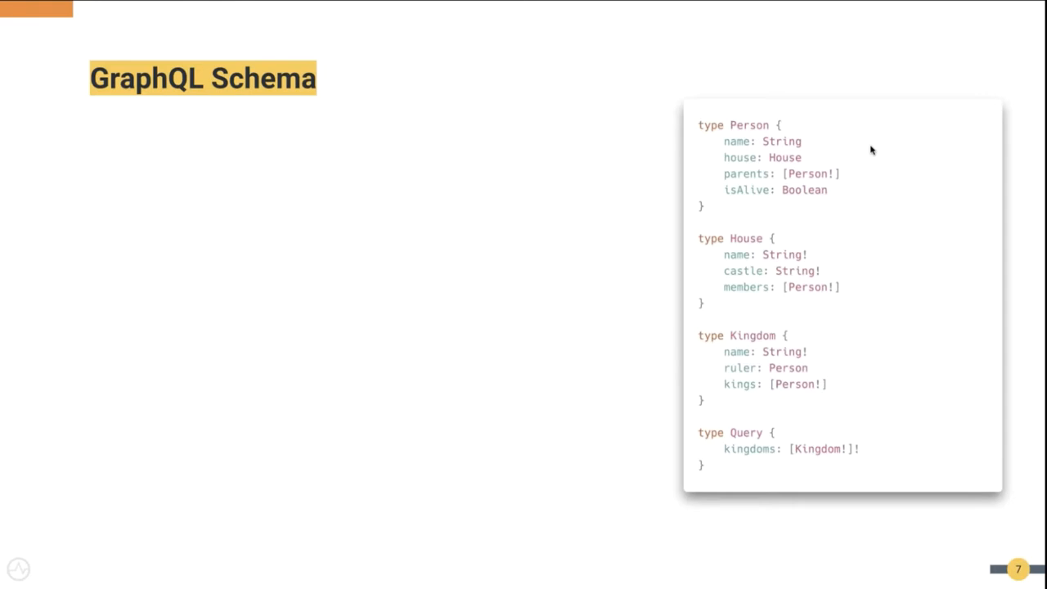
pyautogui.press('Right')
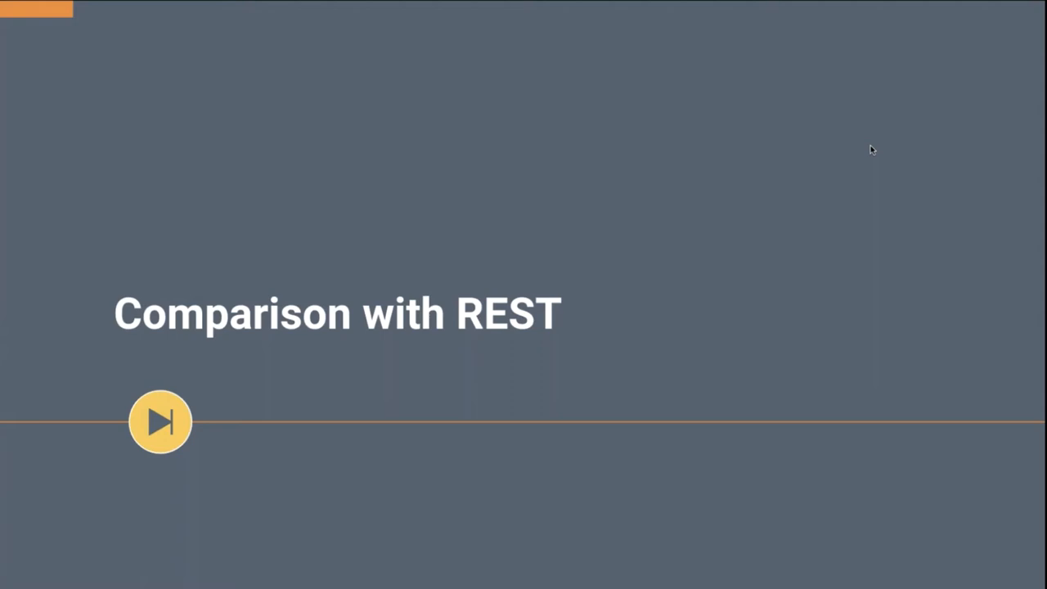
# Step: Advance through the Requirement slide to slide 14, GraphQL's single-request data fetch
pyautogui.click(160, 422)
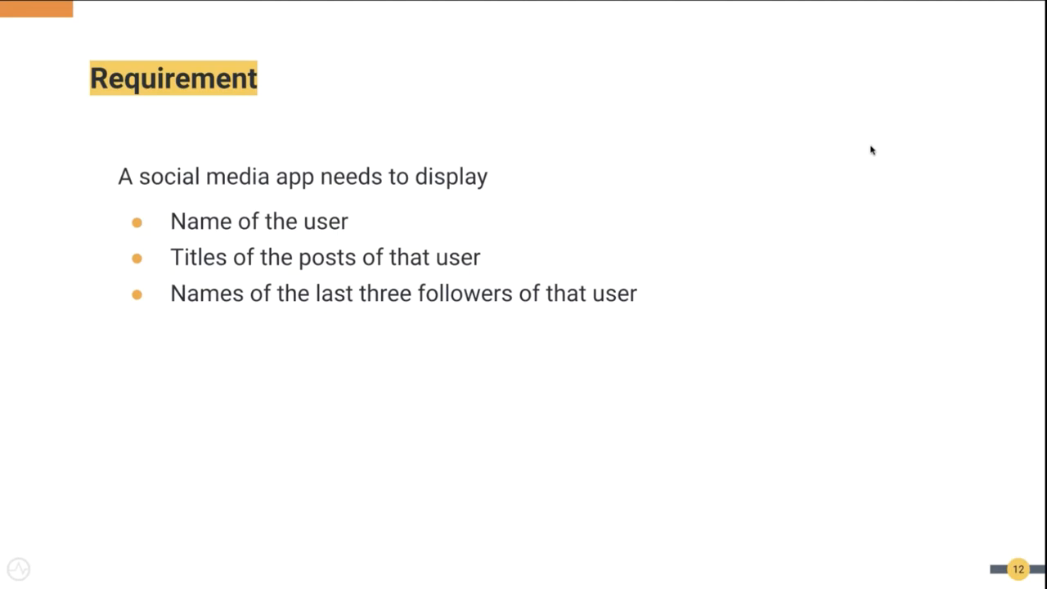
pyautogui.press('right')
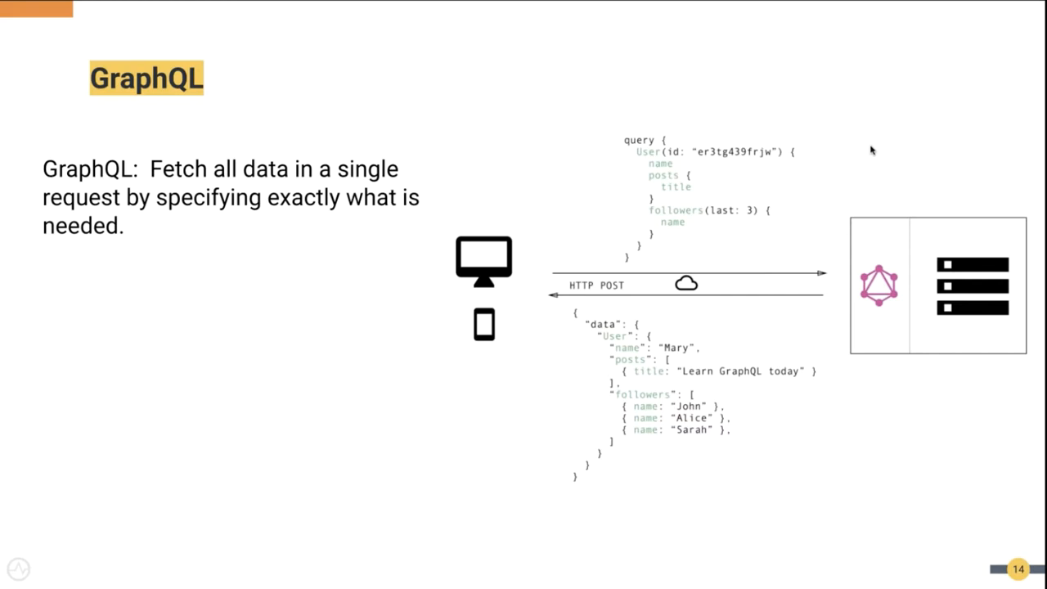
# Step: Advance to slide 15, Some Advantages of GraphQL
pyautogui.press('Right')
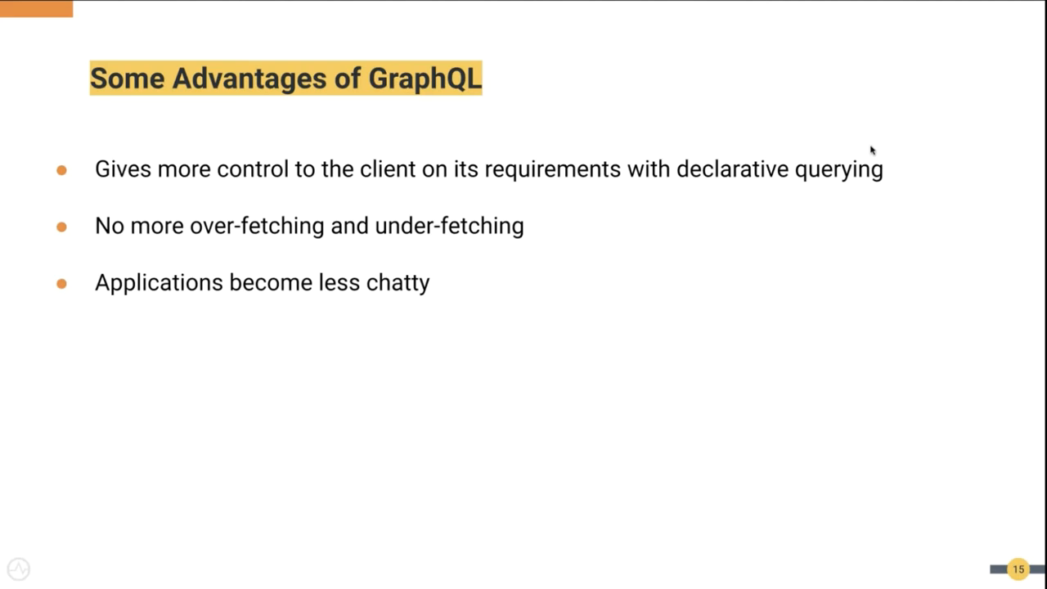
# Step: Advance to the What Can Go Wrong? section divider slide
pyautogui.press('right')
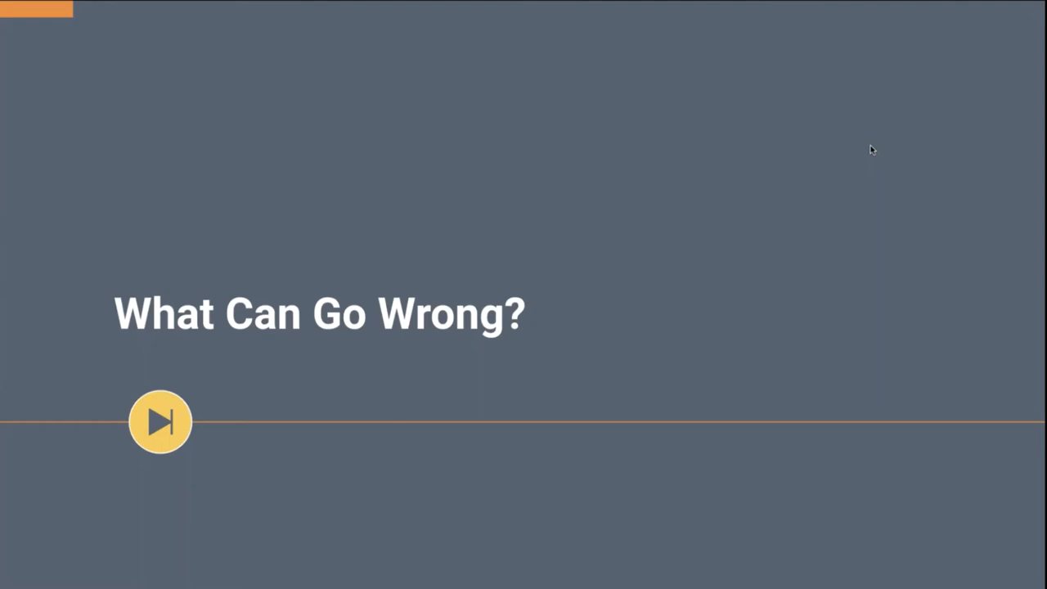
# Step: Advance through Deeply Nested Queries to slide 19, Computationally Expensive Queries
pyautogui.click(160, 422)
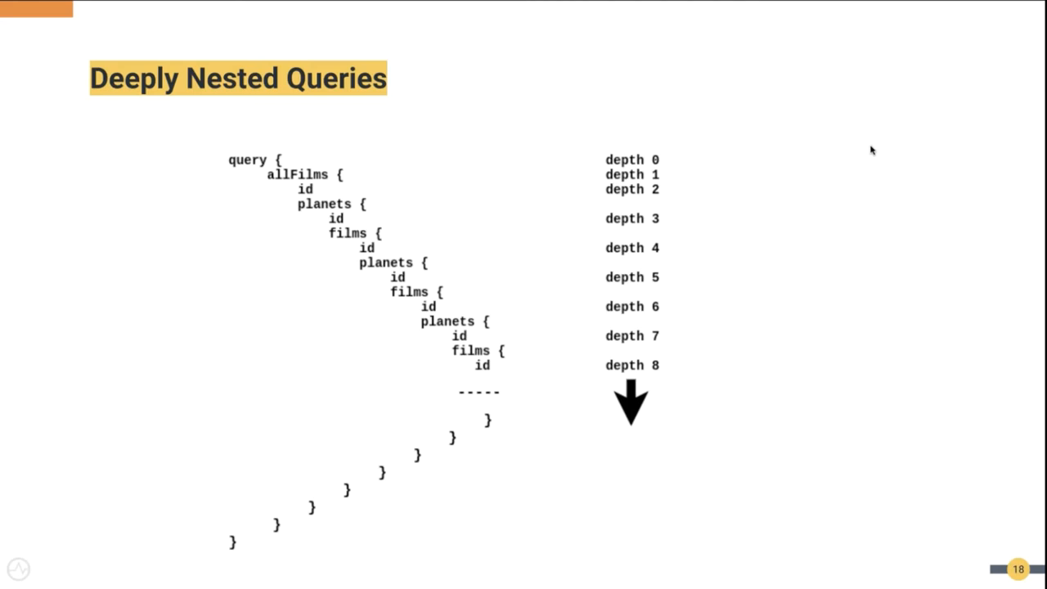
pyautogui.press('Right')
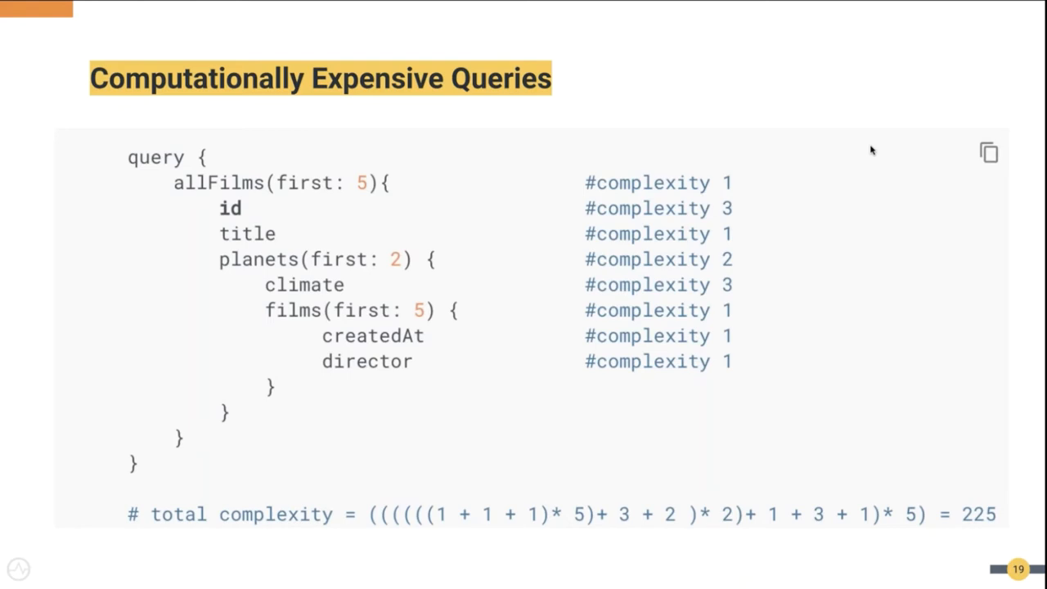
# Step: Advance to slide 20, Challenges for GraphQL Service Providers
pyautogui.press('Right')
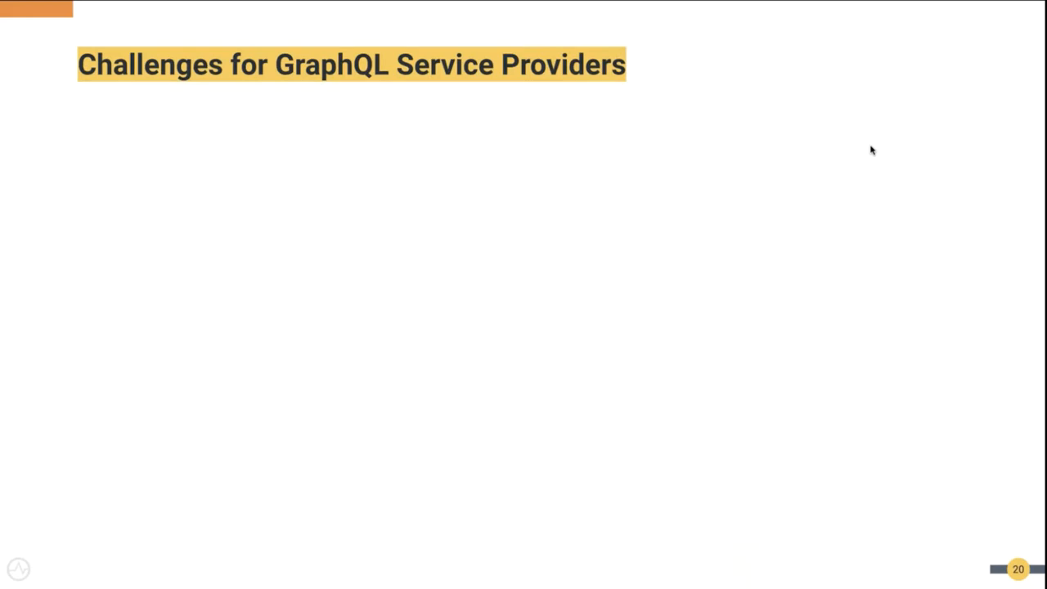
# Step: Reveal the three provider challenge bullets, then reach the What's the Solution? divider
pyautogui.press('Right')
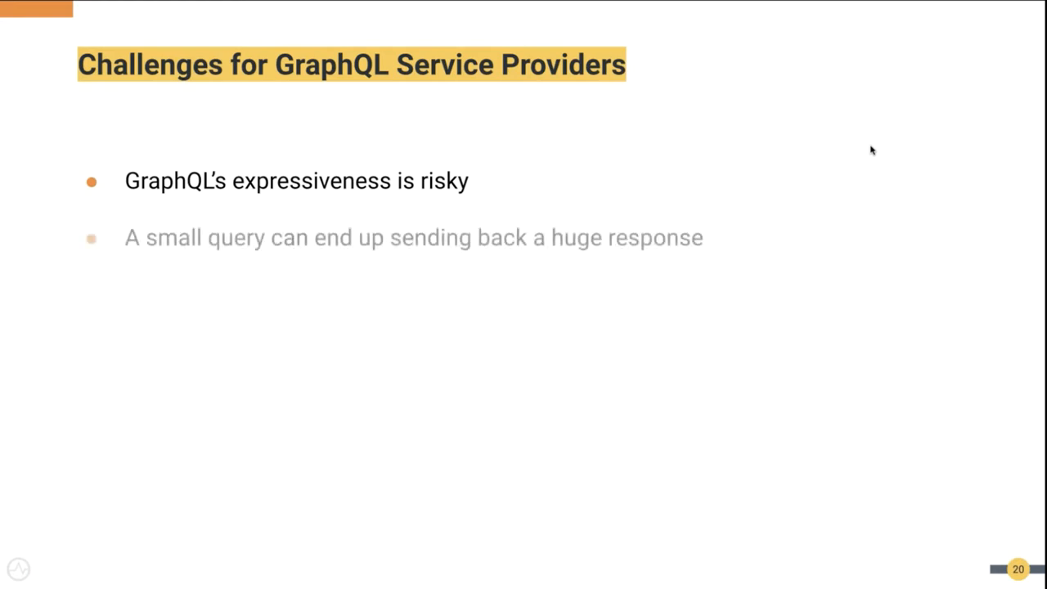
pyautogui.press('Right')
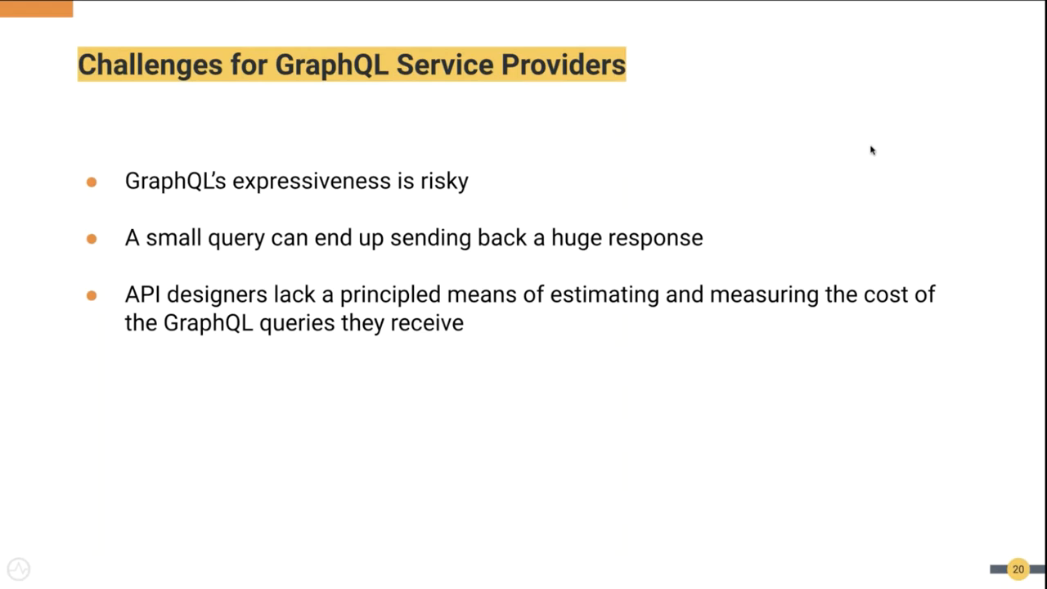
pyautogui.press('Right')
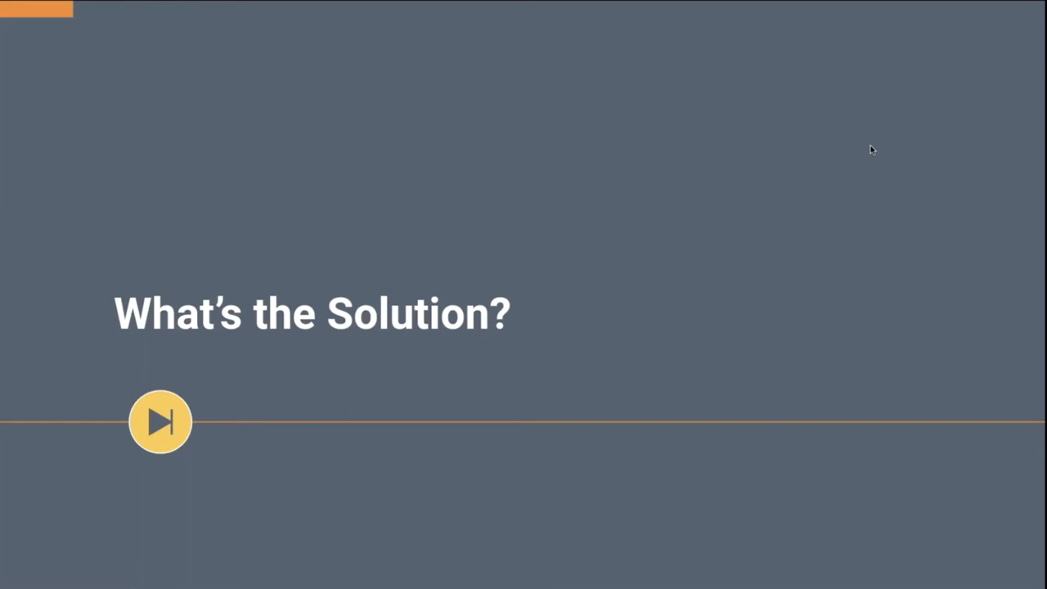
# Step: Advance through the Rate Limiting divider to the four-approach rate-limiting slide
pyautogui.click(160, 422)
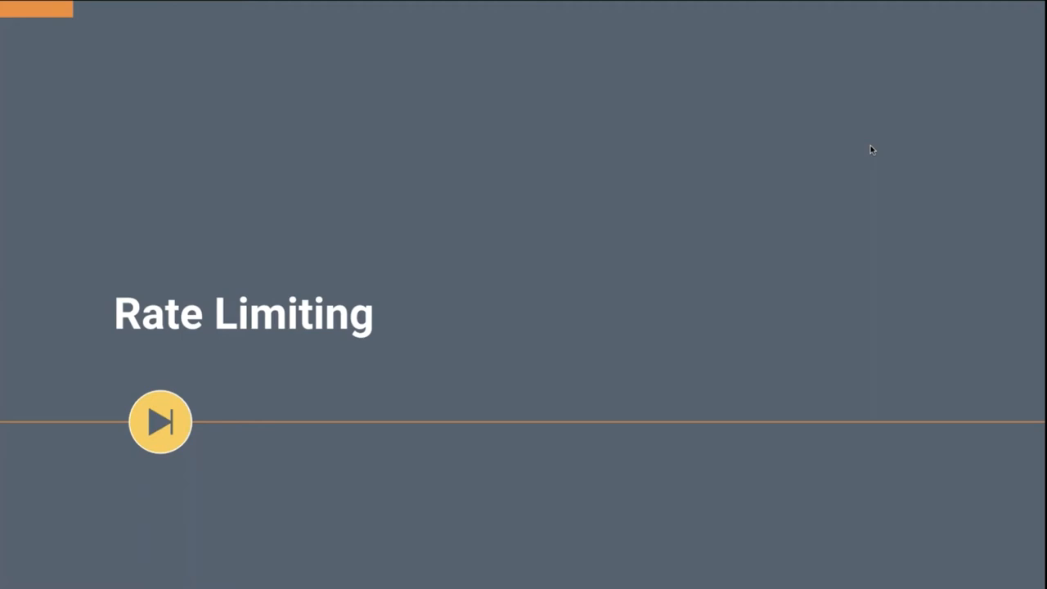
pyautogui.click(160, 422)
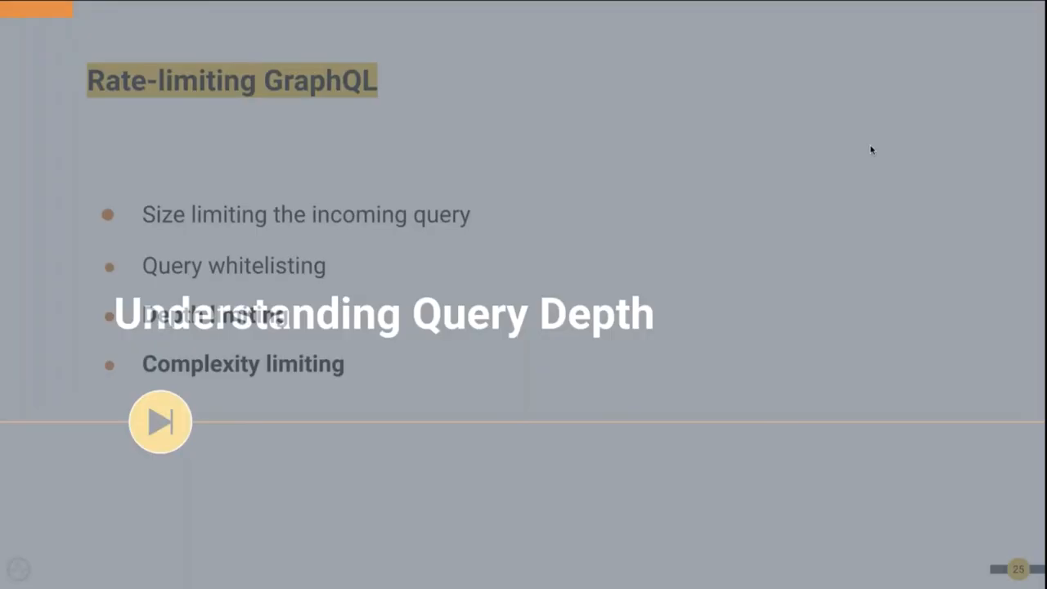
# Step: Advance past the 'Understanding Query Depth' title to the query complexity slide
pyautogui.click(161, 422)
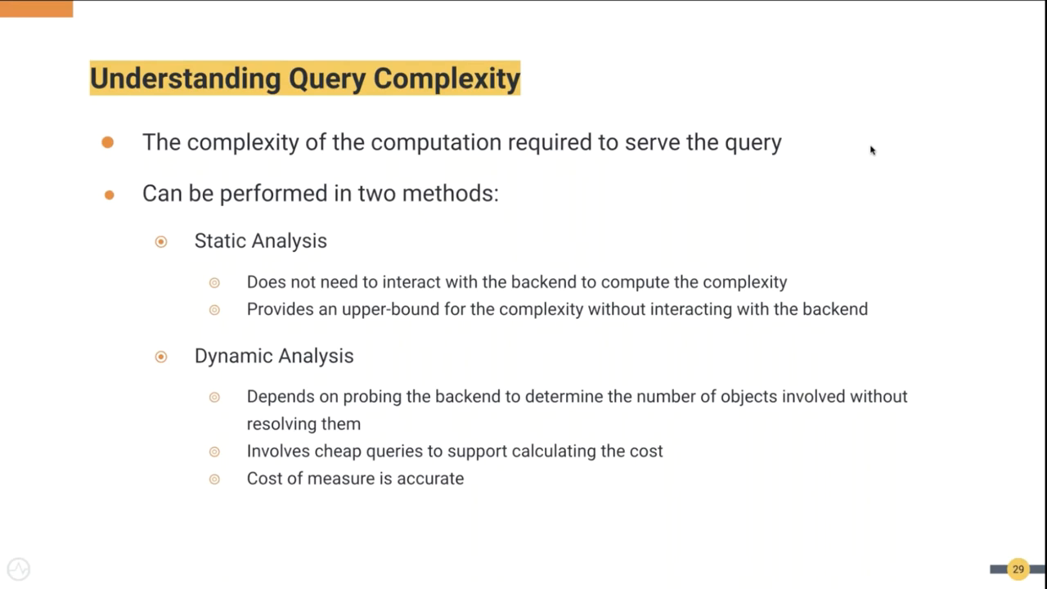
pyautogui.press('right')
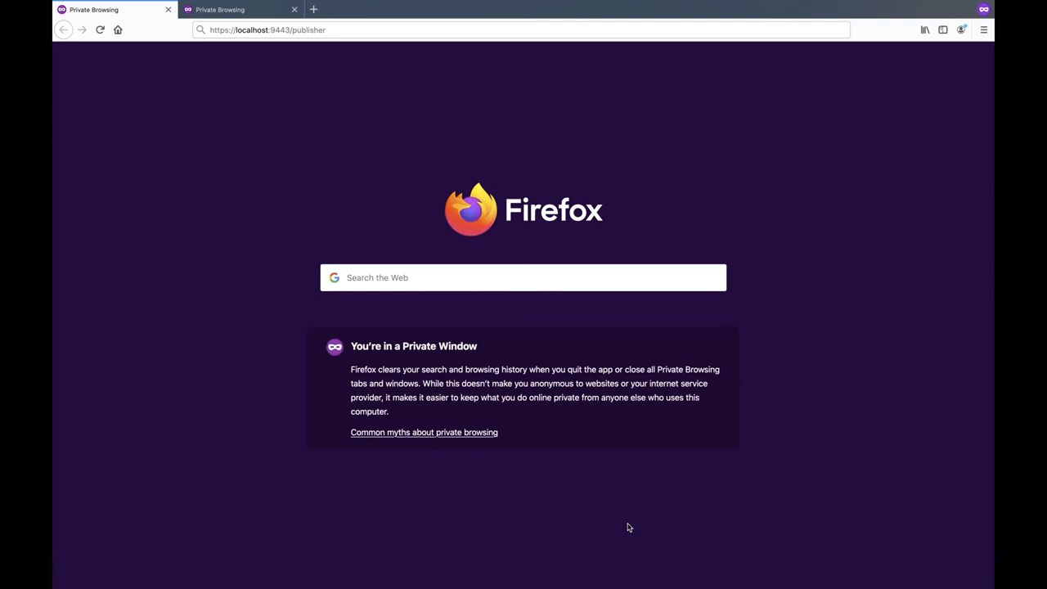
pyautogui.moveTo(625, 512)
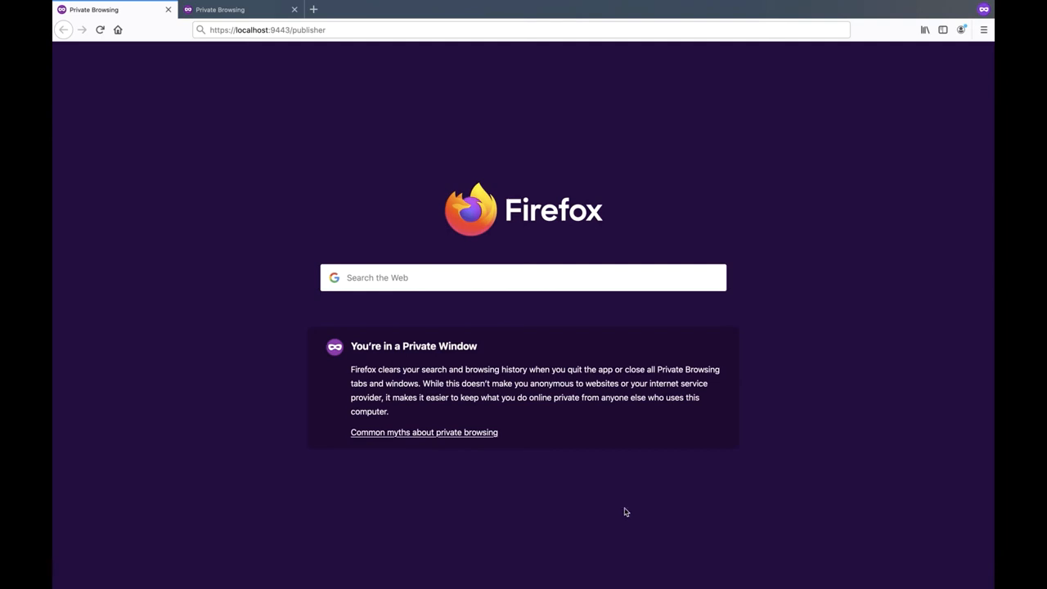
# Step: Start a new API from a GraphQL SDL schema in Publisher and upload schema.graphql
pyautogui.click(524, 29)
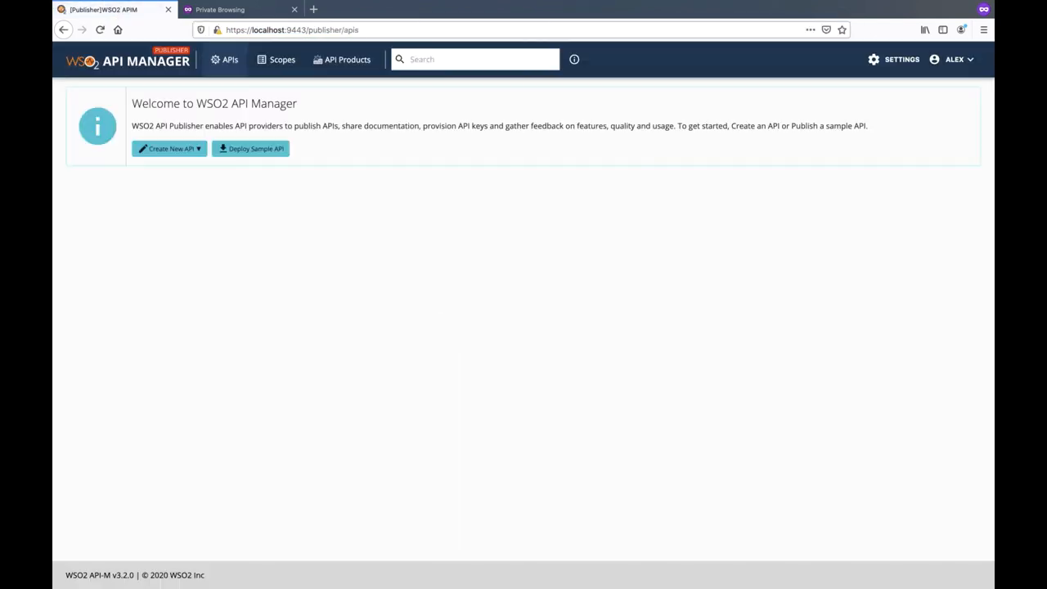
pyautogui.moveTo(237, 212)
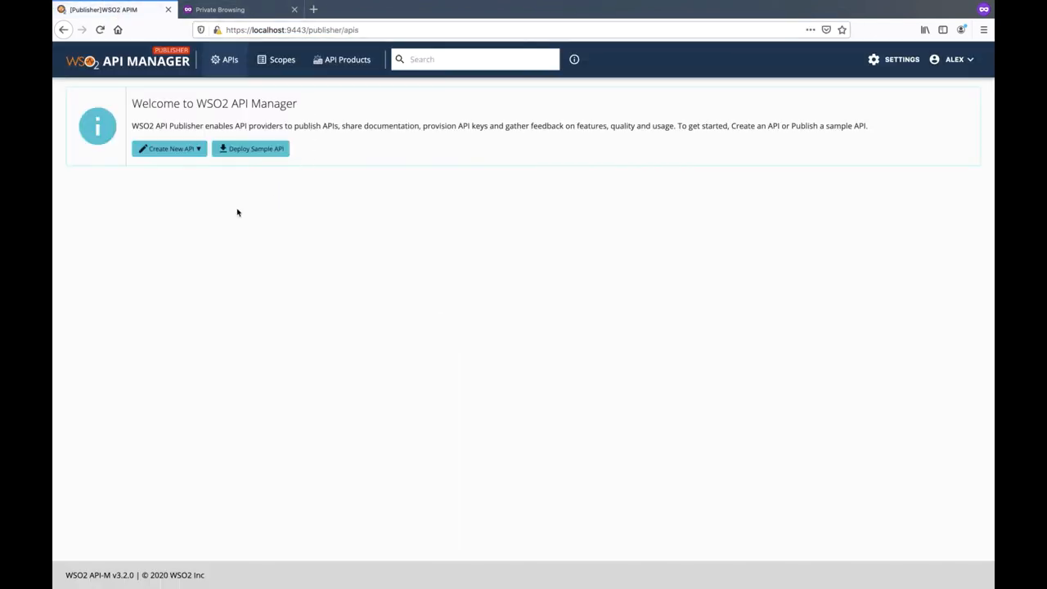
pyautogui.click(170, 147)
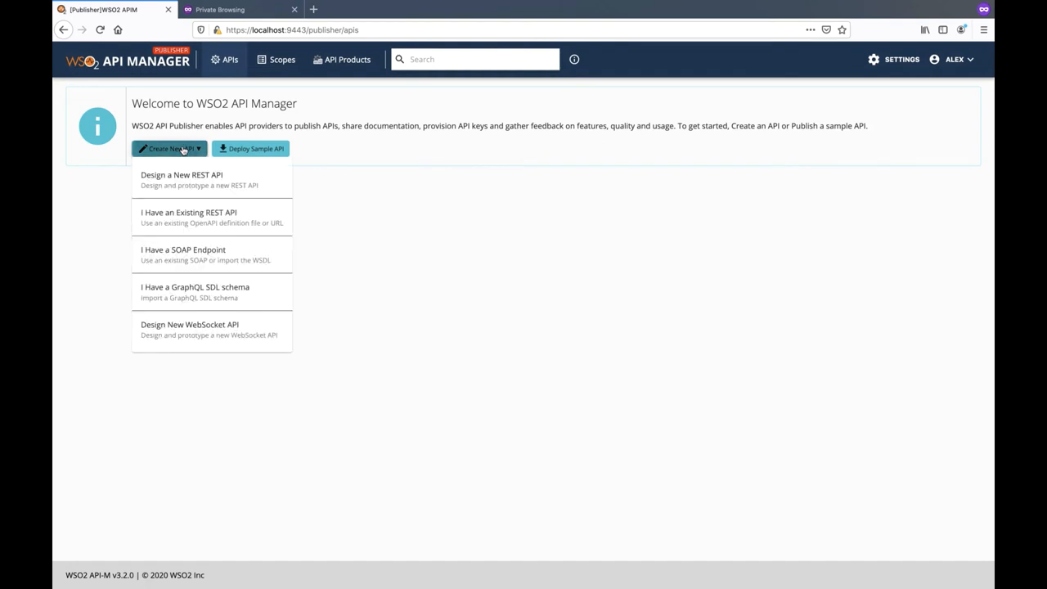
pyautogui.click(195, 288)
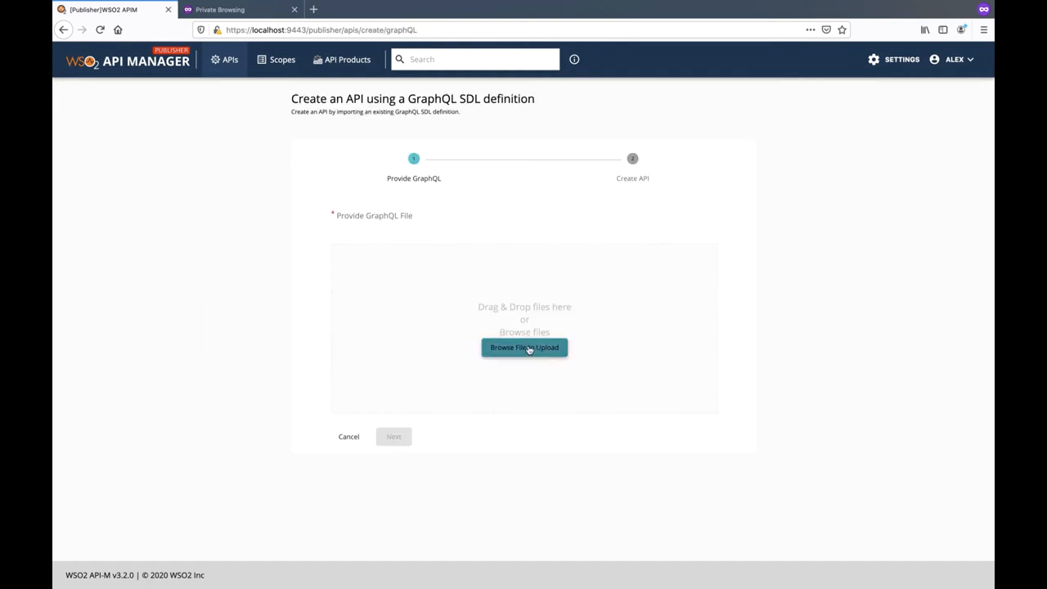
pyautogui.click(524, 347)
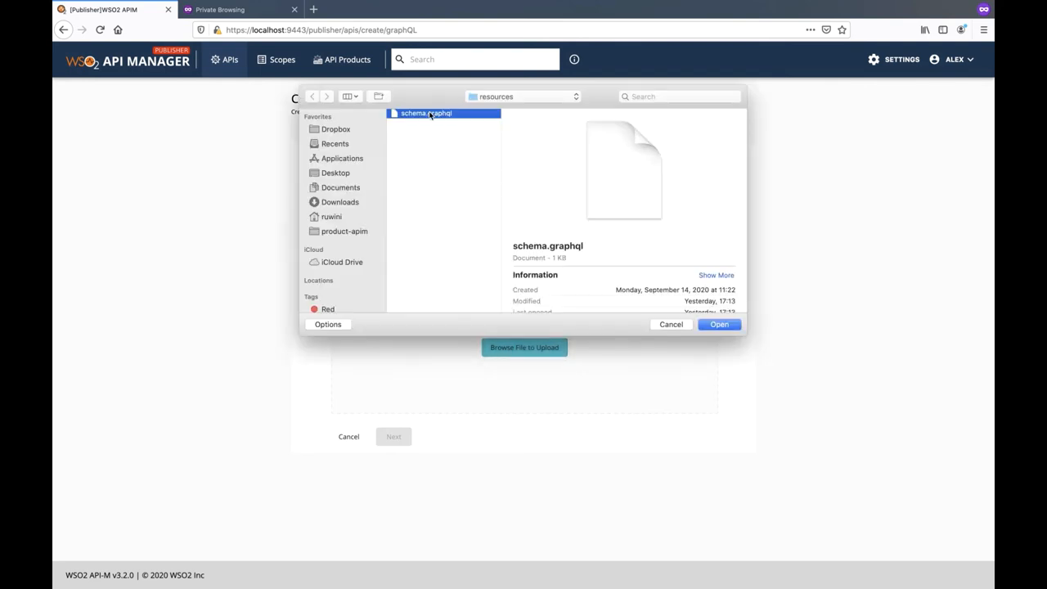
pyautogui.click(721, 324)
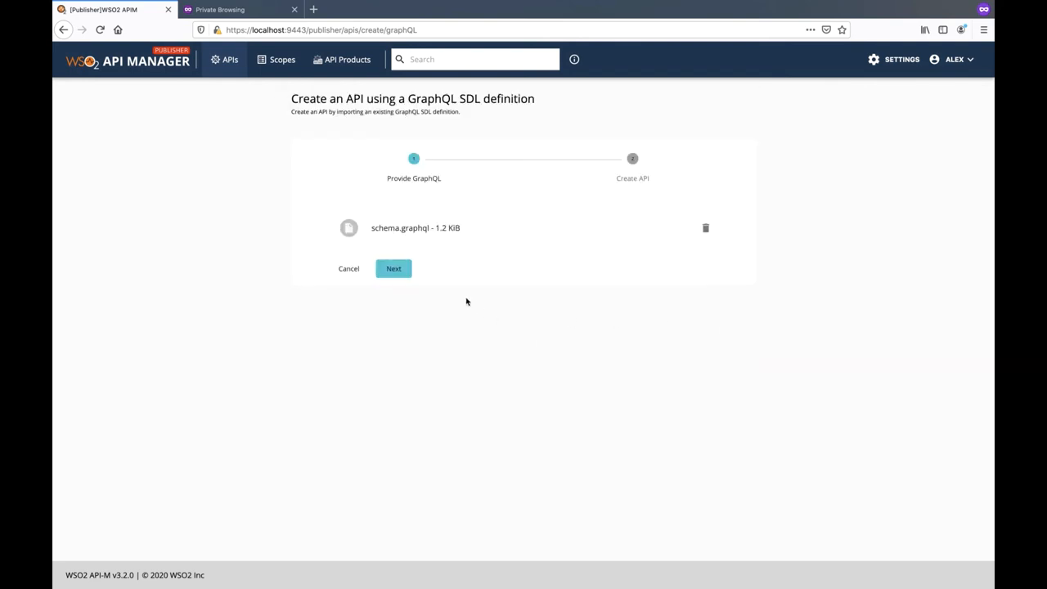
# Step: Name the API 'country' with context country, version 1, Unlimited plan, then create and publish it
pyautogui.click(393, 268)
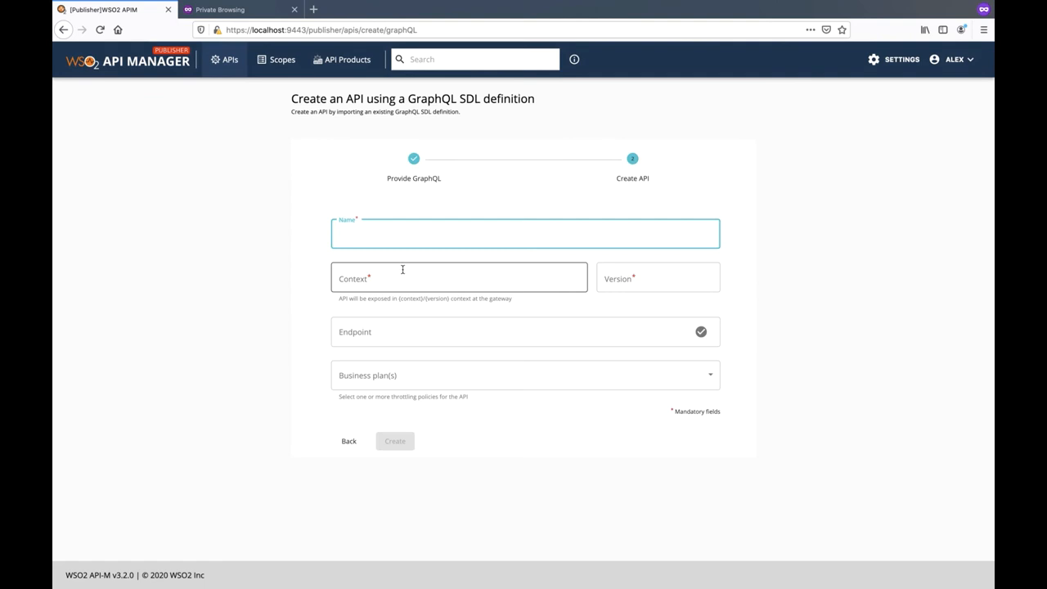
pyautogui.write('o')
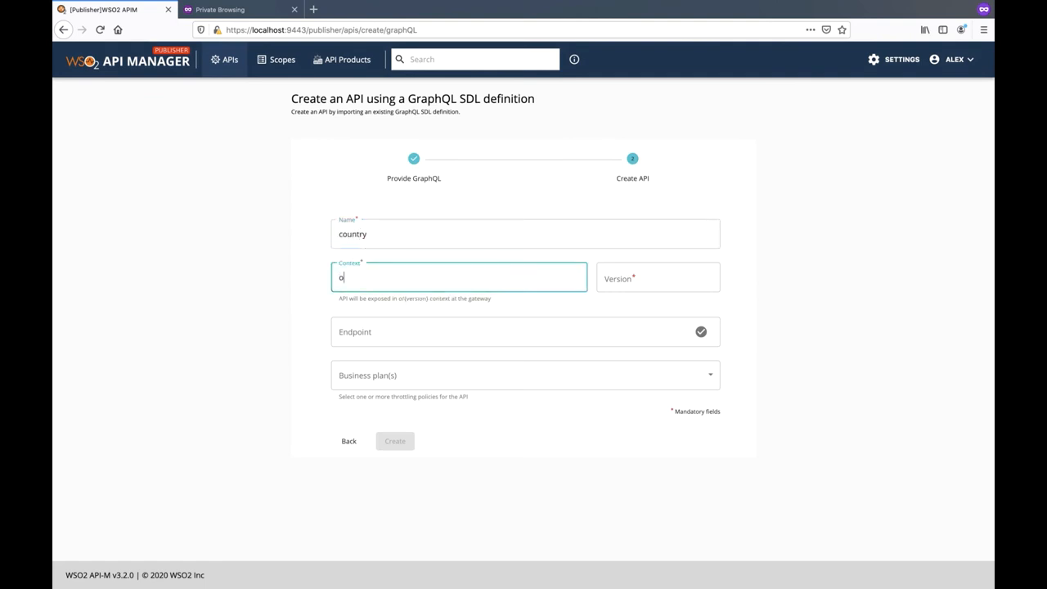
pyautogui.write('ountry')
pyautogui.click(658, 277)
pyautogui.write('1')
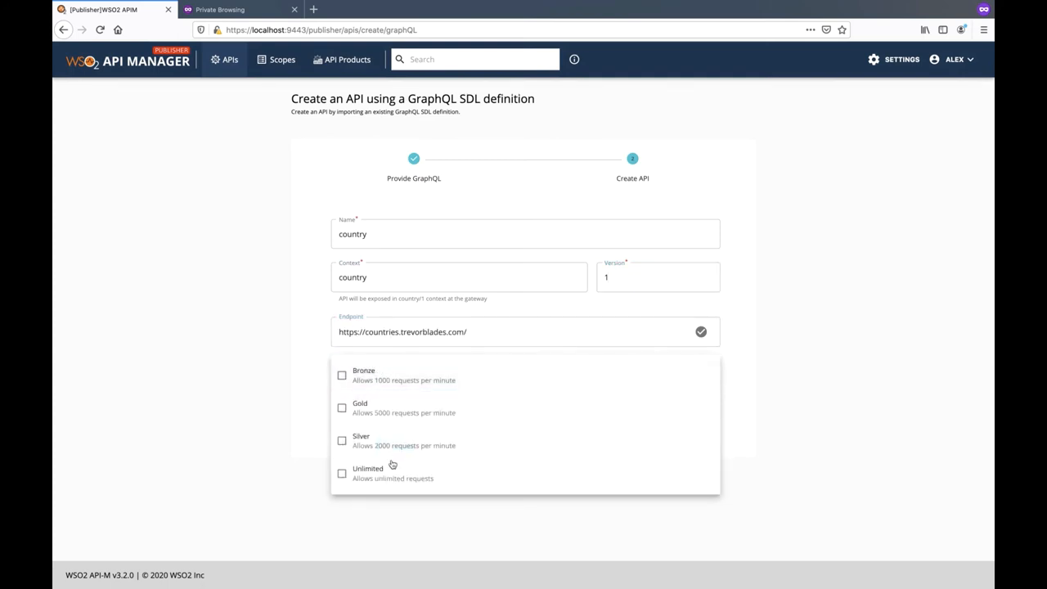
pyautogui.click(342, 473)
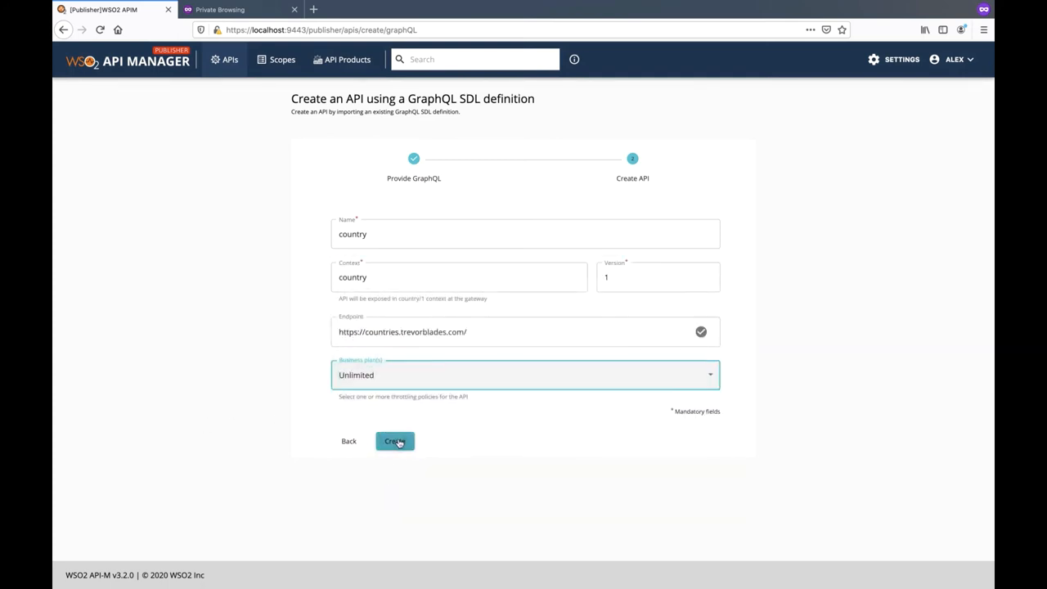
pyautogui.click(394, 442)
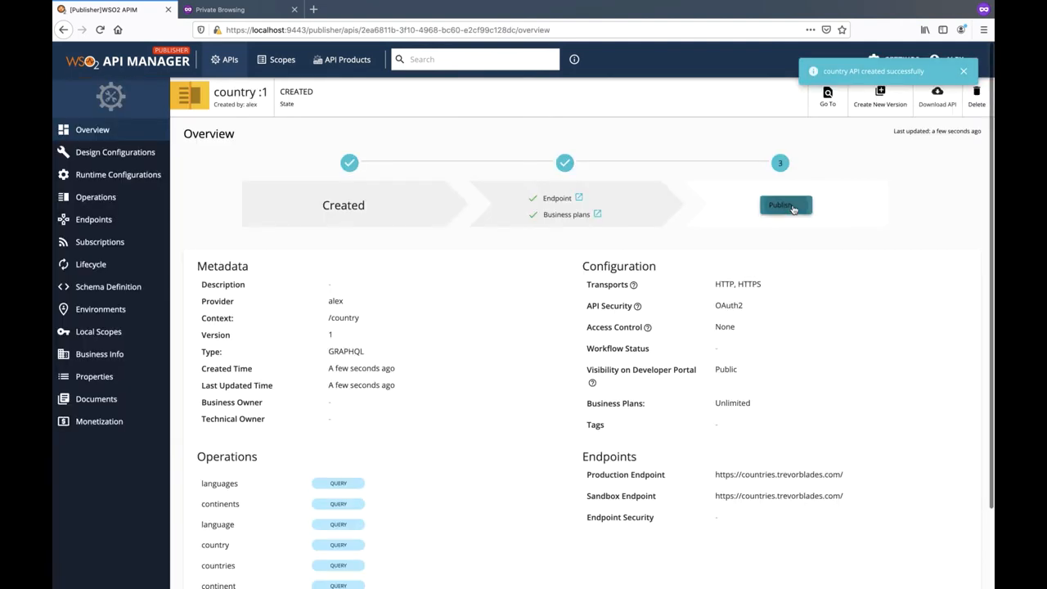
pyautogui.click(785, 205)
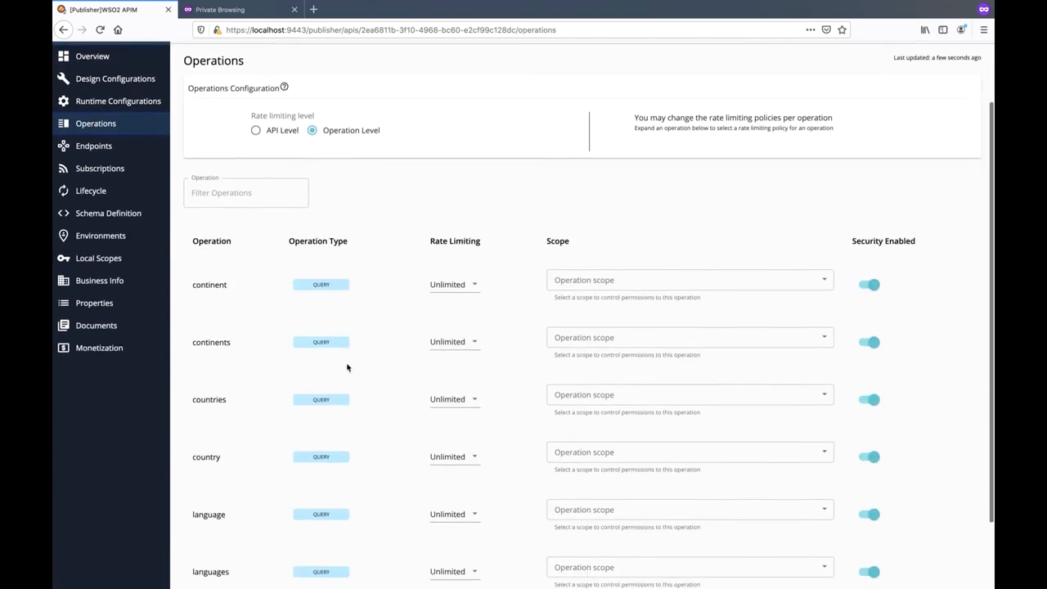
pyautogui.scroll(-3)
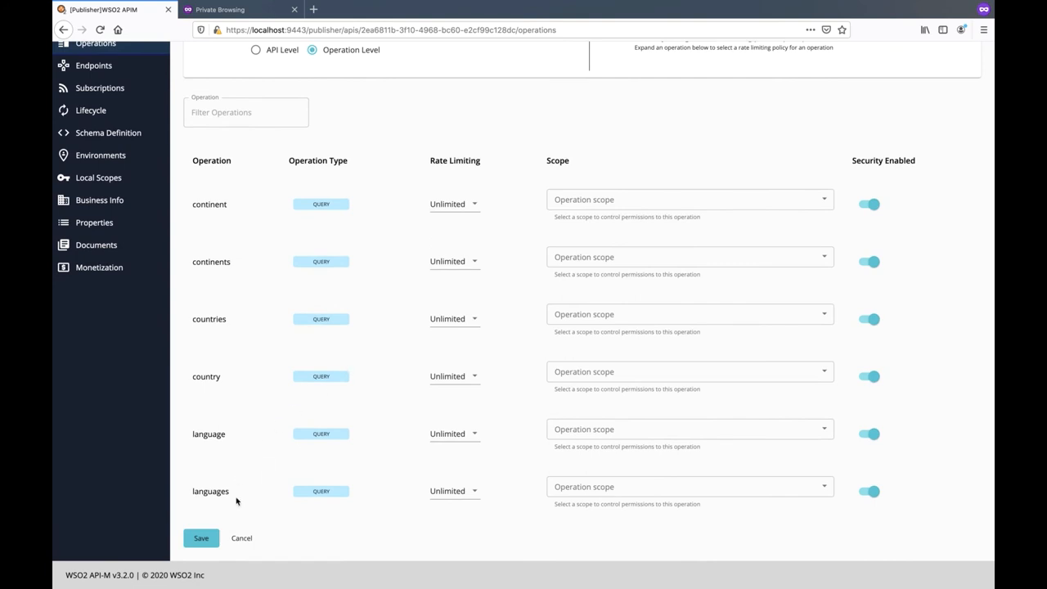
pyautogui.moveTo(326, 270)
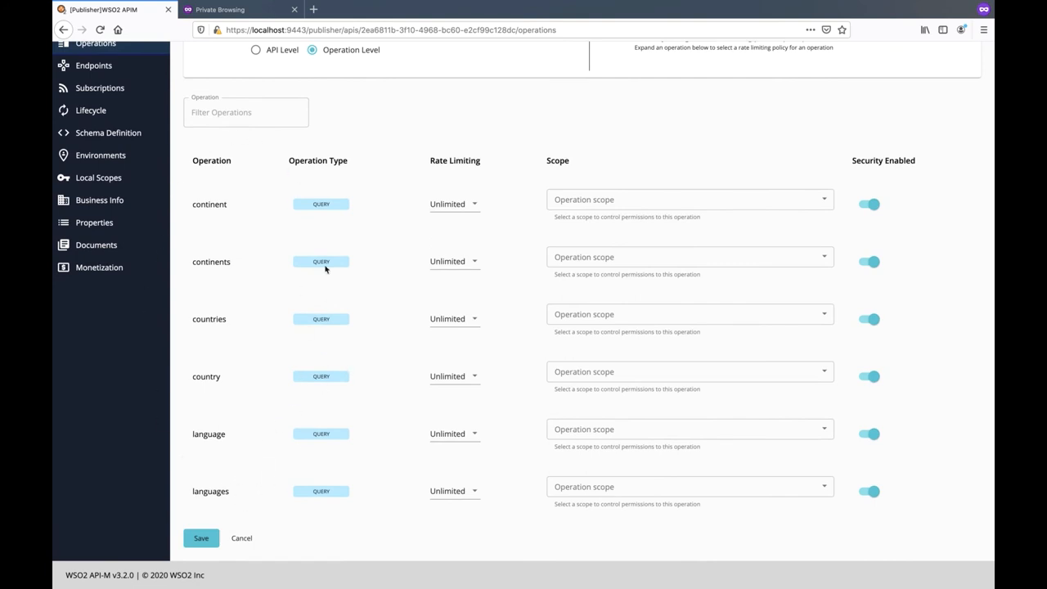
pyautogui.moveTo(151, 459)
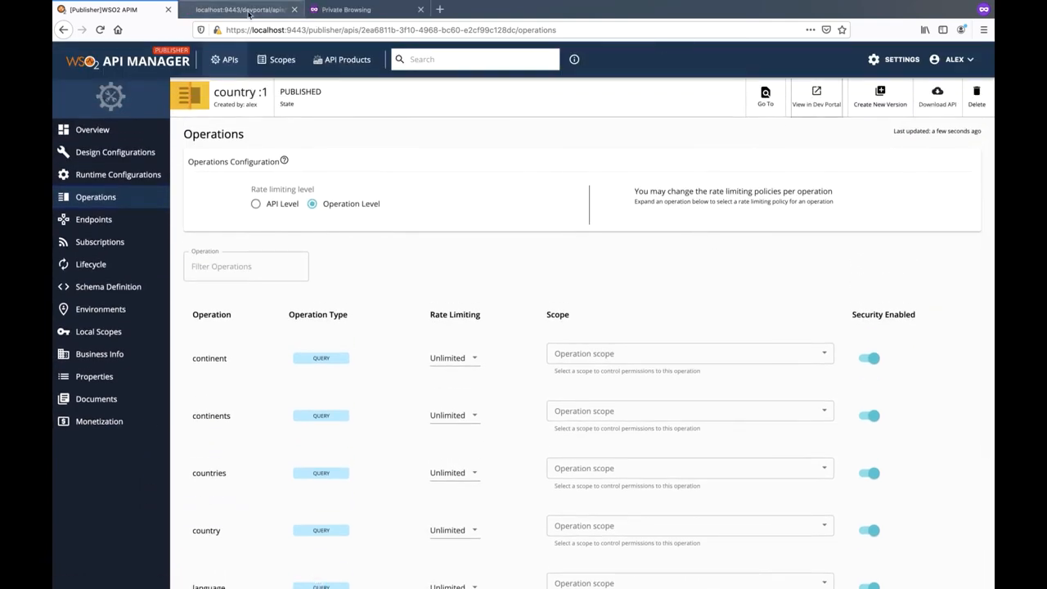
# Step: View the country API in the Developer Portal and show its Subscriptions page
pyautogui.click(815, 95)
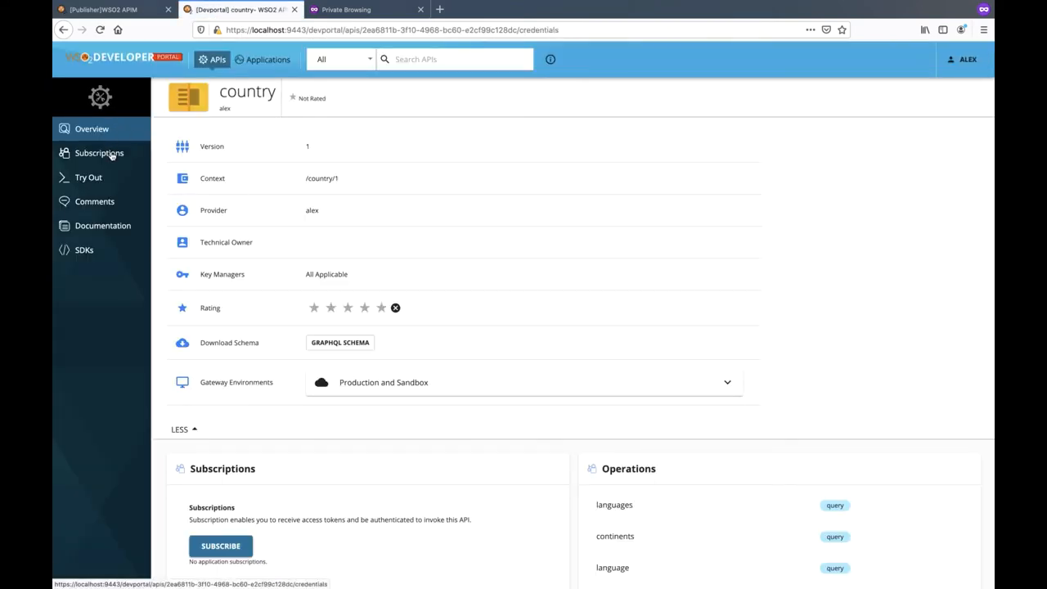
pyautogui.click(98, 154)
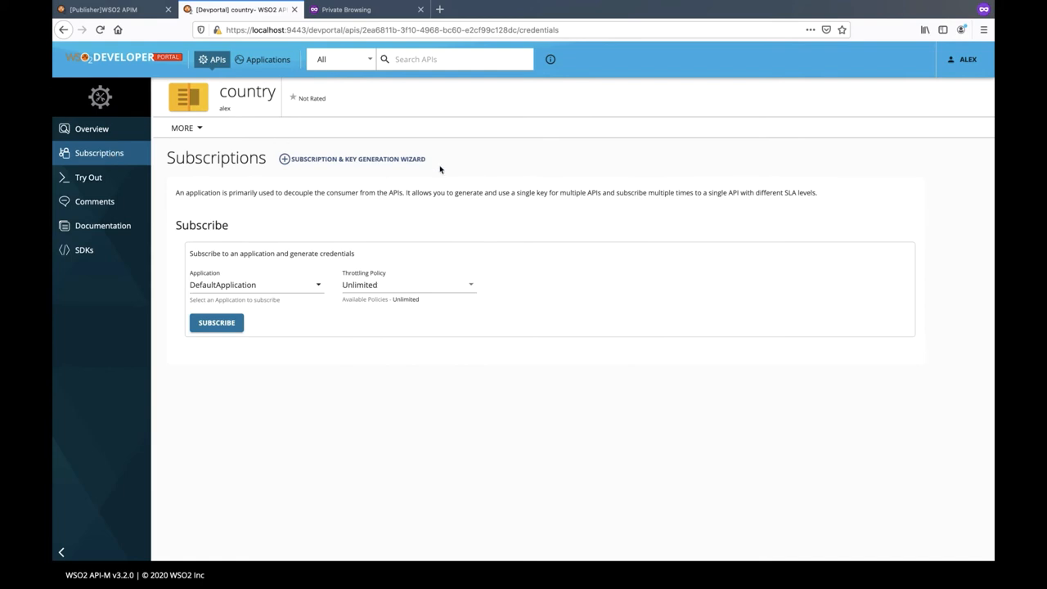
# Step: Subscribe application 'app' to the country API on Unlimited and generate a sandbox access token
pyautogui.click(356, 158)
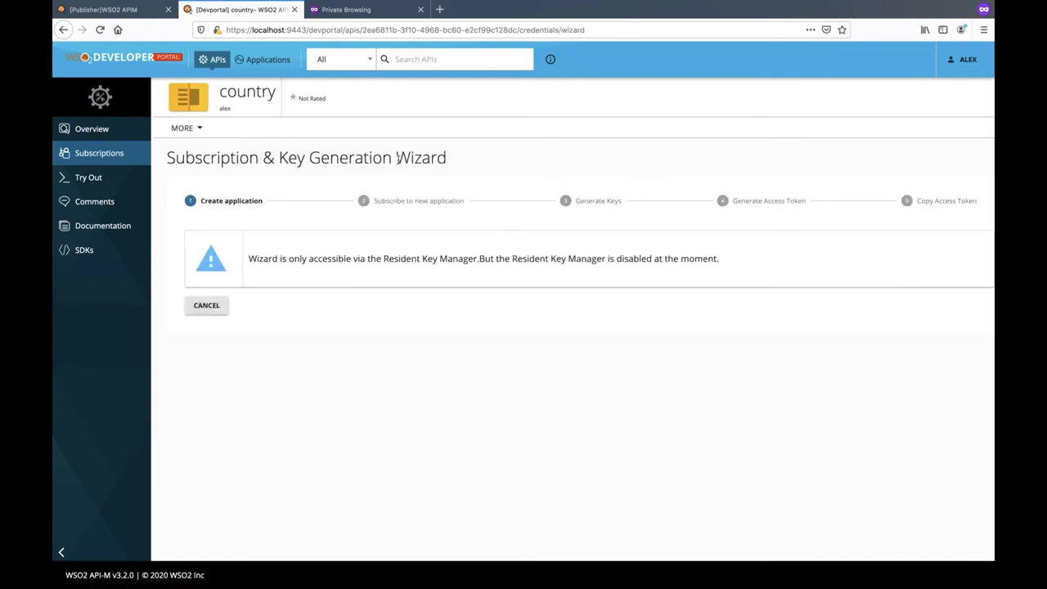
pyautogui.write('a')
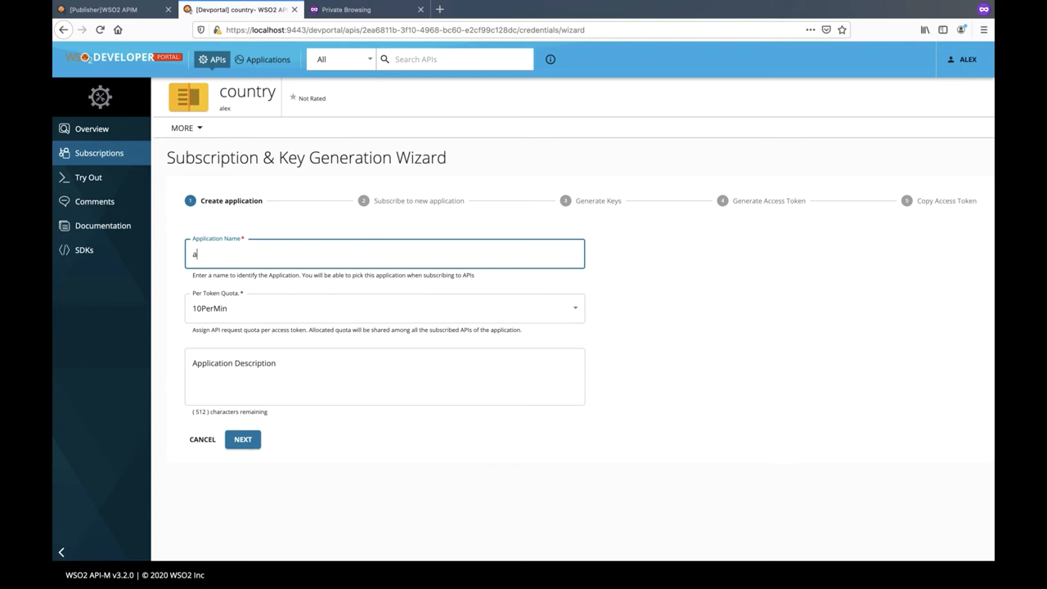
pyautogui.write('pp')
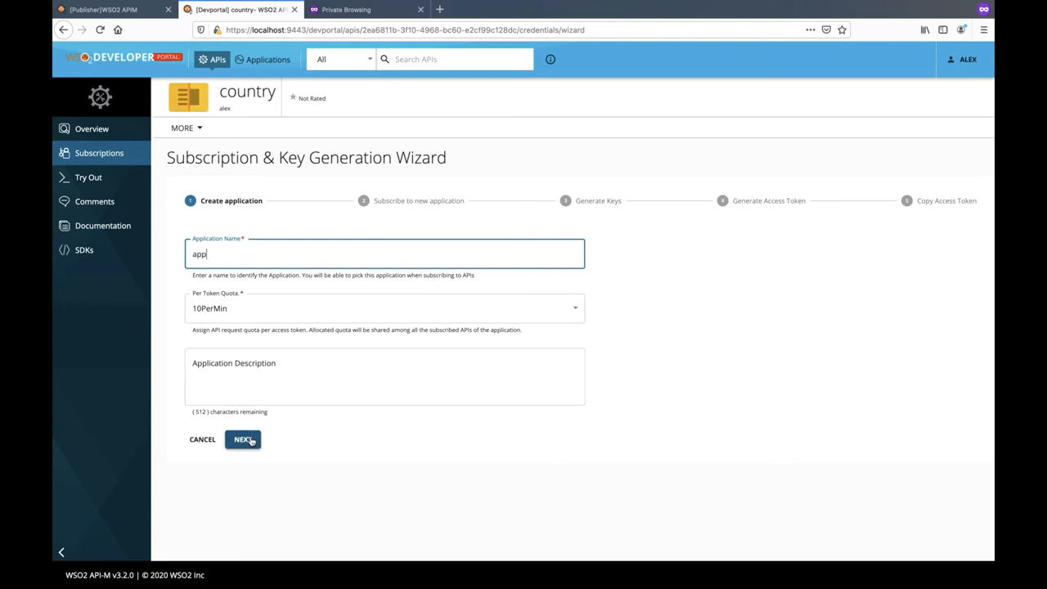
pyautogui.click(243, 438)
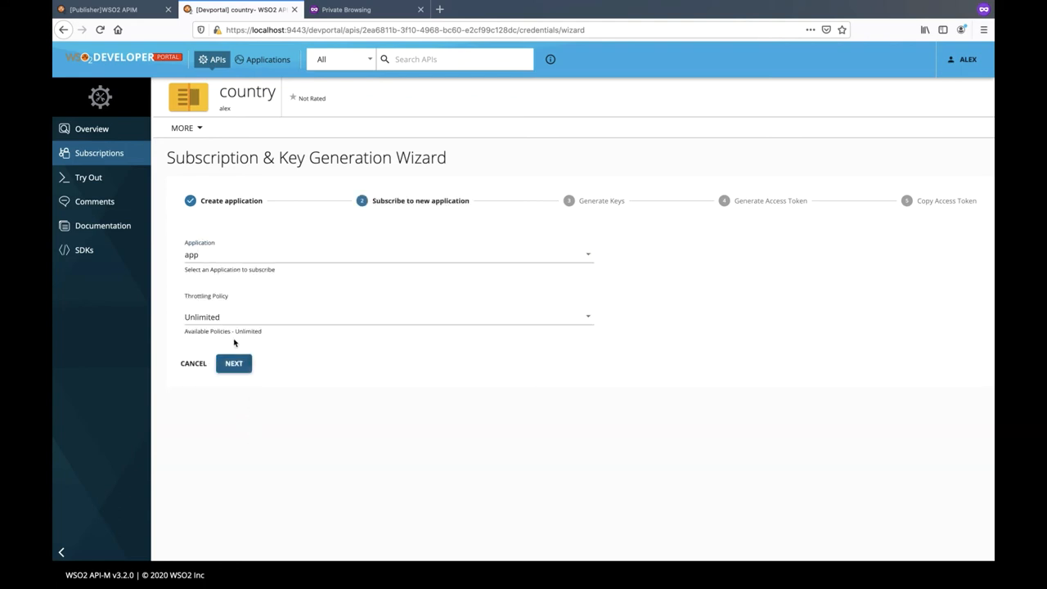
pyautogui.click(232, 363)
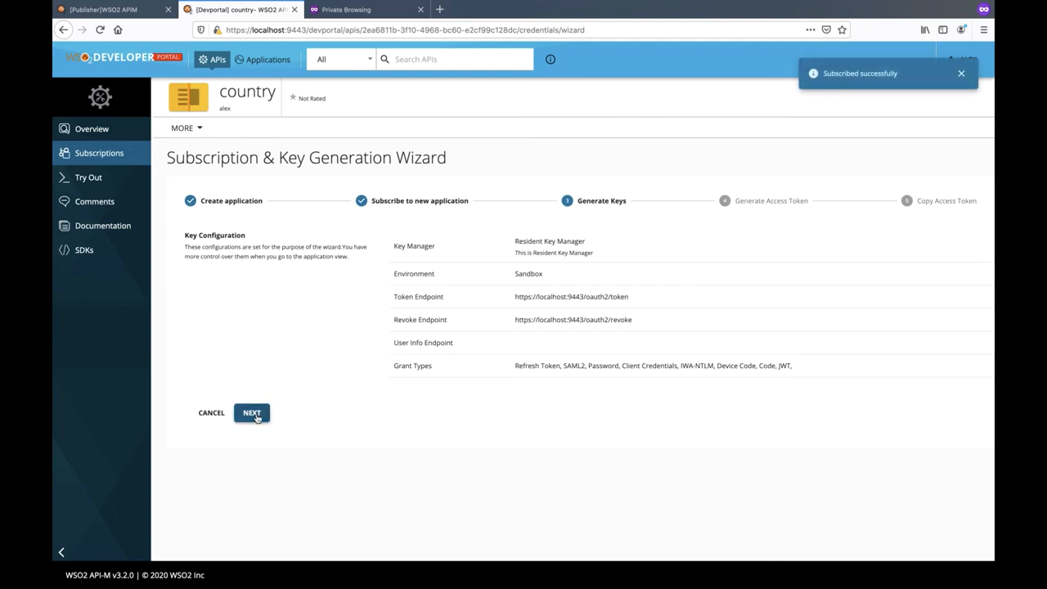
pyautogui.click(252, 412)
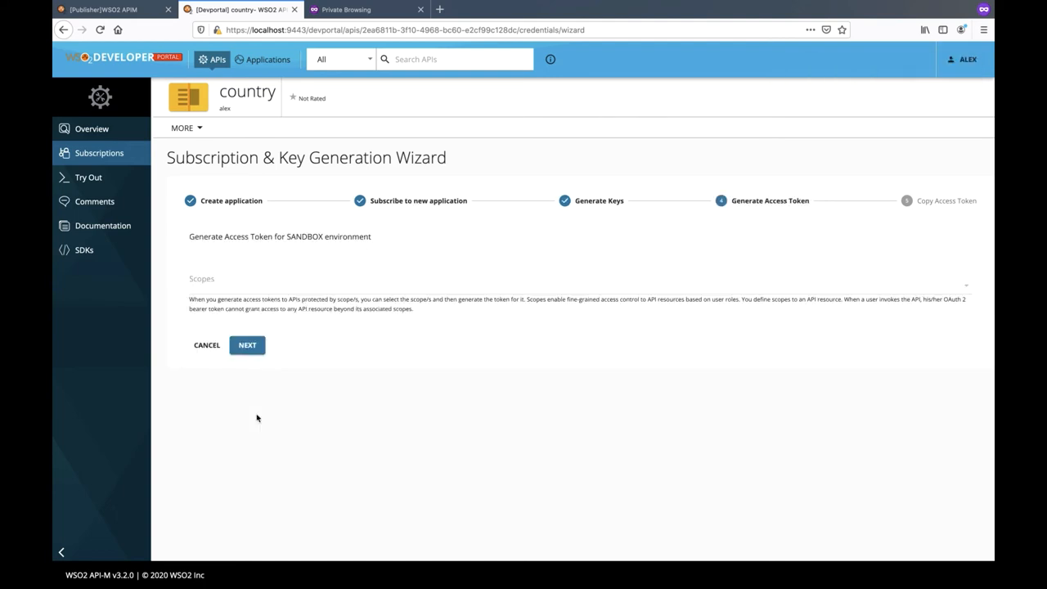
pyautogui.click(247, 344)
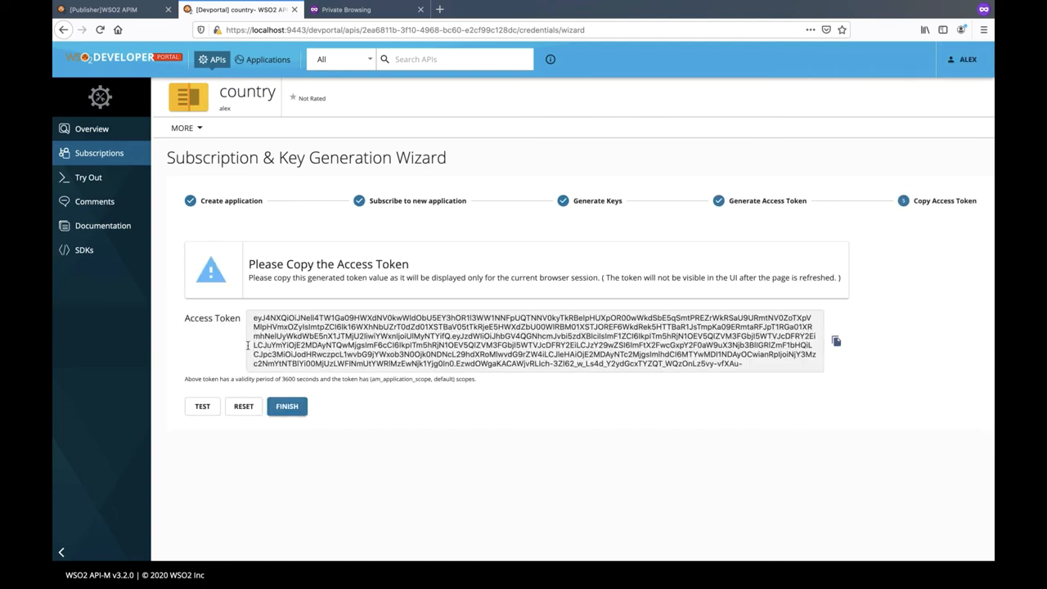
pyautogui.click(835, 342)
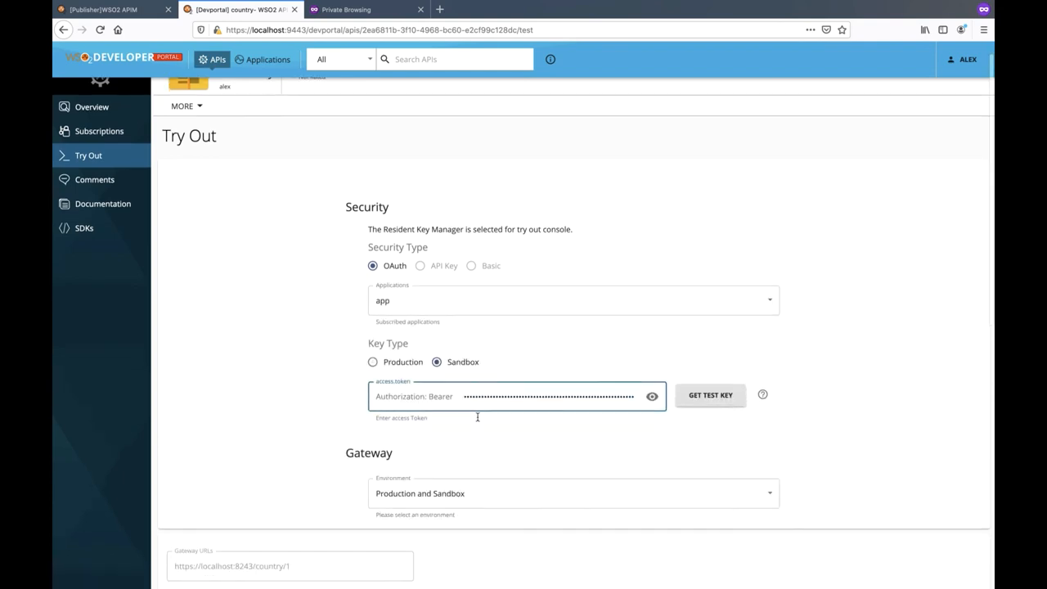
# Step: Scroll the Try Out page down to the empty GraphiQL query editor
pyautogui.scroll(-3)
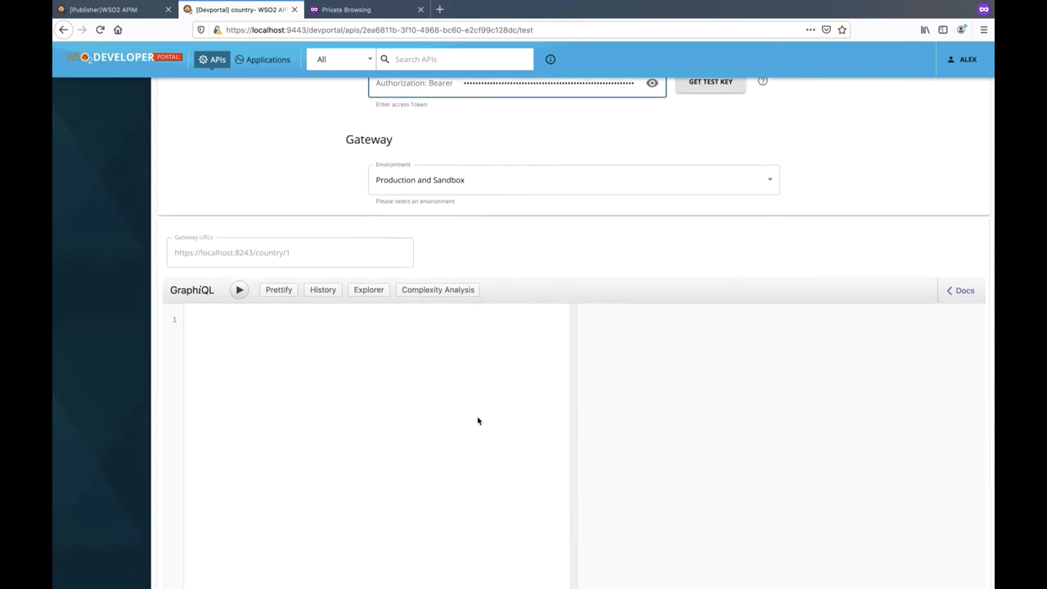
pyautogui.scroll(-3)
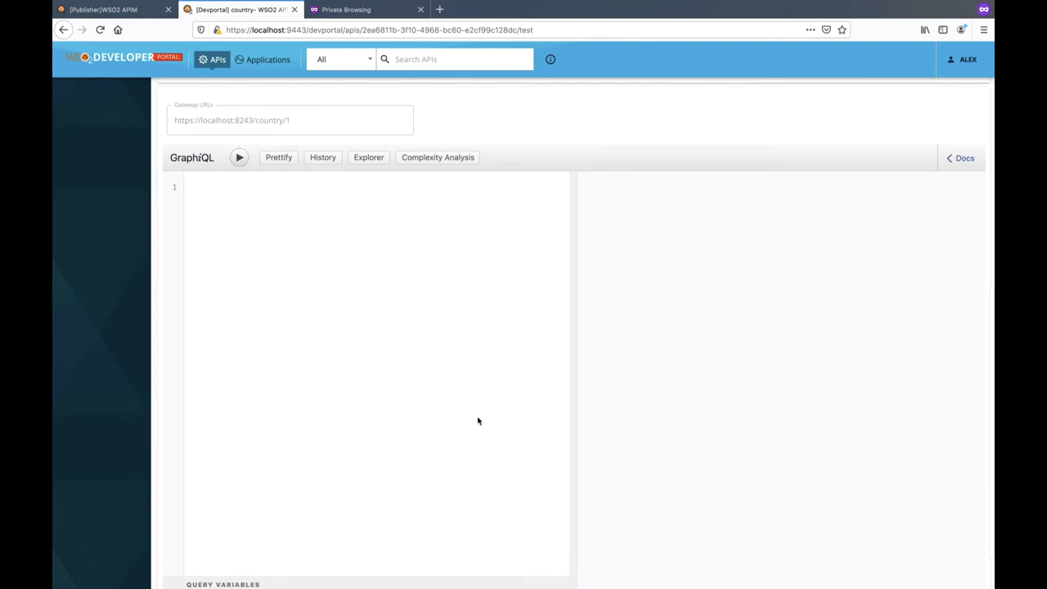
pyautogui.moveTo(171, 108)
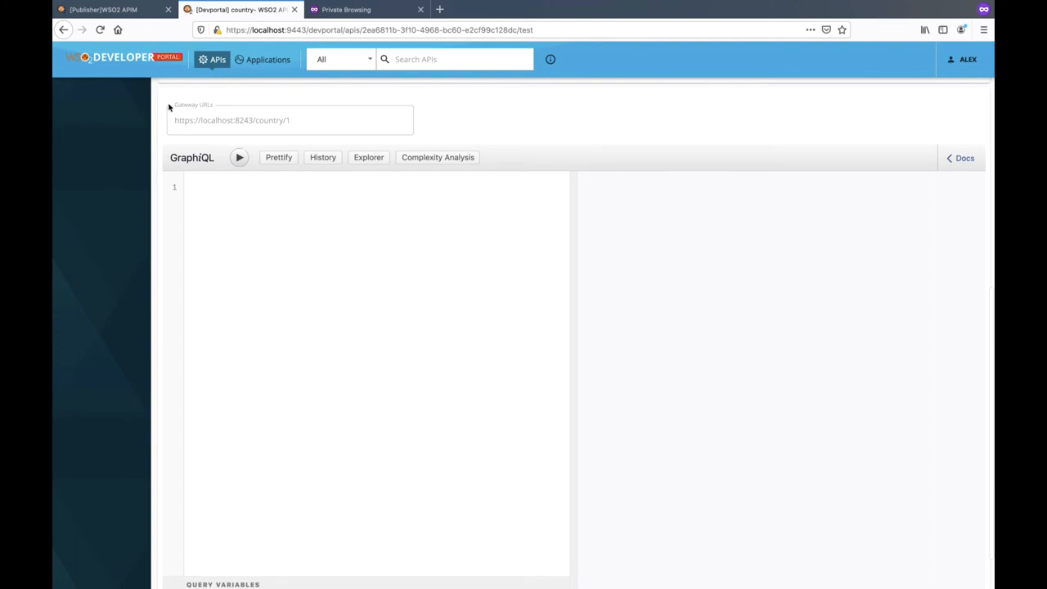
pyautogui.moveTo(262, 134)
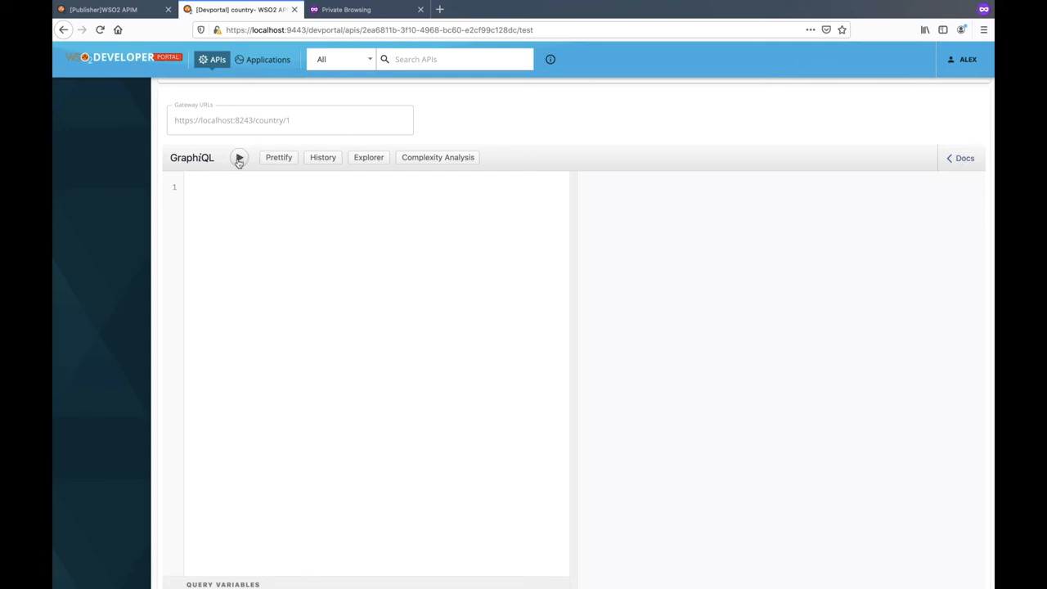
pyautogui.moveTo(278, 157)
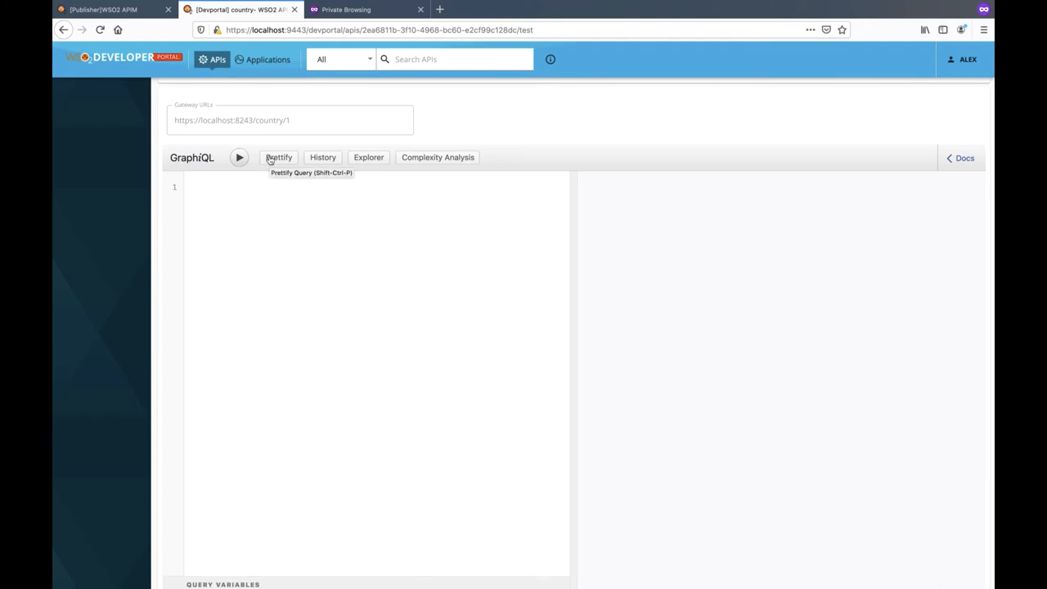
pyautogui.moveTo(323, 157)
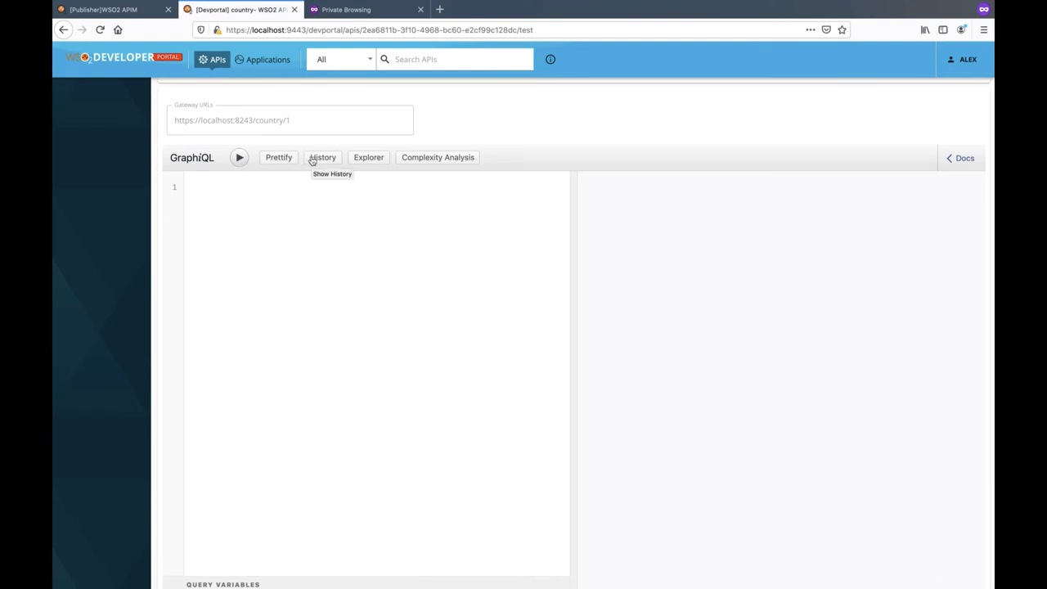
# Step: Show the GraphiQL Explorer, review the fields' complexity values, then close that panel
pyautogui.click(369, 157)
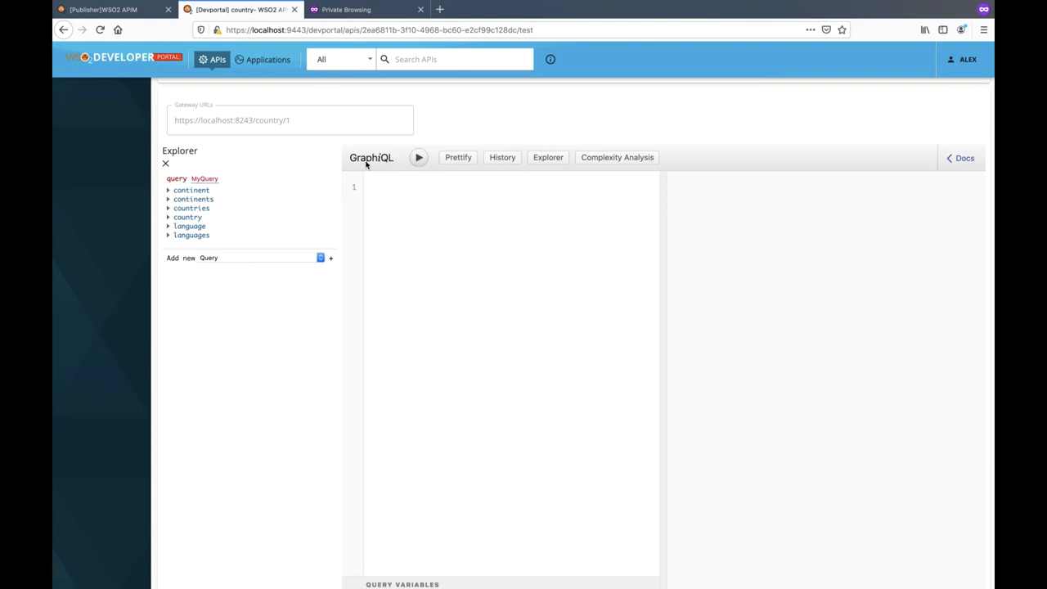
pyautogui.moveTo(181, 247)
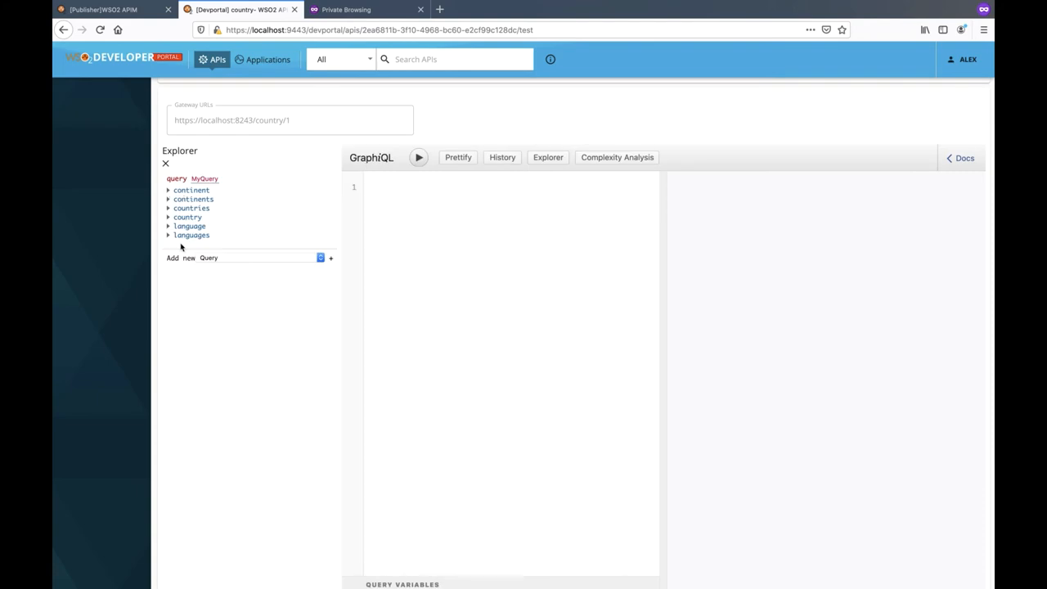
pyautogui.moveTo(192, 245)
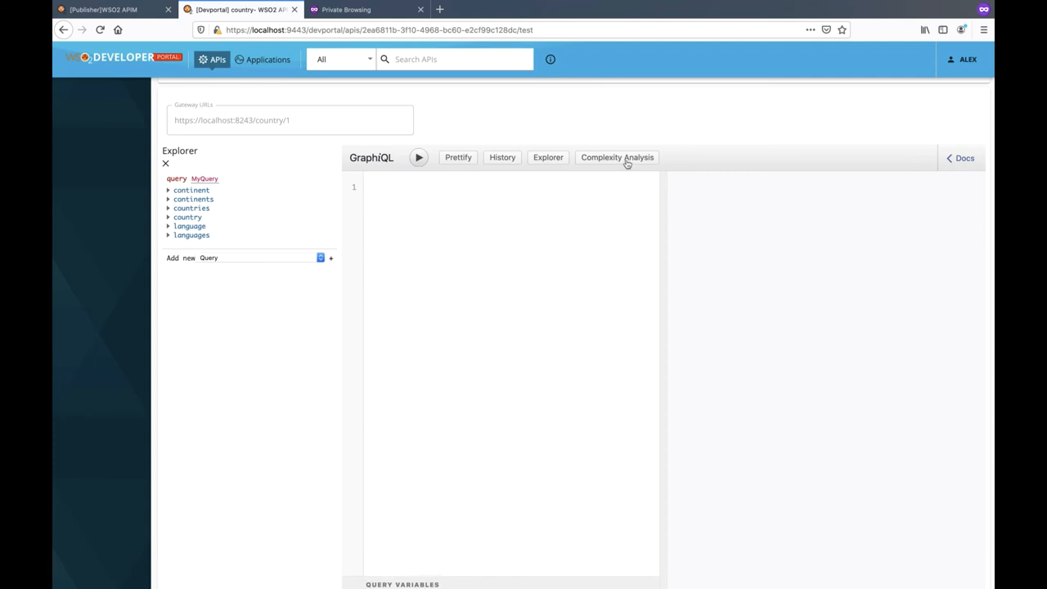
pyautogui.click(617, 157)
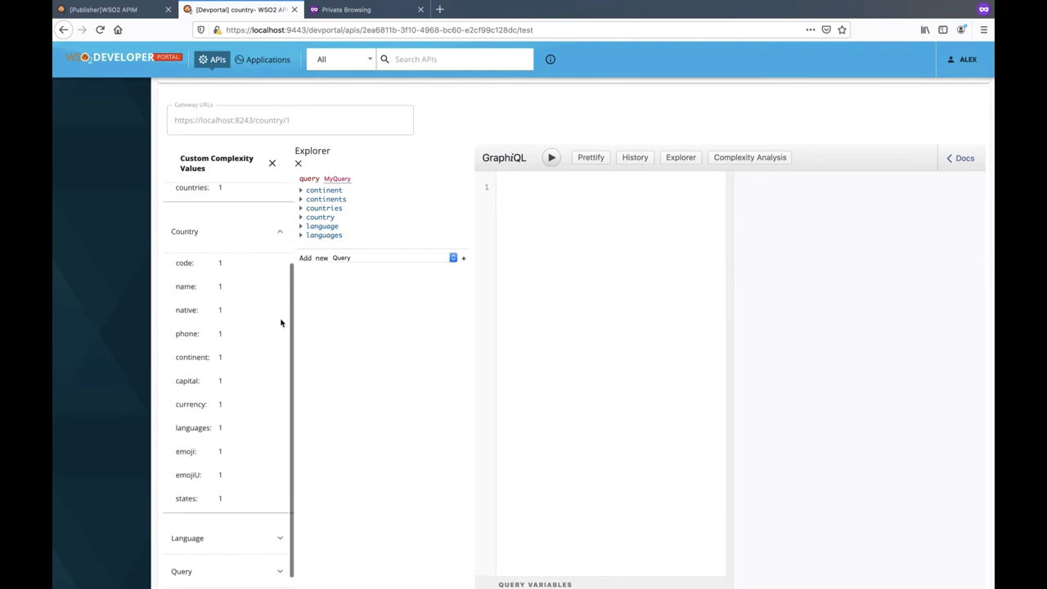
pyautogui.click(187, 203)
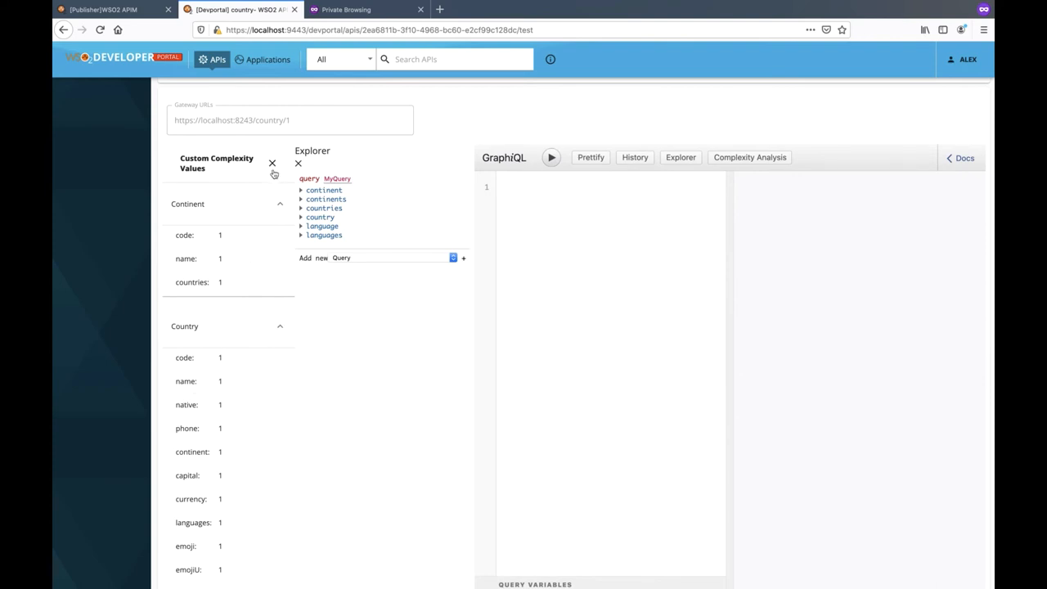
pyautogui.click(271, 164)
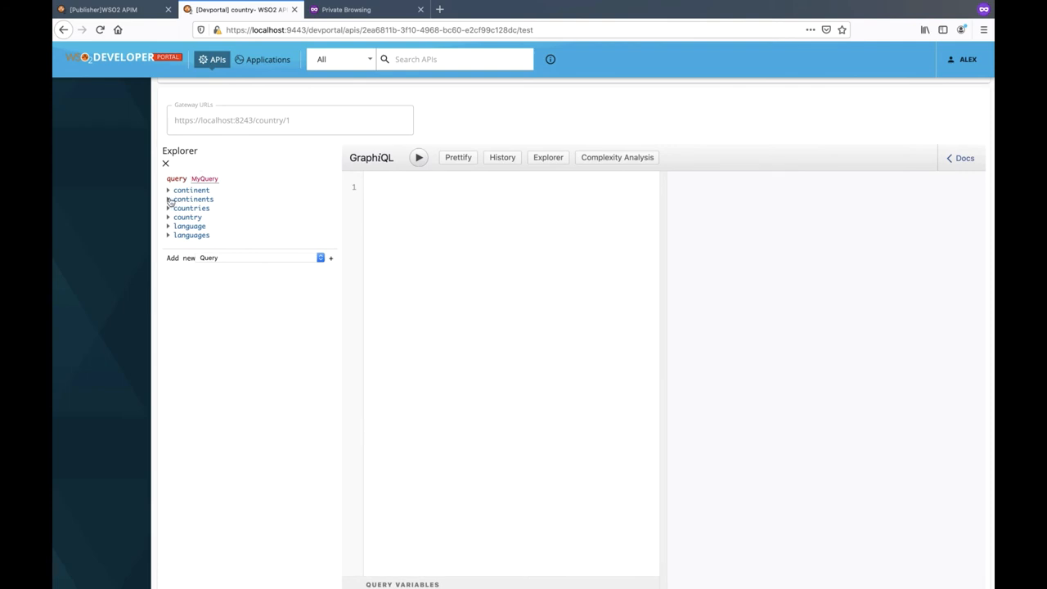
# Step: Build a continents query with name and nested countries' names, run it and view the results
pyautogui.click(193, 200)
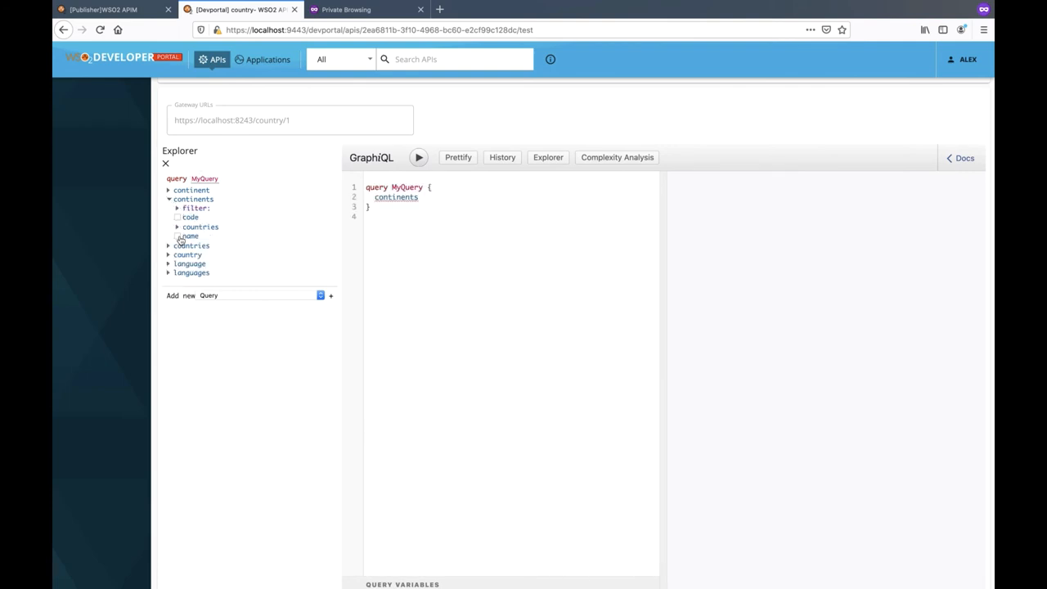
pyautogui.click(190, 236)
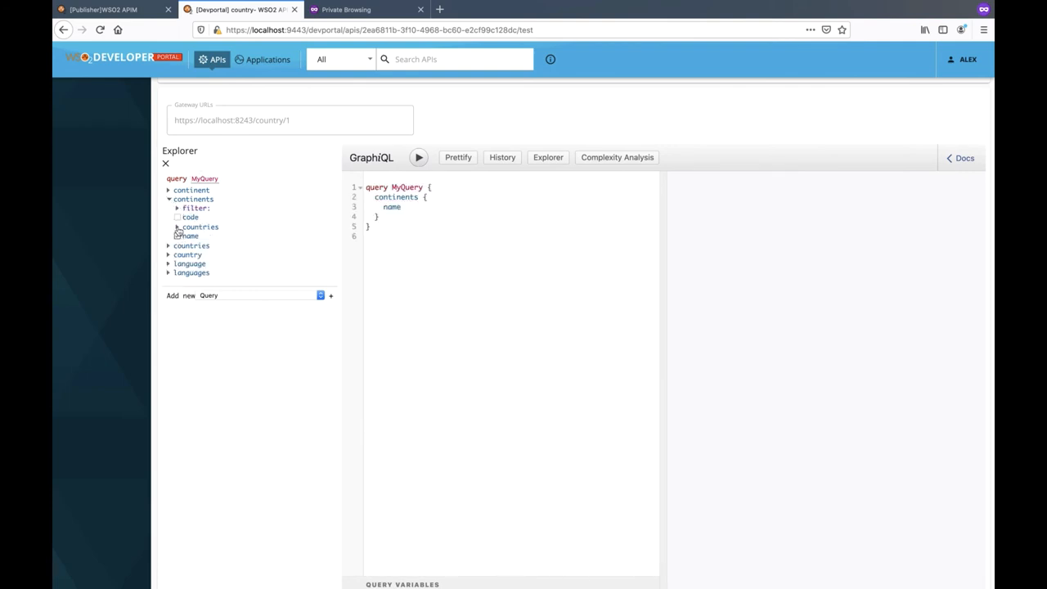
pyautogui.click(200, 226)
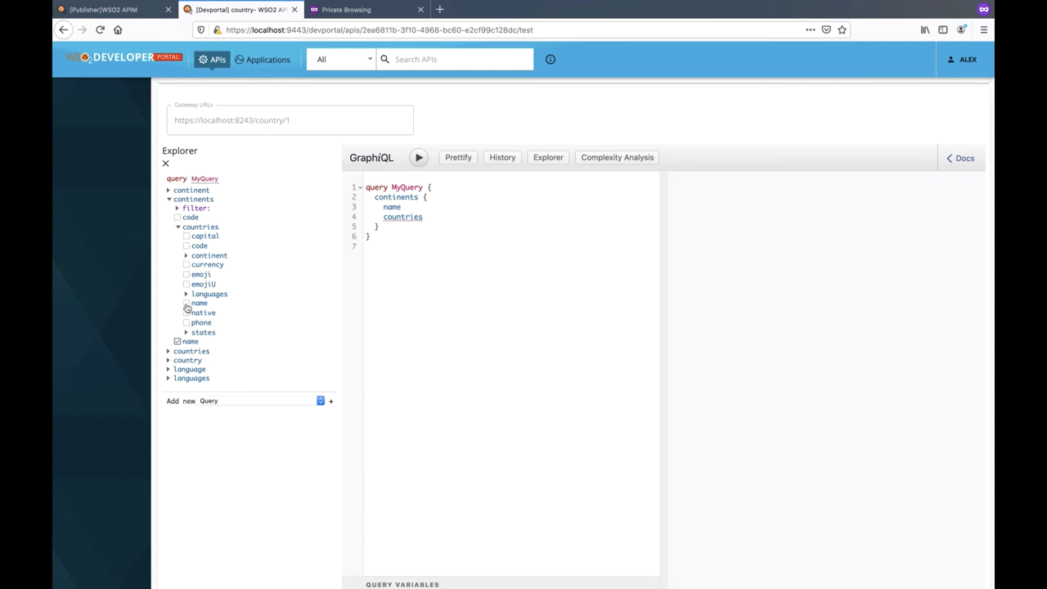
pyautogui.click(187, 302)
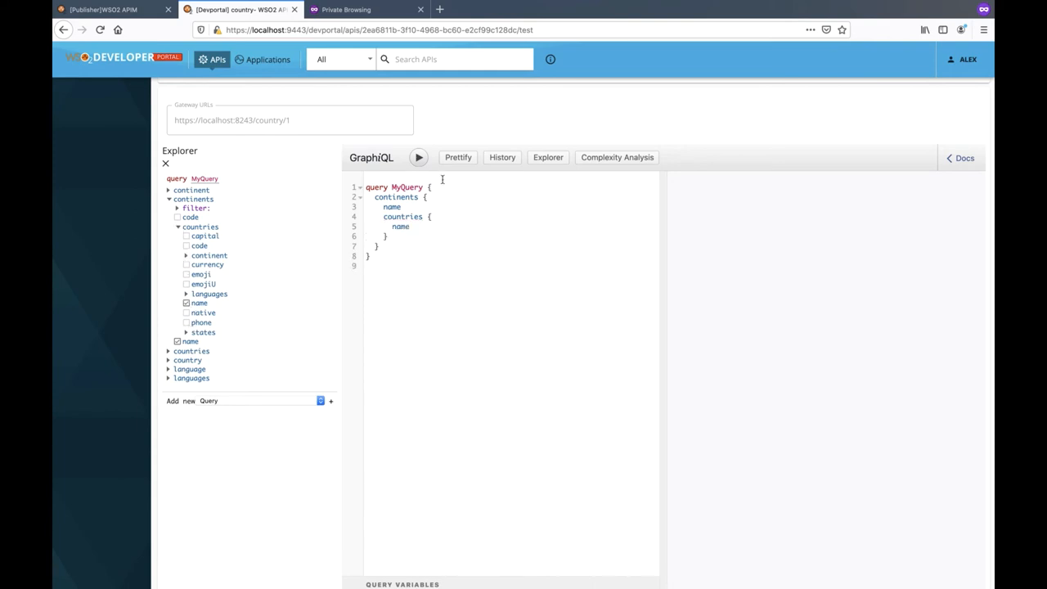
pyautogui.click(419, 157)
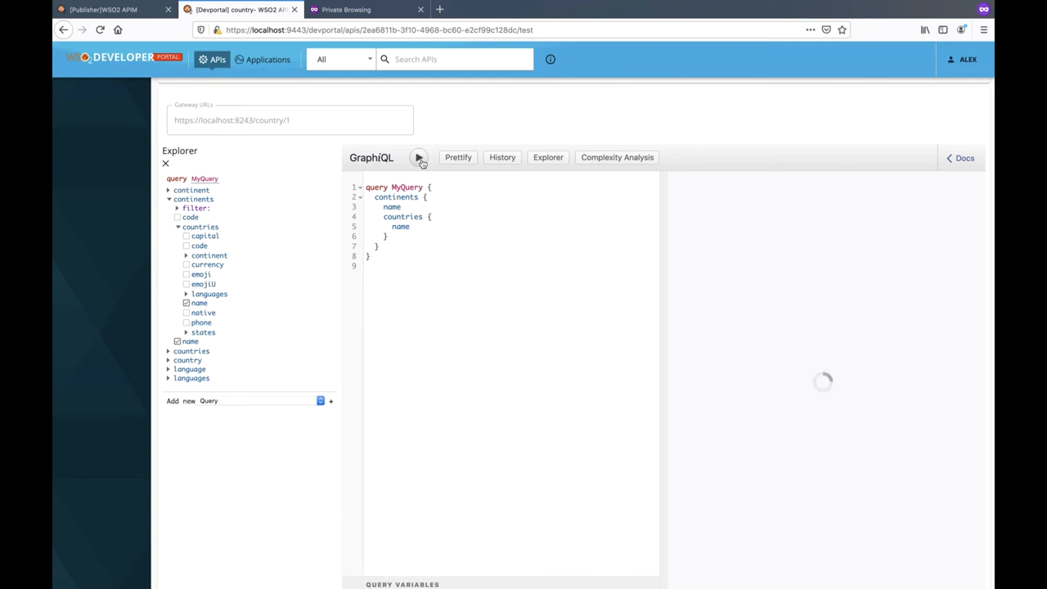
pyautogui.click(419, 157)
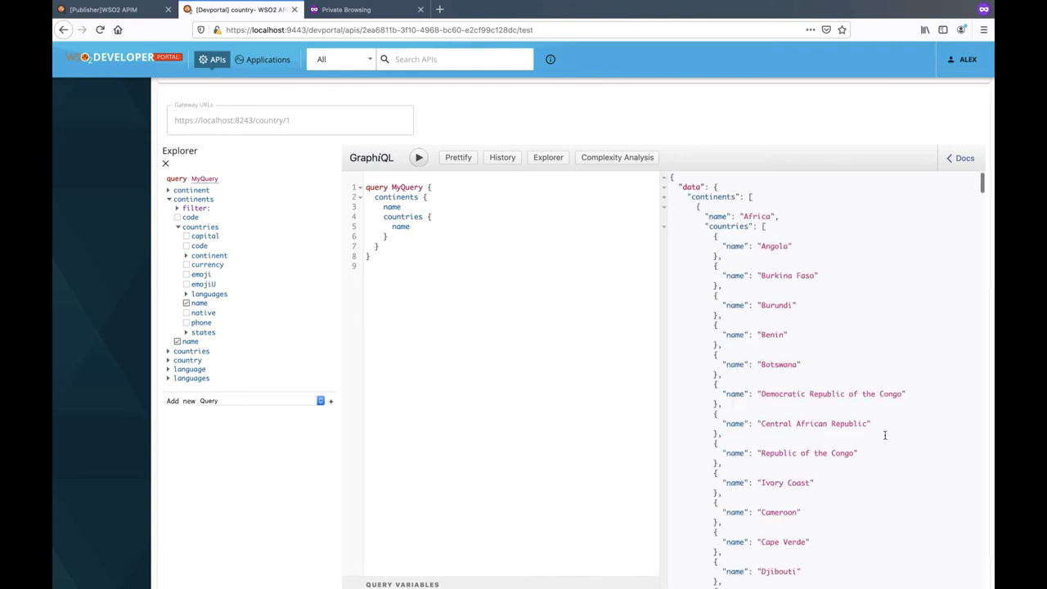
pyautogui.scroll(-3)
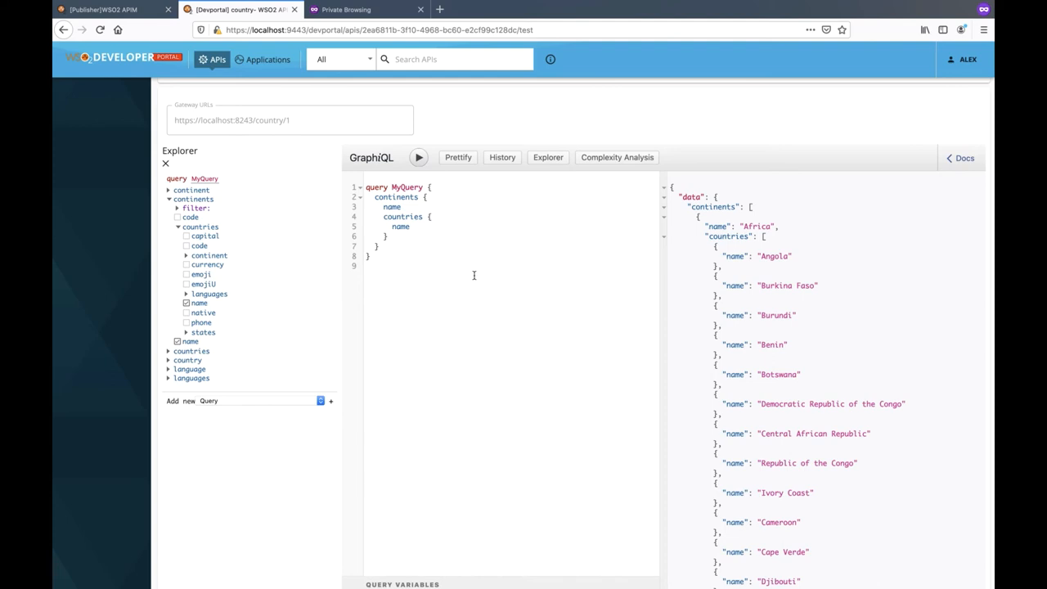
pyautogui.moveTo(190, 260)
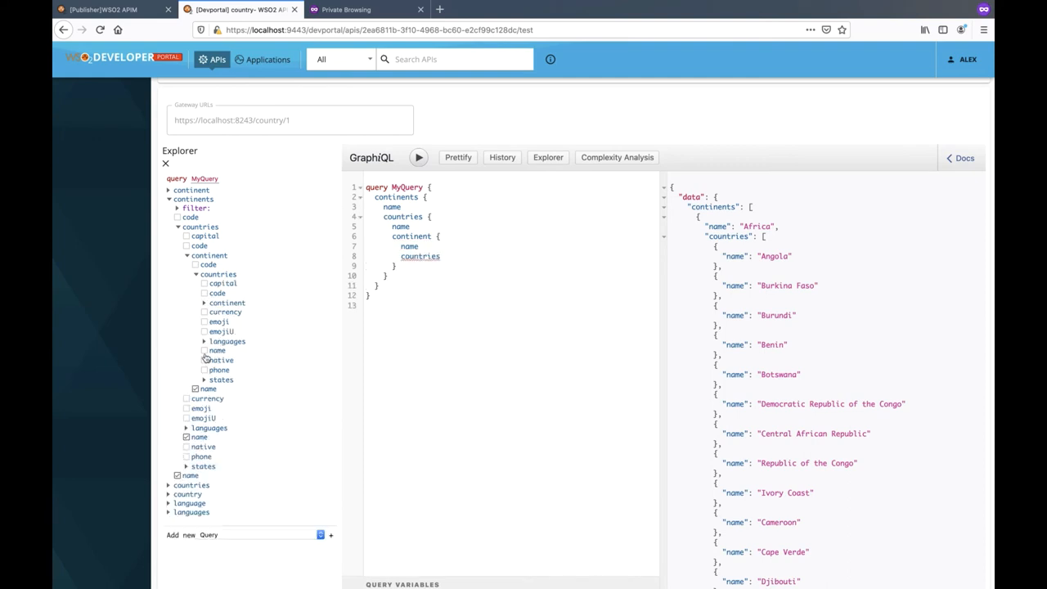
# Step: Nest continent > countries > continent > name several levels deep and run the query again
pyautogui.click(205, 360)
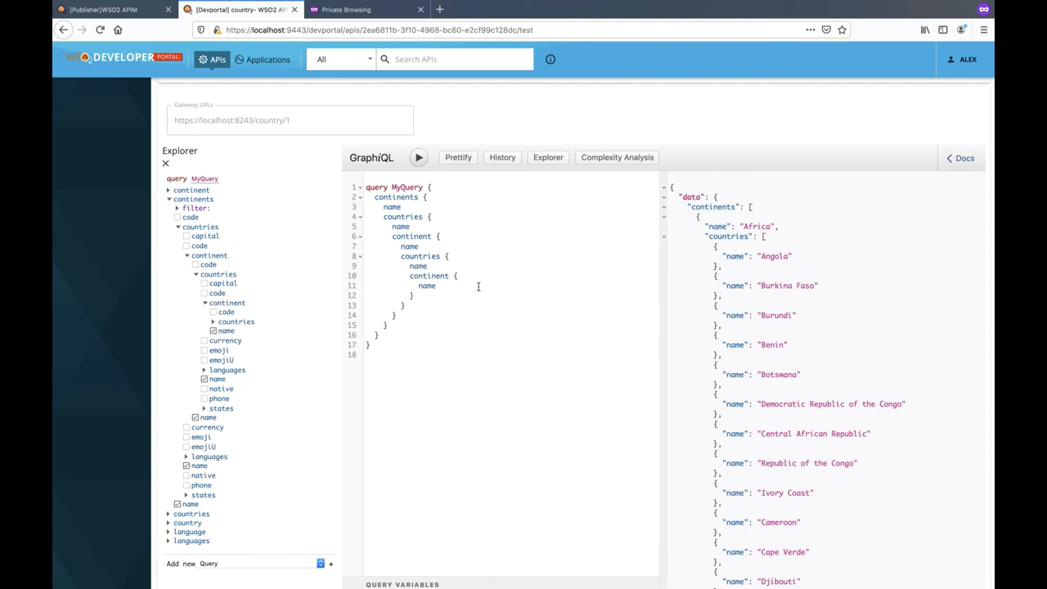
pyautogui.click(419, 157)
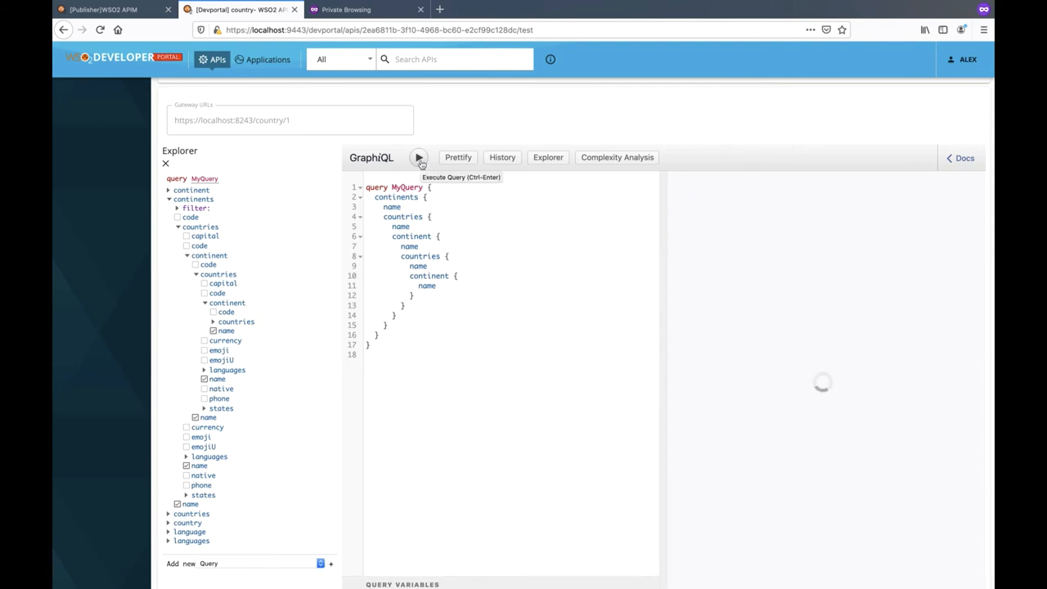
pyautogui.click(418, 158)
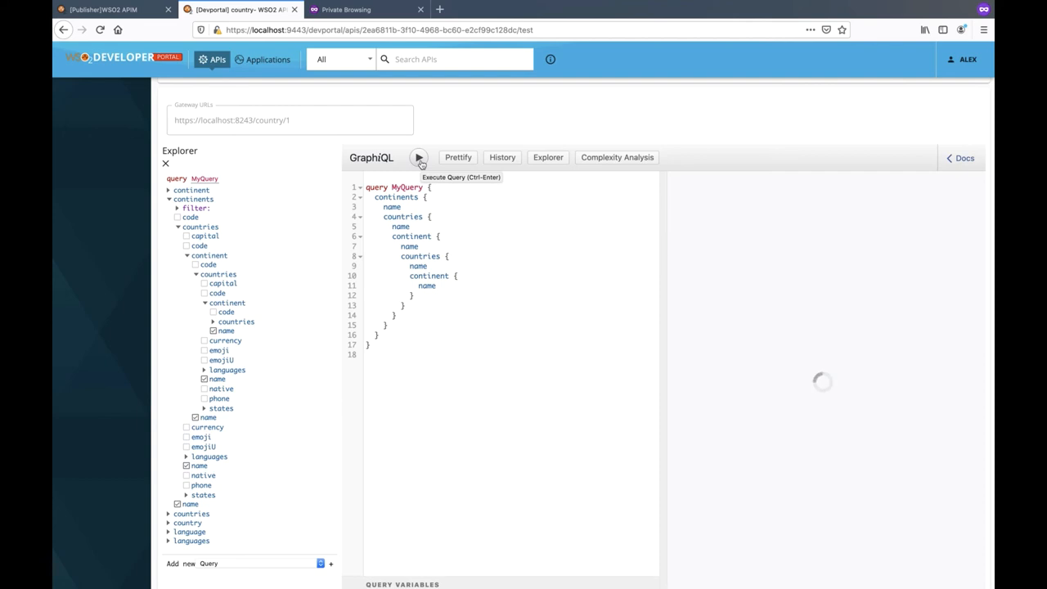
pyautogui.click(419, 157)
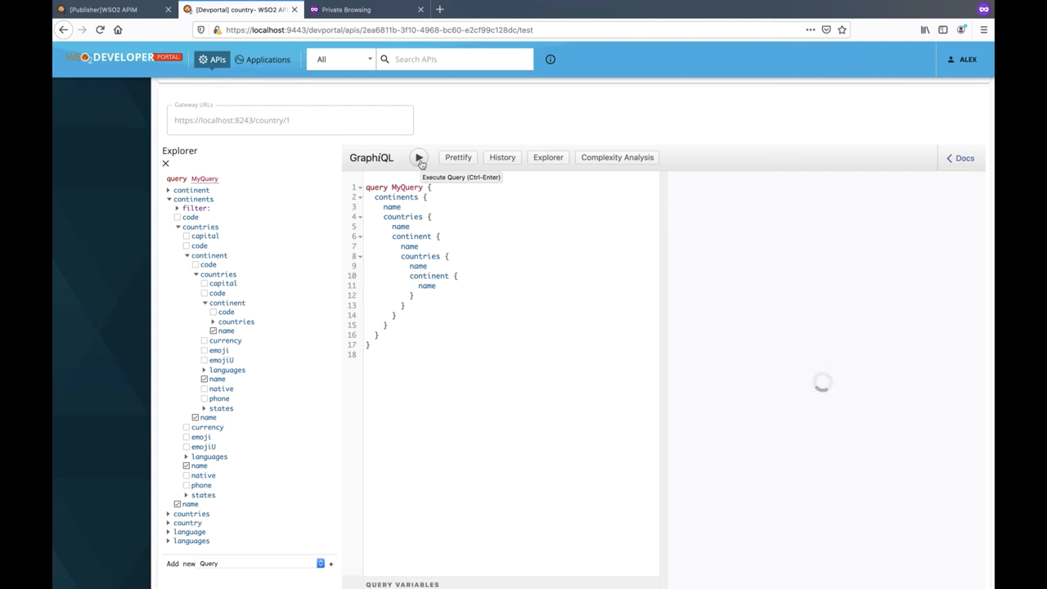
pyautogui.click(419, 157)
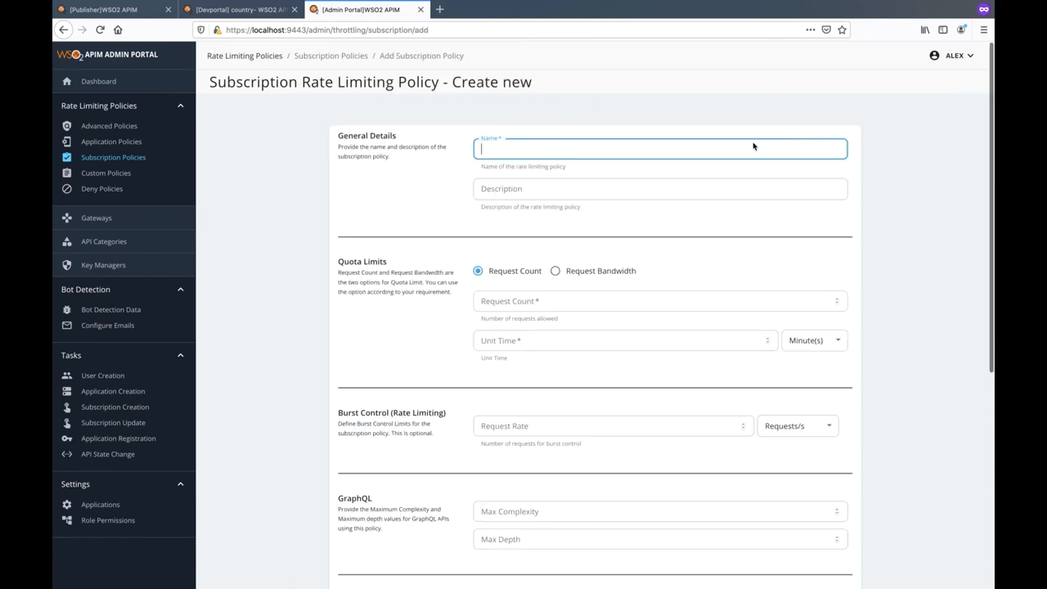
# Step: Save a subscription policy 'graph' with 100 requests per 1 minute and max query depth 5
pyautogui.write('graph')
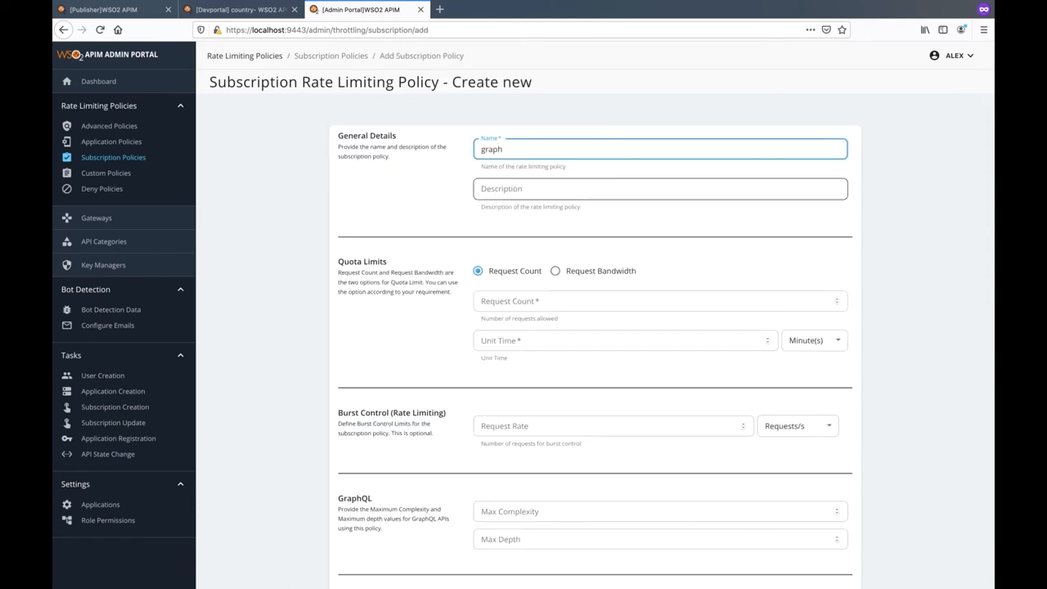
pyautogui.scroll(-3)
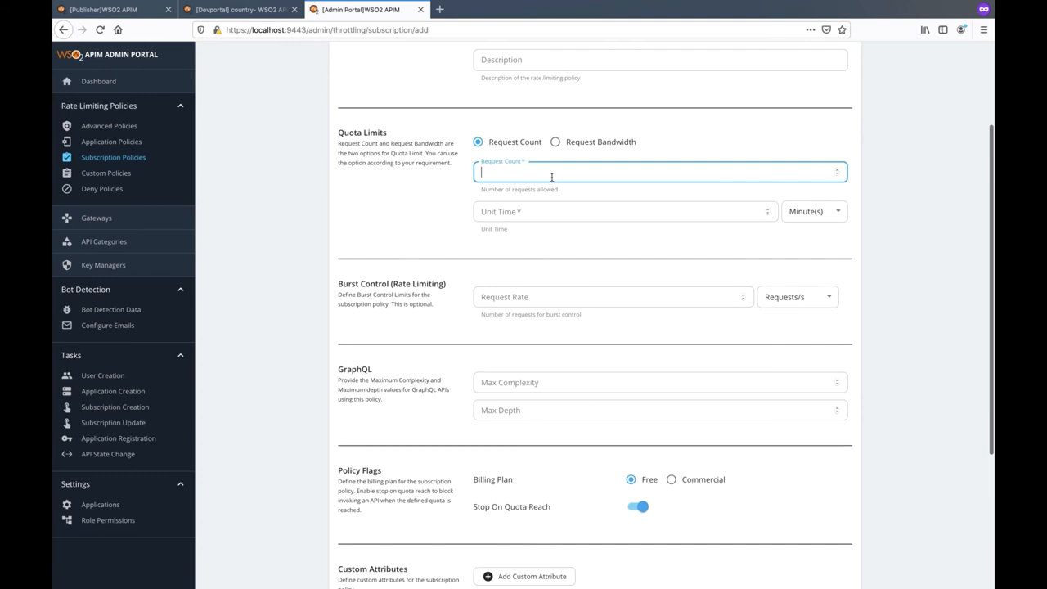
pyautogui.write('1')
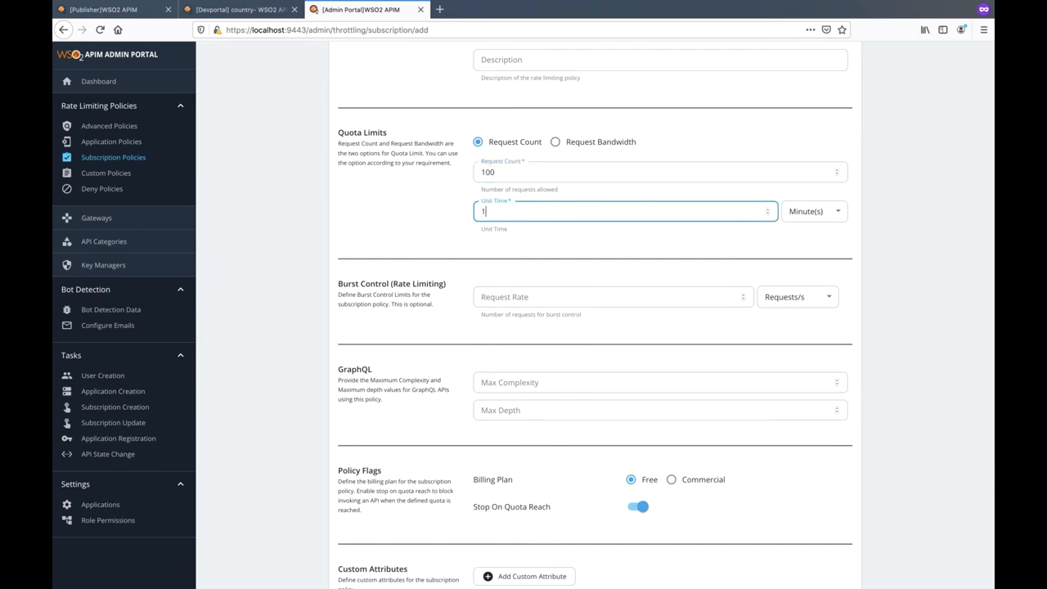
pyautogui.write('5')
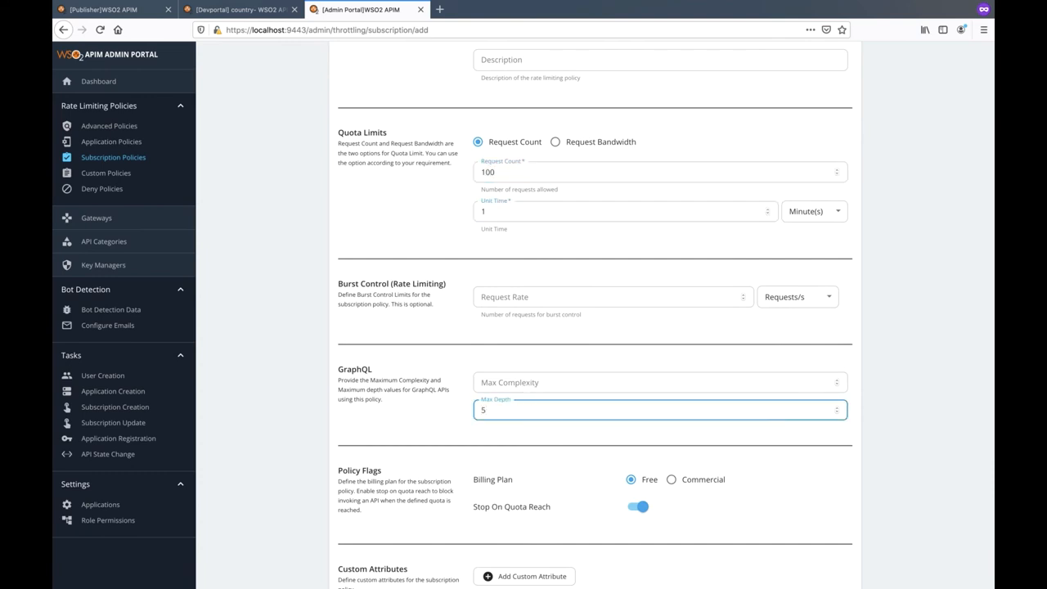
pyautogui.scroll(-3)
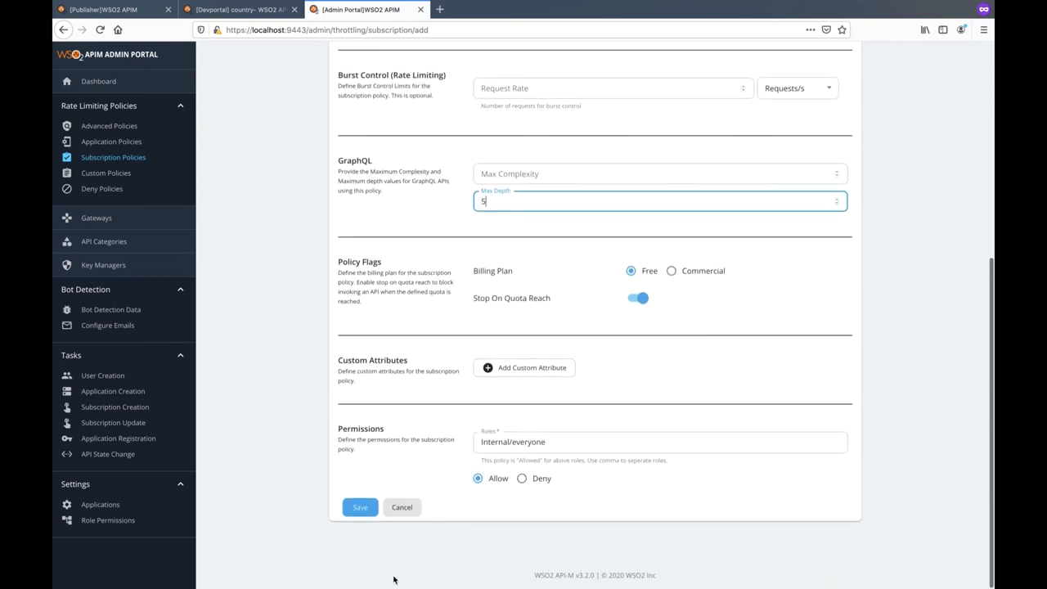
pyautogui.click(360, 508)
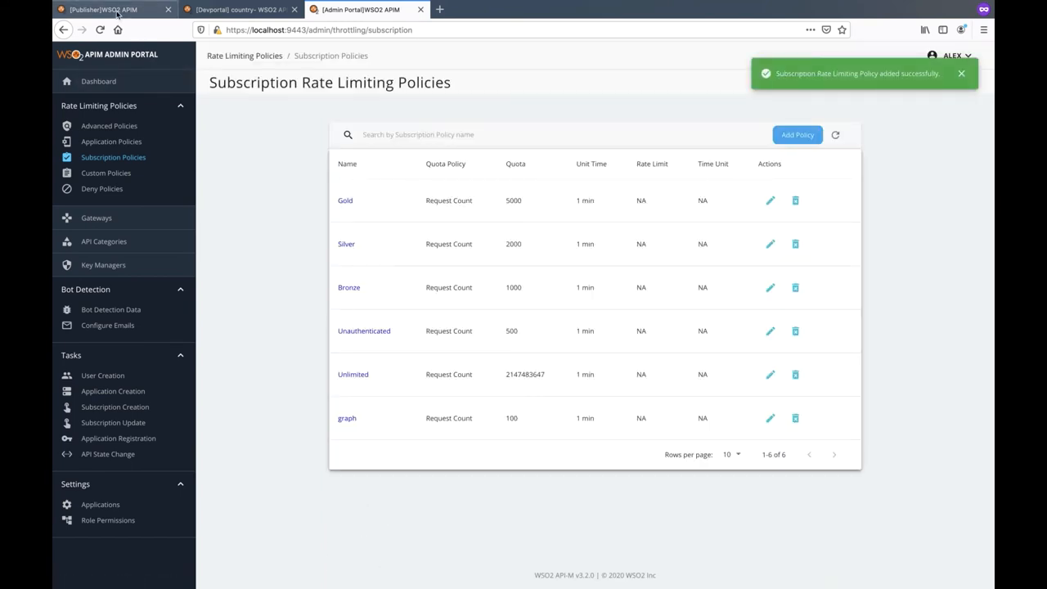
# Step: Attach the graph business plan to the country API's subscriptions and save, then head to the Developer Portal
pyautogui.click(102, 10)
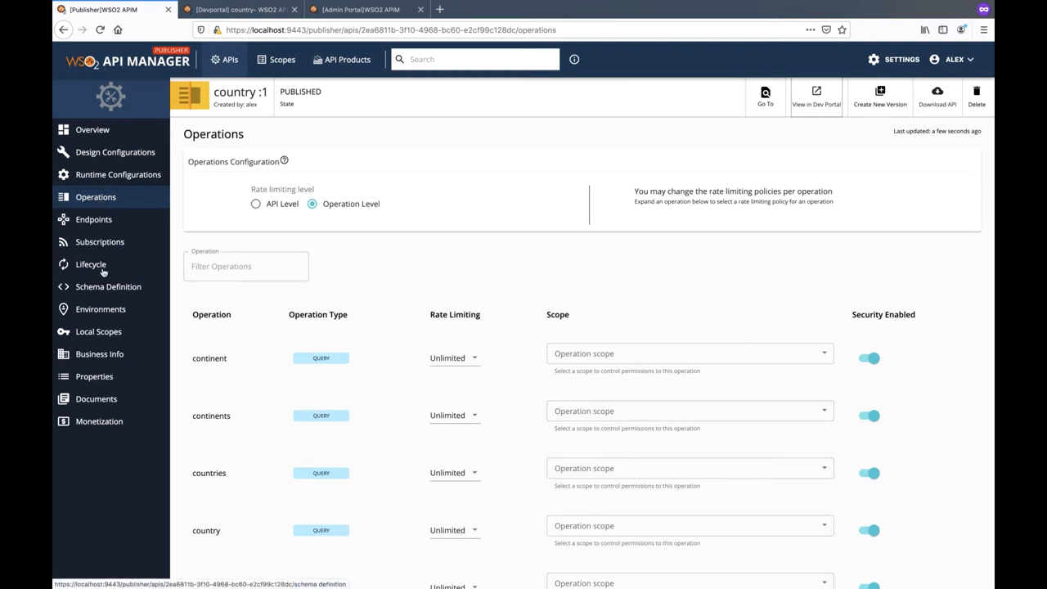
pyautogui.click(98, 243)
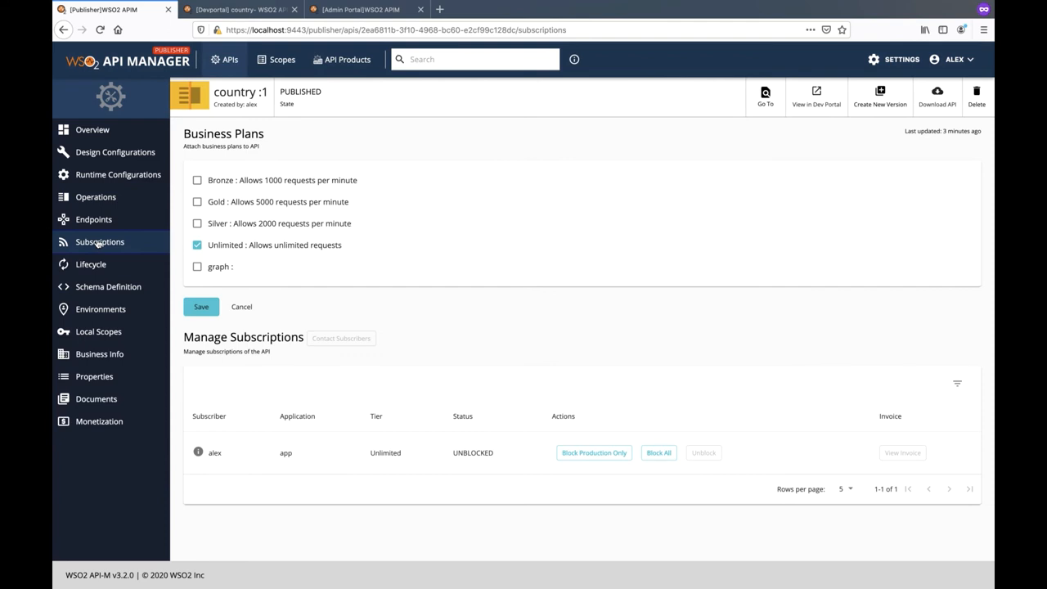
pyautogui.moveTo(200, 270)
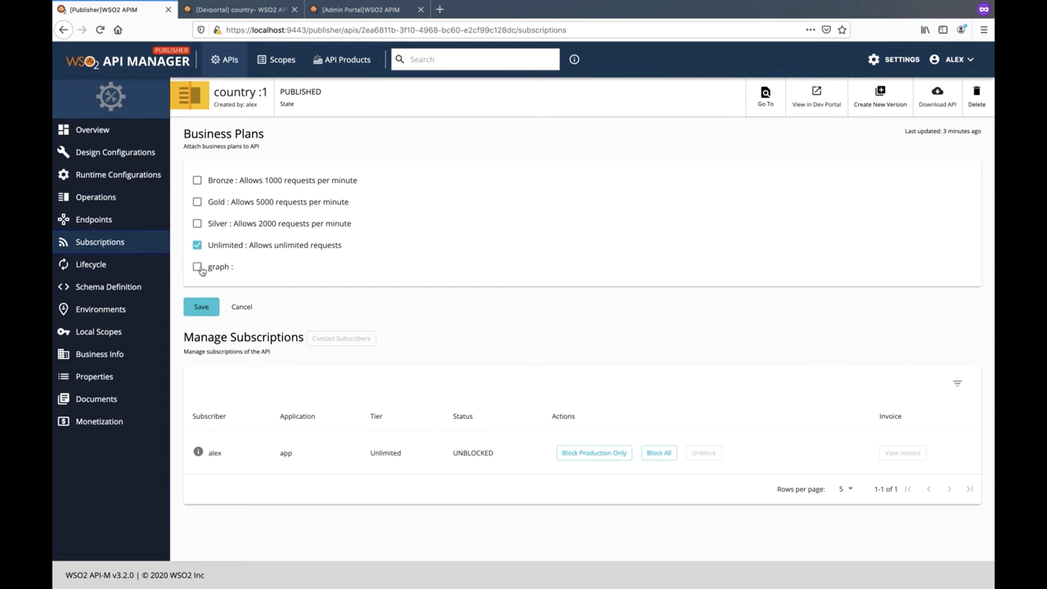
pyautogui.click(197, 267)
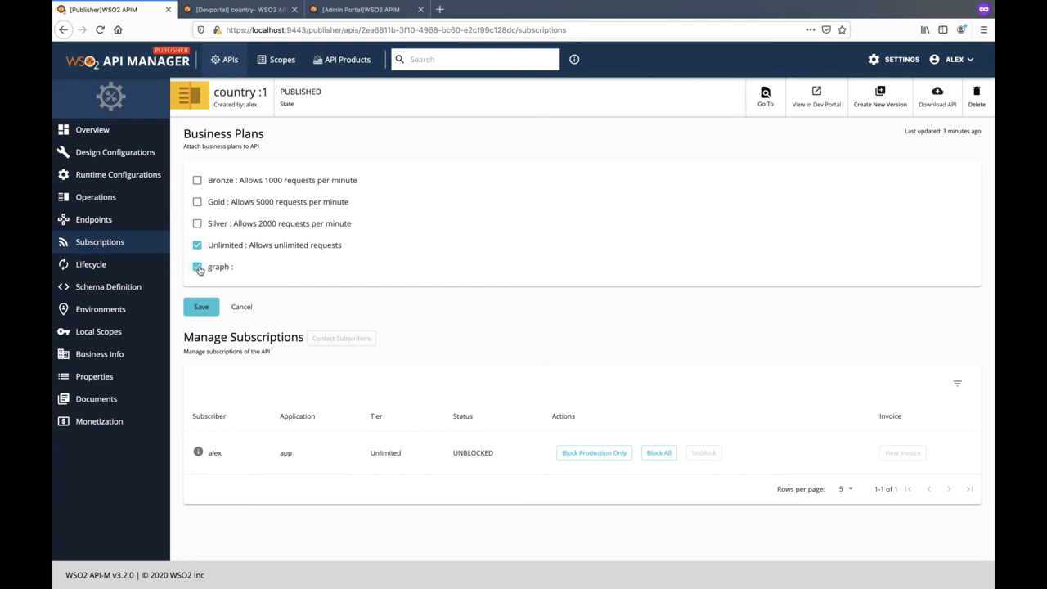
pyautogui.click(200, 308)
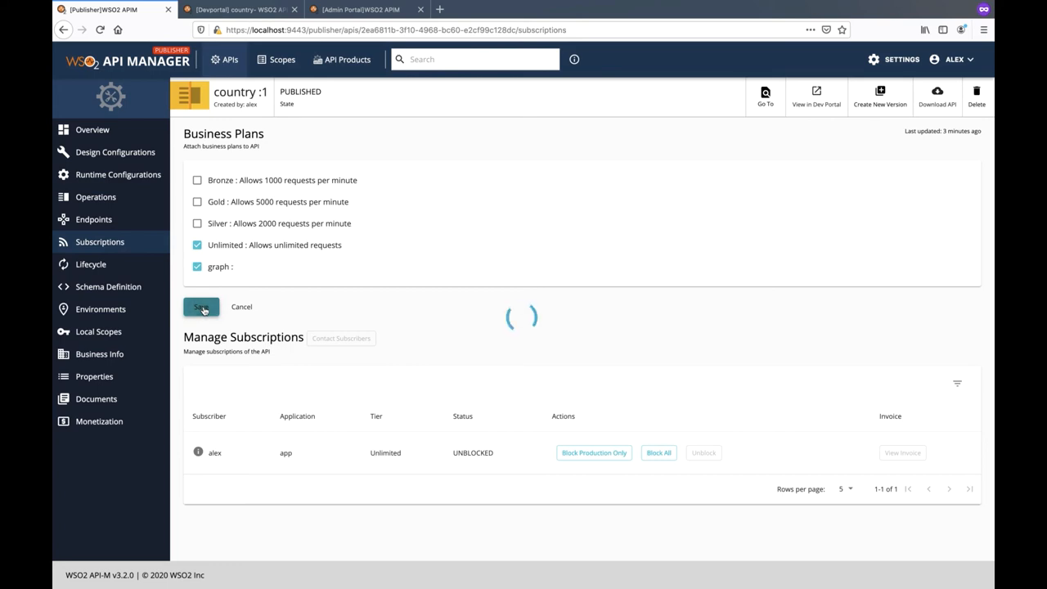
pyautogui.click(200, 307)
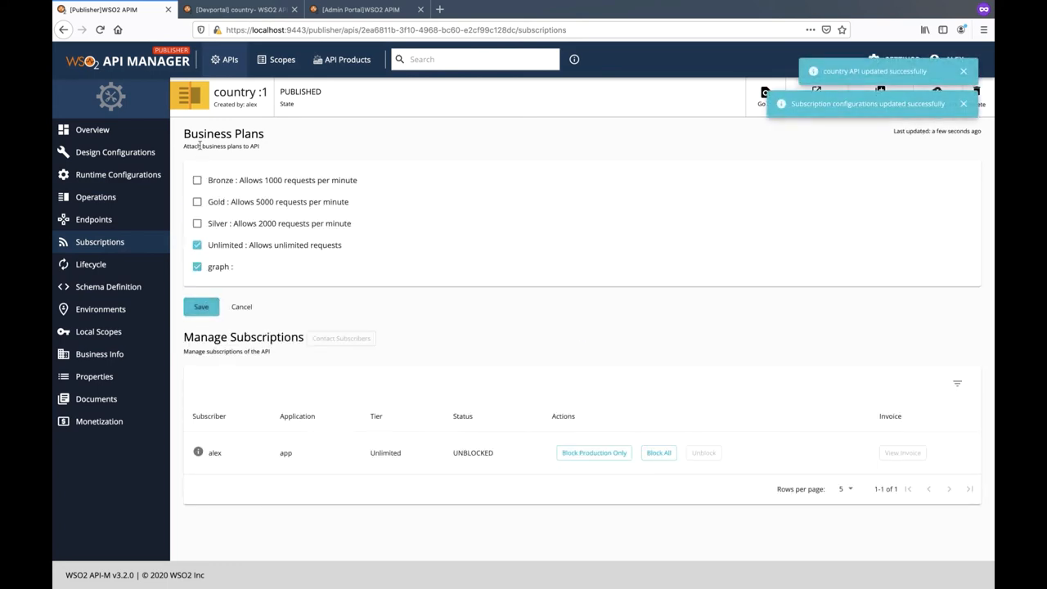
pyautogui.click(238, 10)
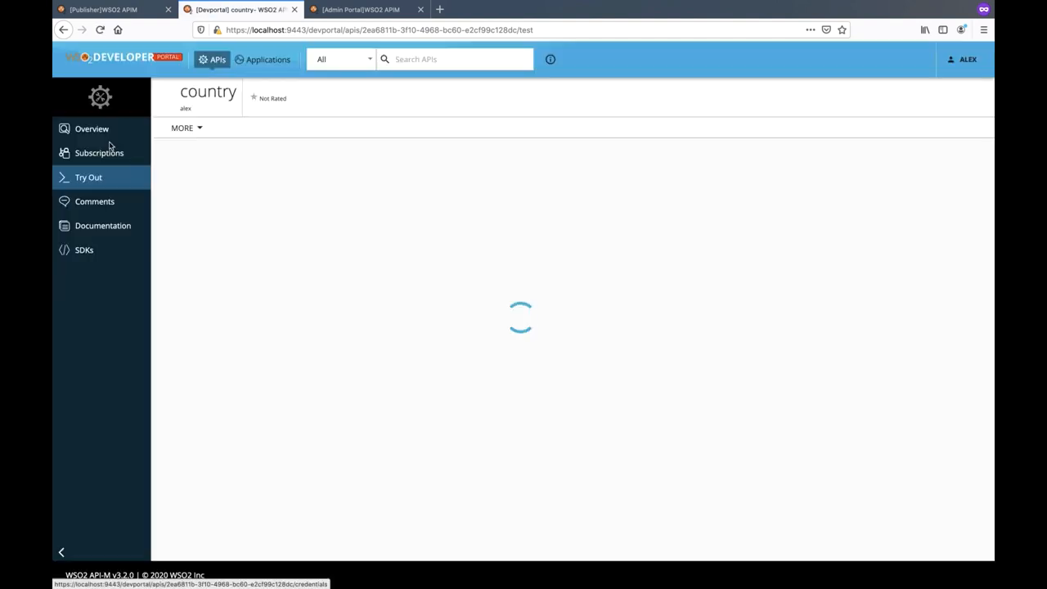
# Step: Subscribe a new application app2 to the country API under the graph throttling policy
pyautogui.click(99, 154)
pyautogui.write('ap')
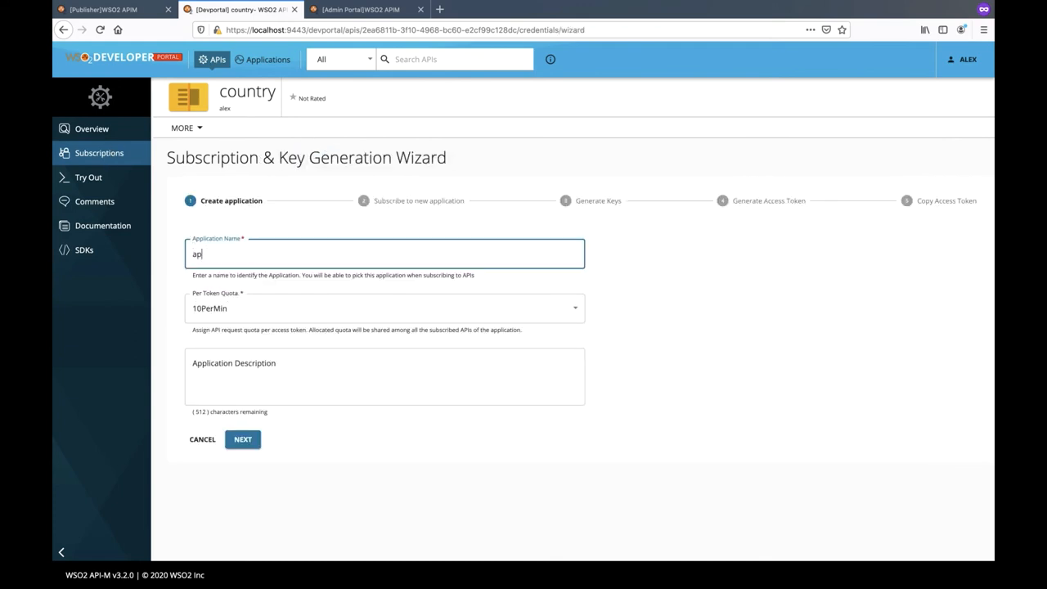
pyautogui.click(242, 439)
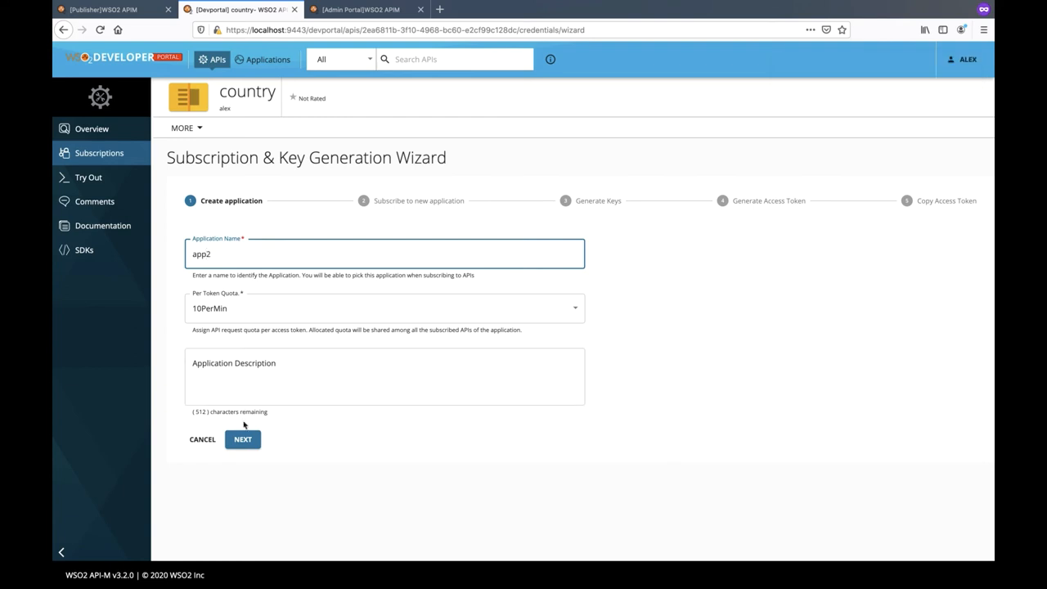
pyautogui.click(242, 438)
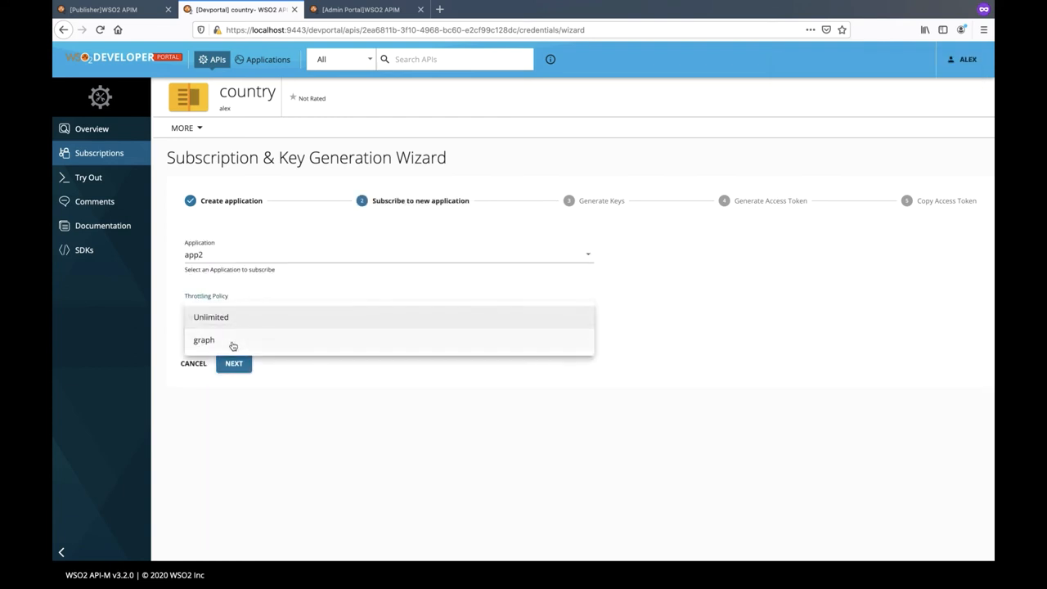
pyautogui.click(233, 364)
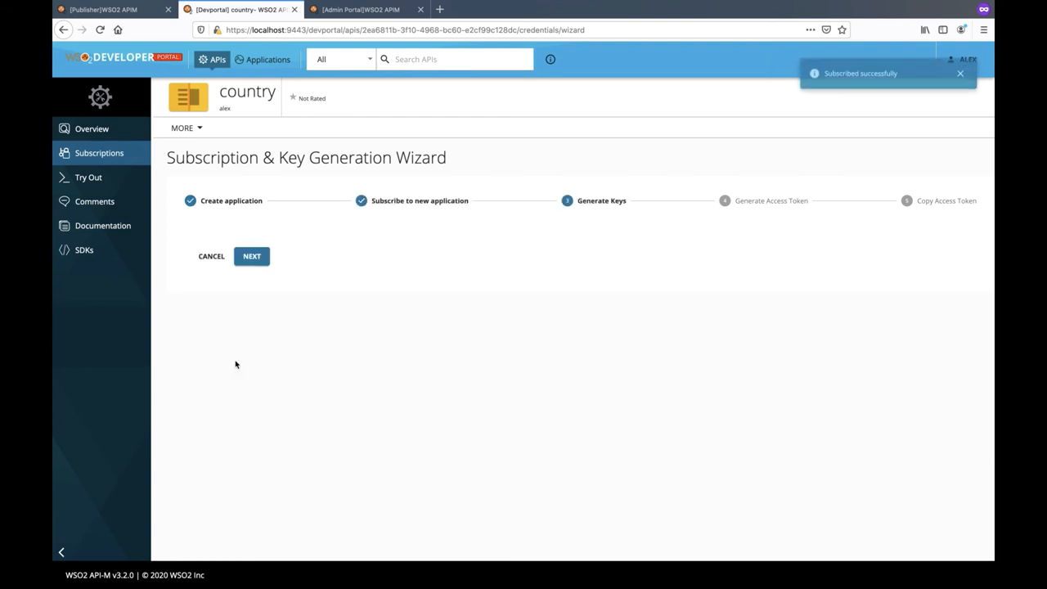
# Step: Generate app2's keys and sandbox access token and copy the token
pyautogui.click(252, 256)
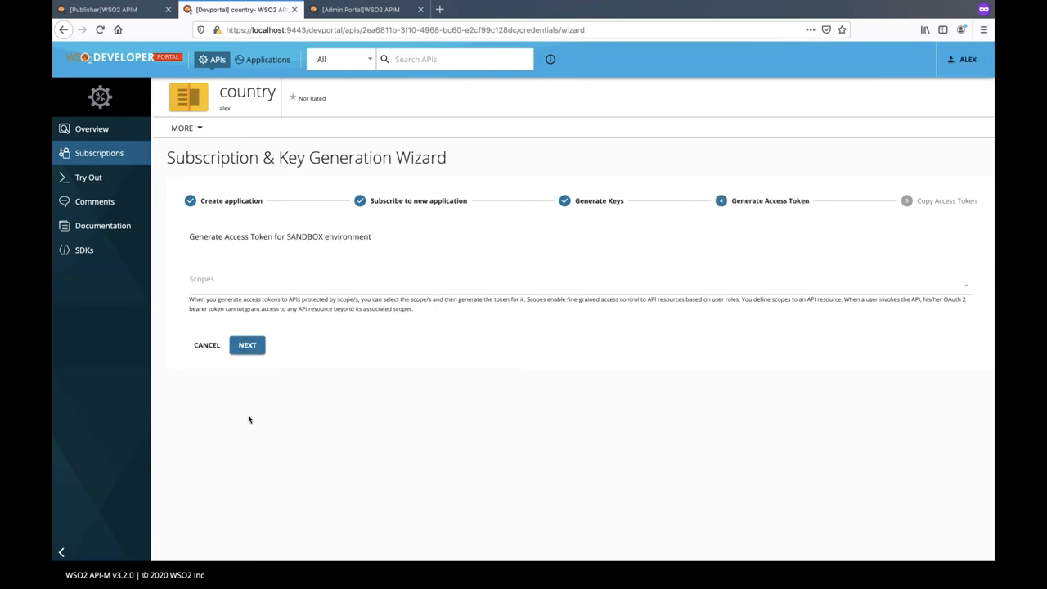
pyautogui.click(247, 343)
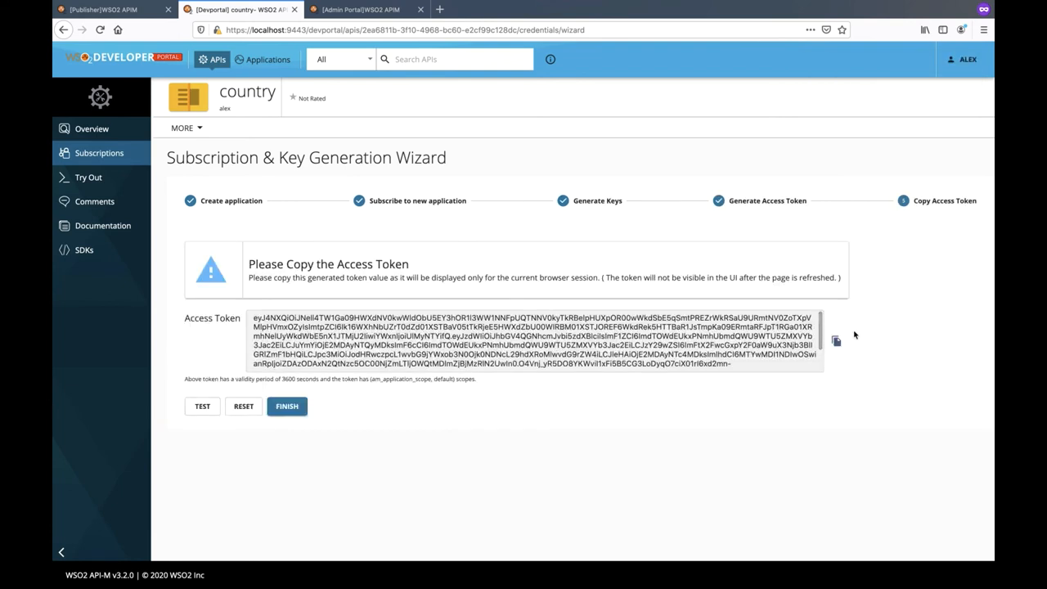
pyautogui.click(89, 177)
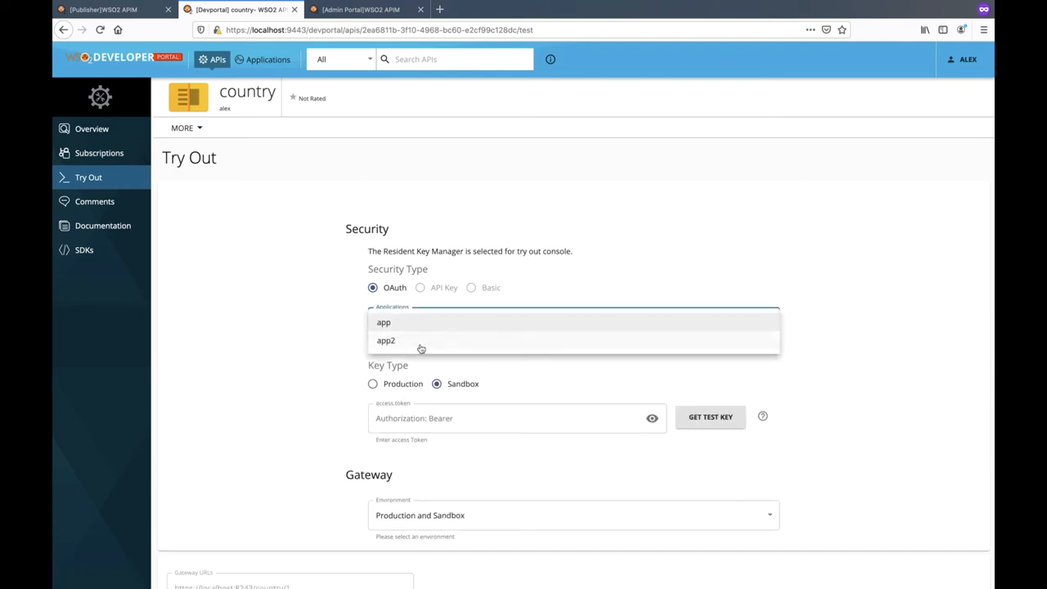
# Step: As app2, run a nested continents > countries > continent query in GraphiQL and get the QUERY TOO DEEP fault (depth 7 > 5)
pyautogui.click(386, 341)
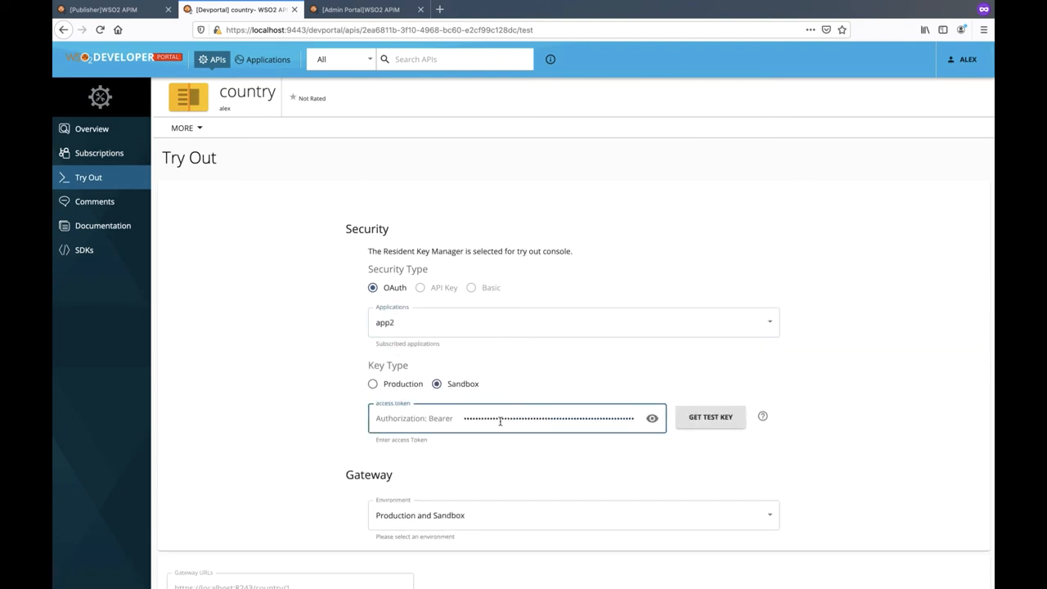
pyautogui.scroll(-3)
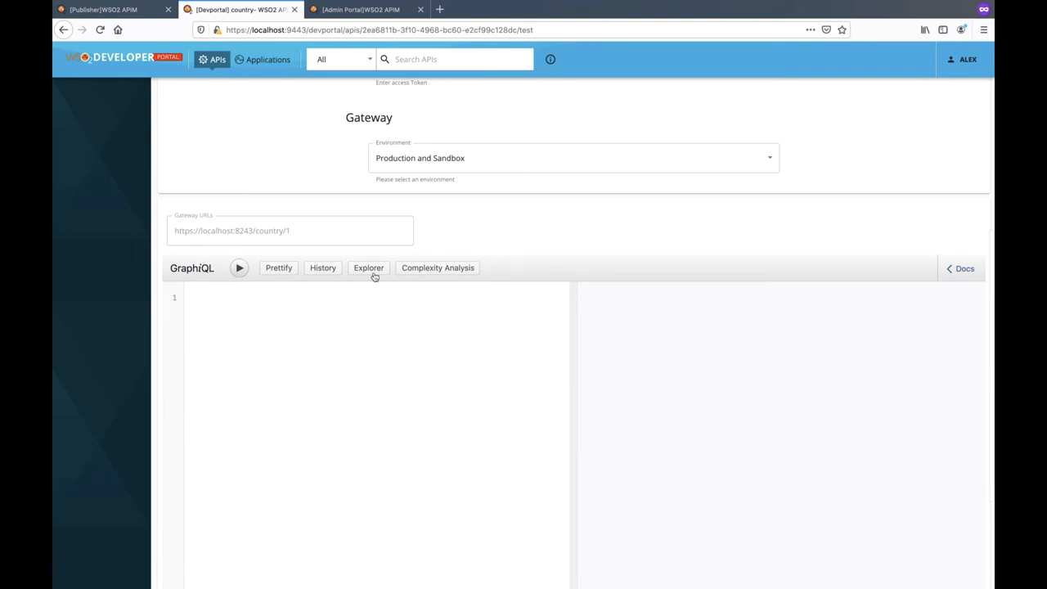
pyautogui.click(369, 269)
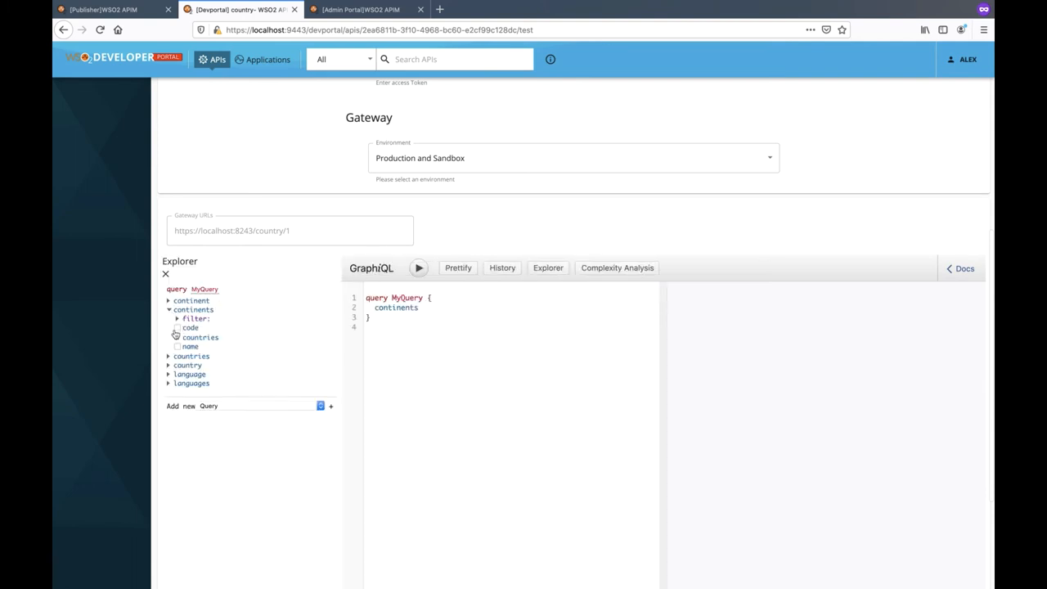
pyautogui.click(177, 337)
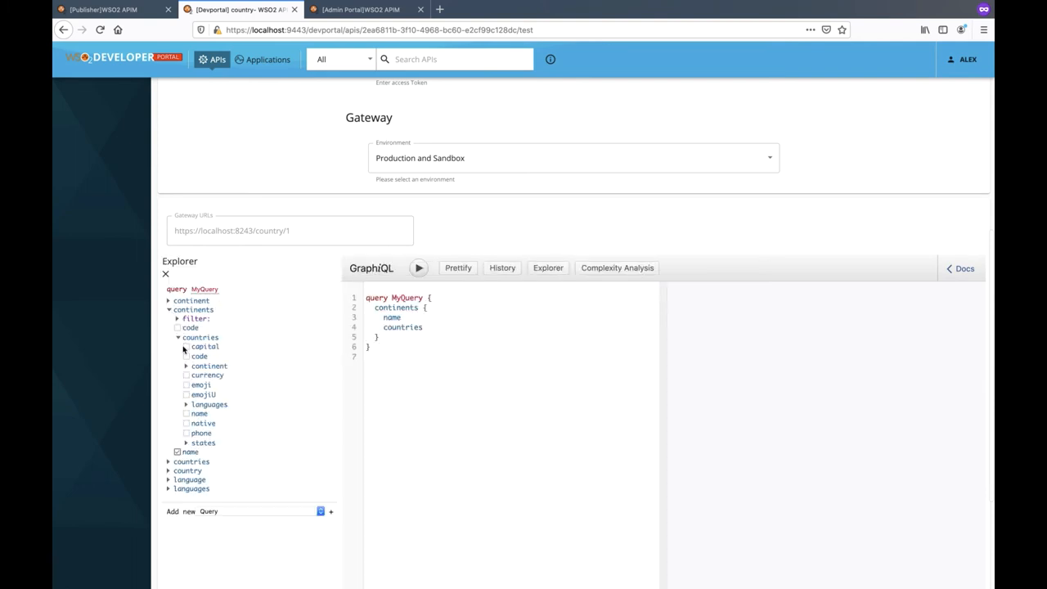
pyautogui.click(186, 367)
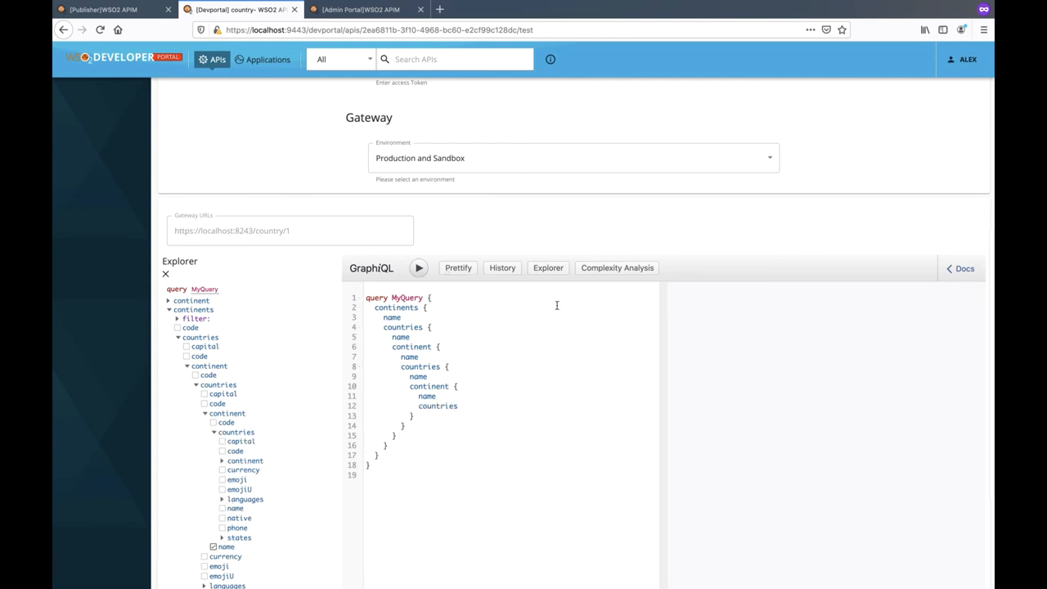
pyautogui.click(419, 269)
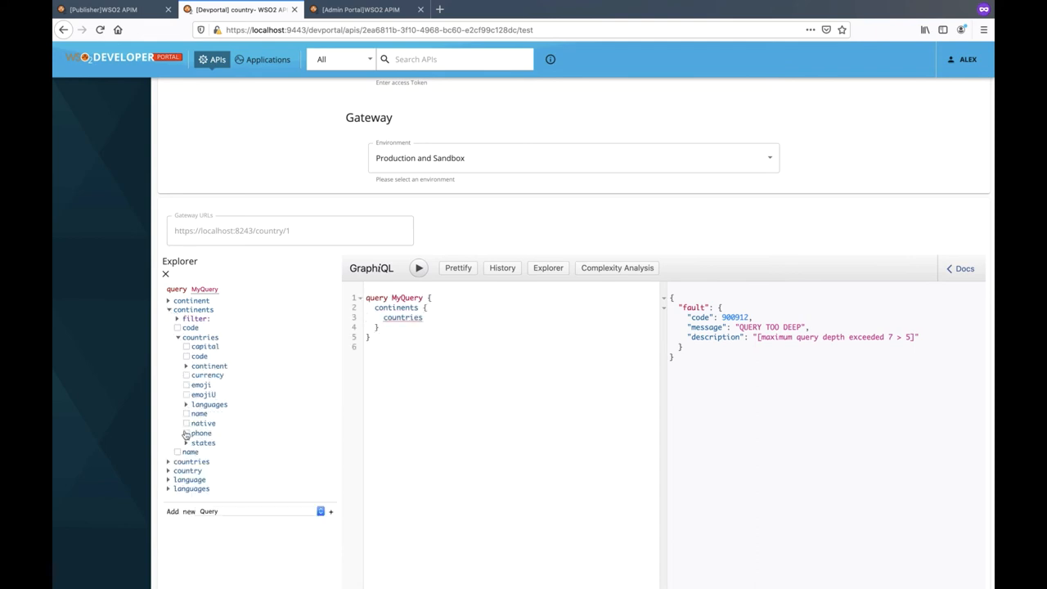
pyautogui.moveTo(187, 384)
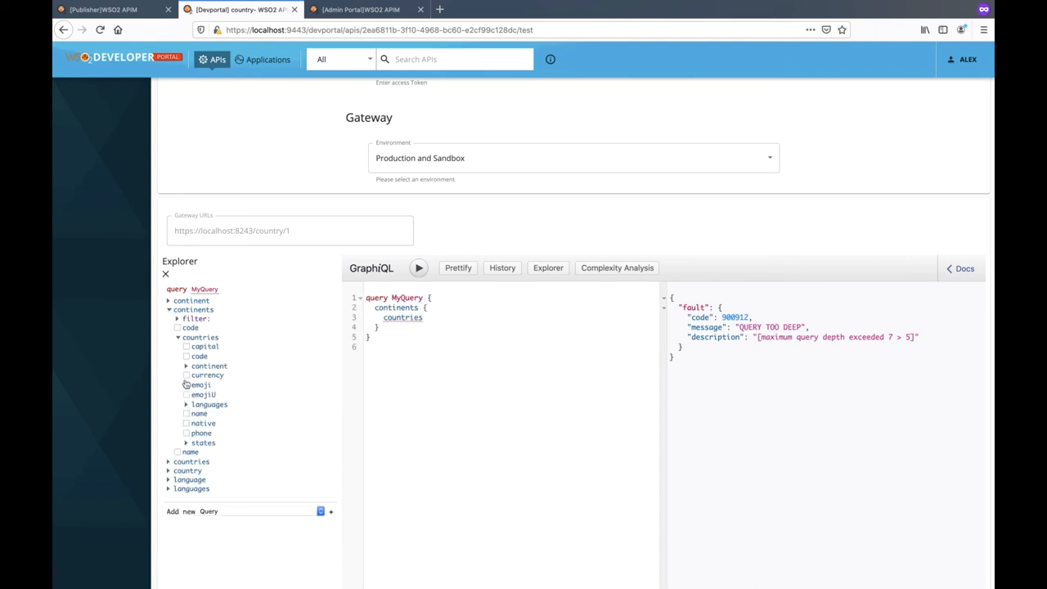
# Step: Run a shallower continents-countries-languages query that returns data
pyautogui.click(187, 412)
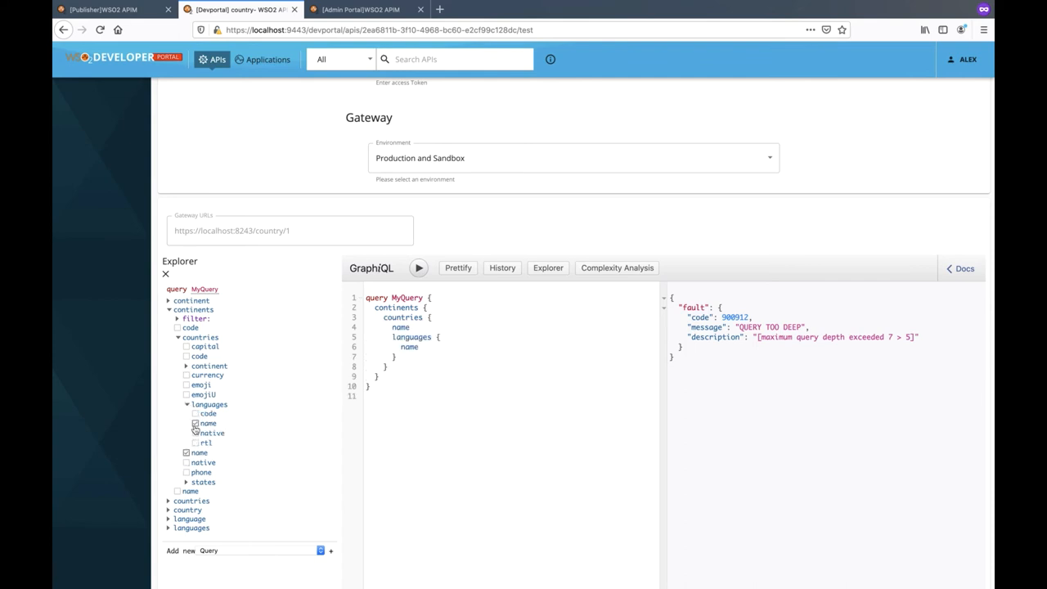
pyautogui.click(419, 269)
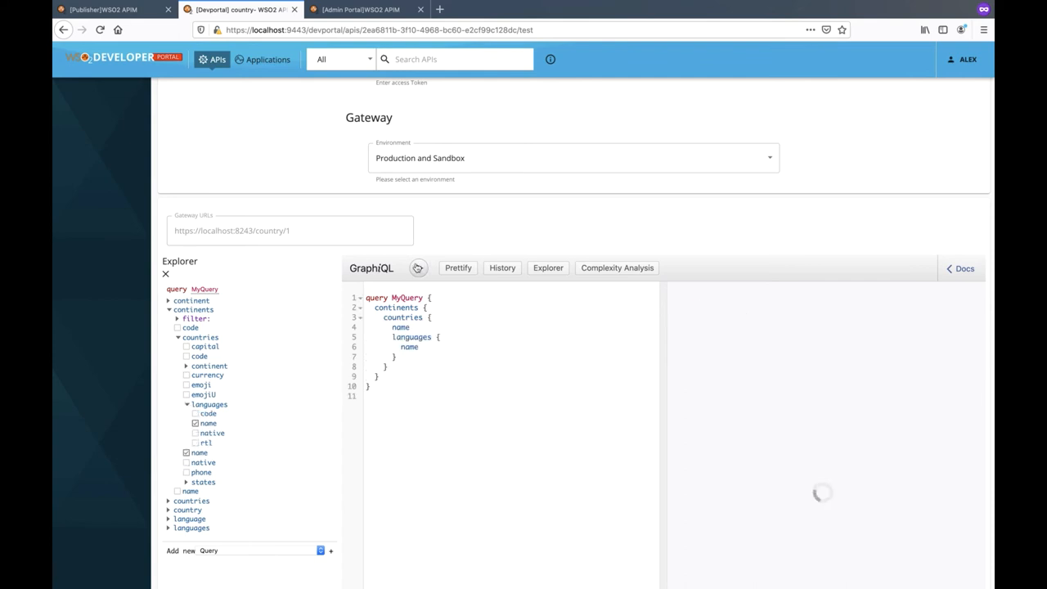
pyautogui.click(419, 268)
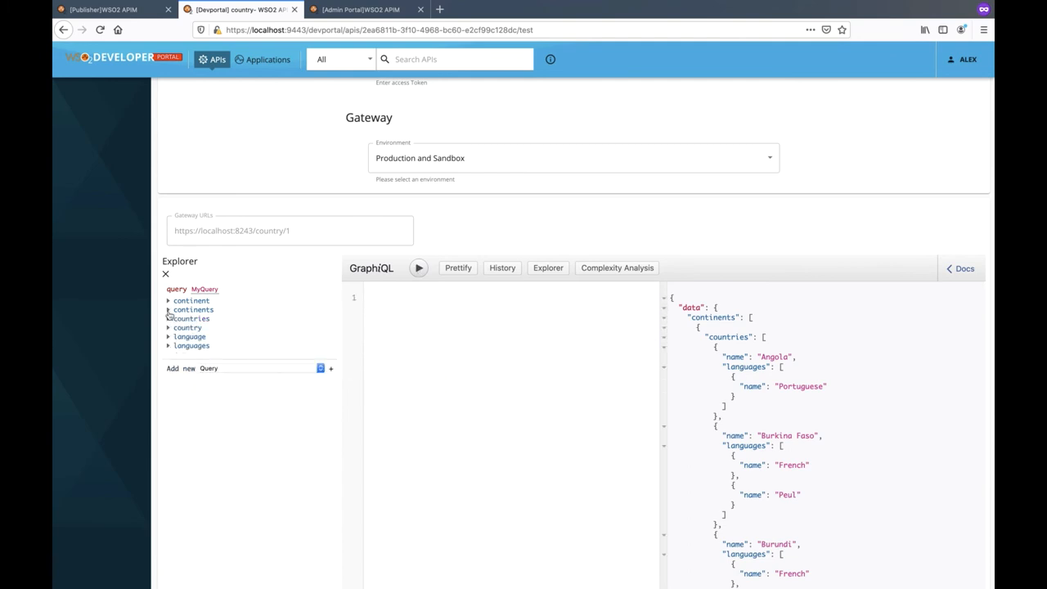
# Step: Remove continents and countries to empty the query, then expand continents for a new one
pyautogui.click(193, 310)
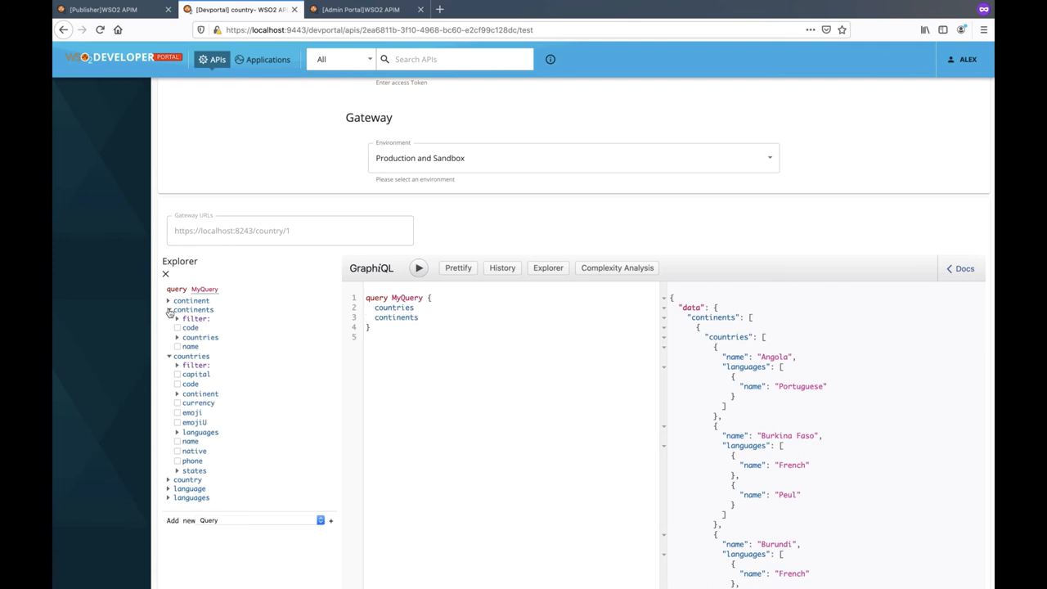
pyautogui.click(168, 310)
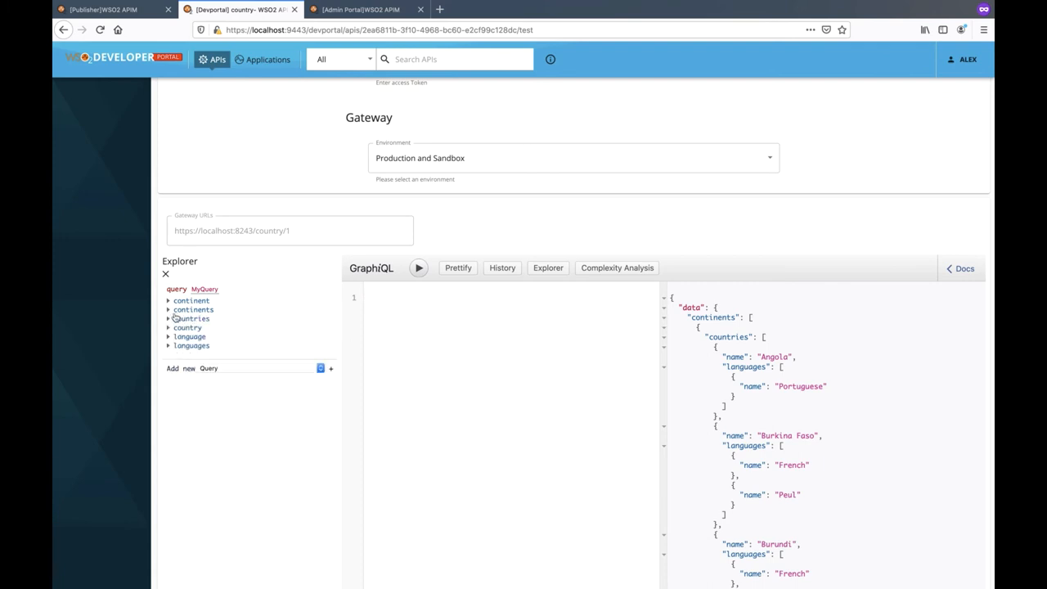
pyautogui.click(193, 310)
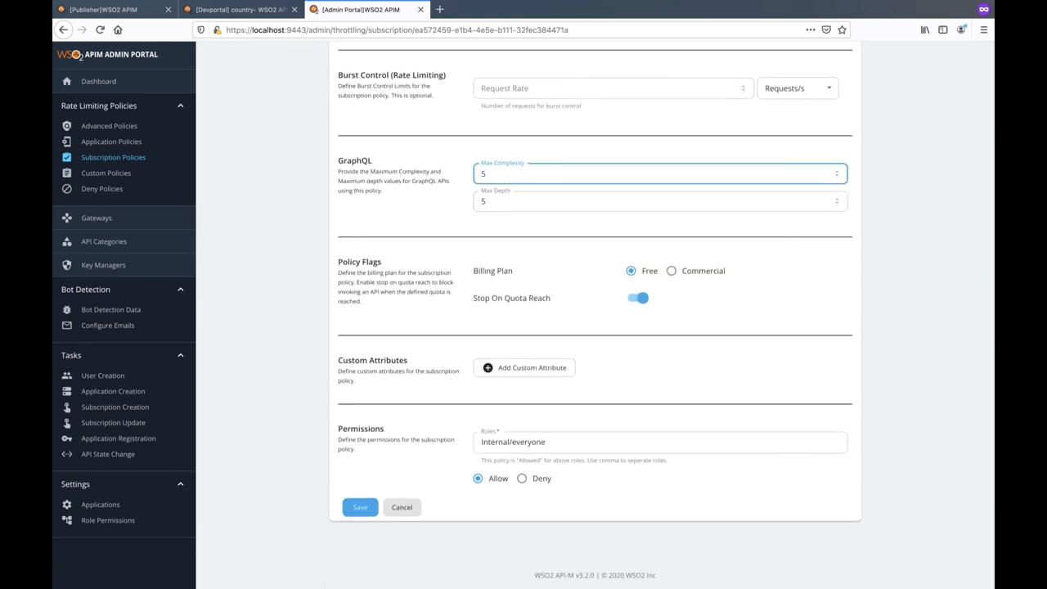
# Step: Return to the Developer Portal test console with the continents-countries-languages query
pyautogui.click(360, 507)
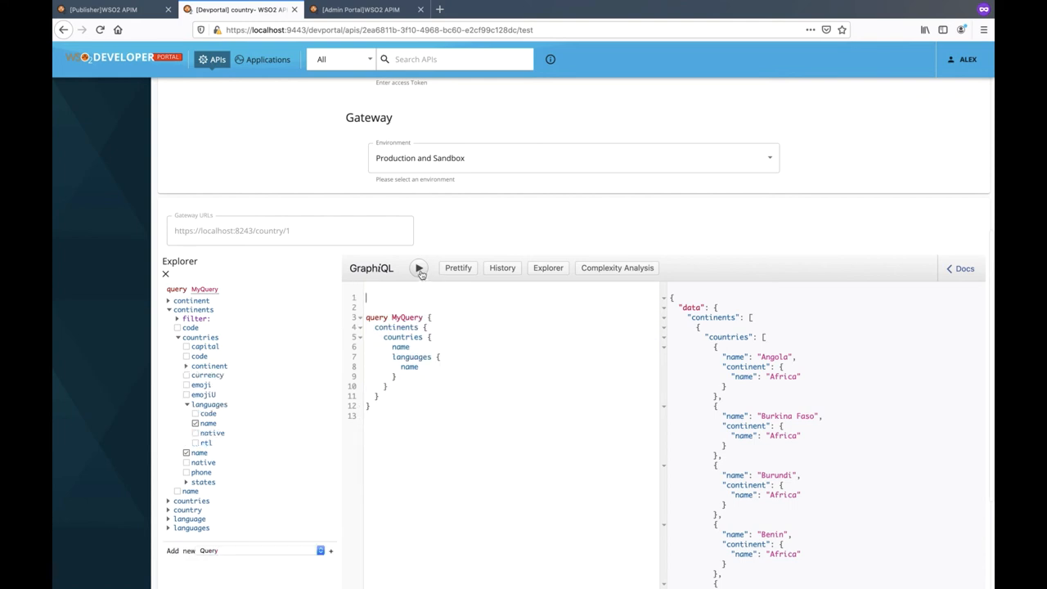
pyautogui.moveTo(102, 10)
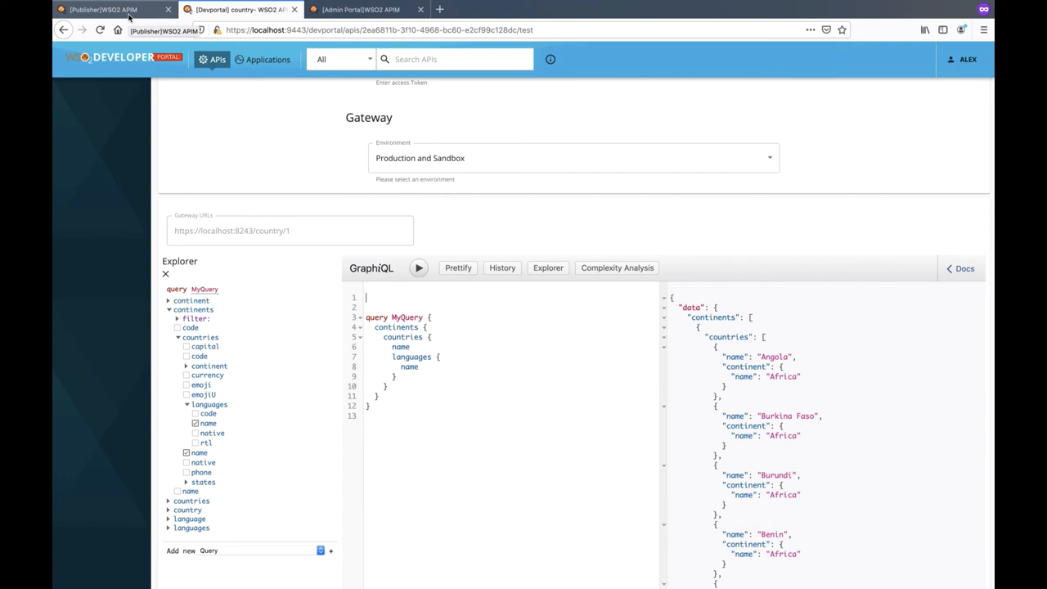
# Step: In the Publisher's Runtime Configurations for the country API, start editing the Query Analysis complexity values
pyautogui.click(105, 10)
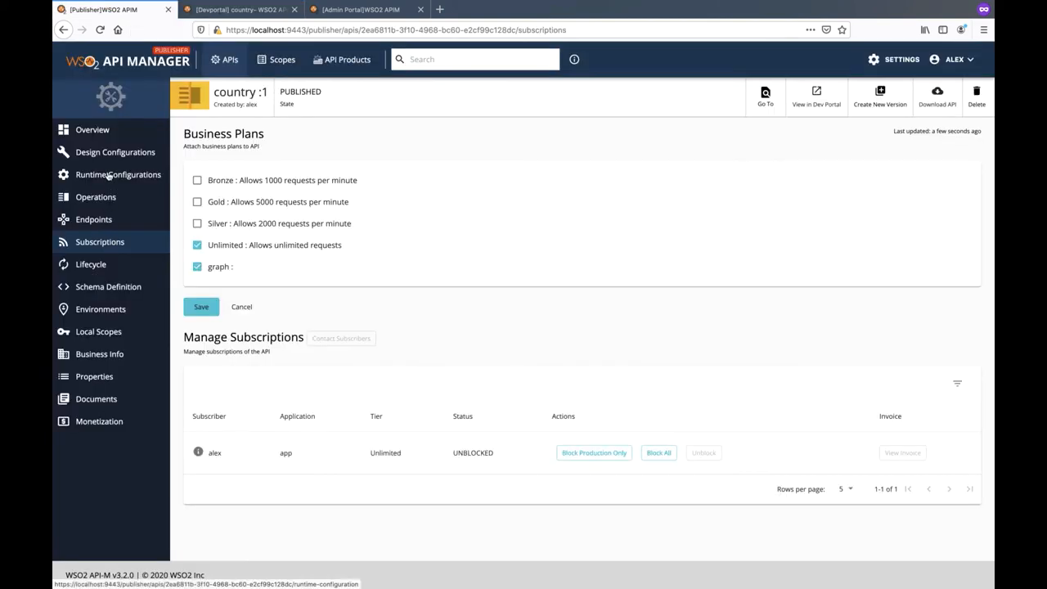
pyautogui.click(117, 174)
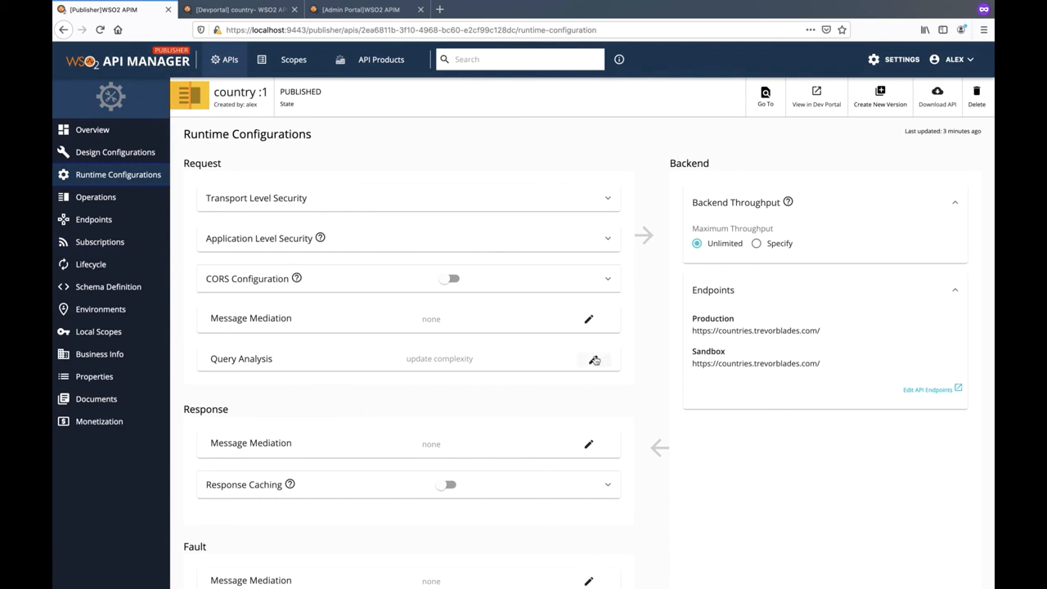
pyautogui.click(589, 360)
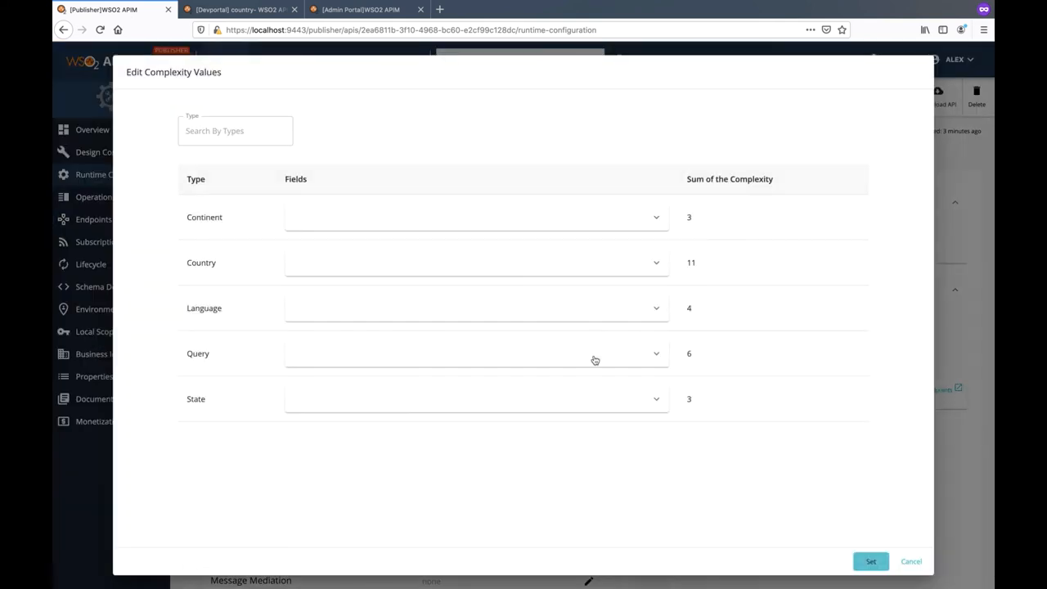
pyautogui.moveTo(592, 350)
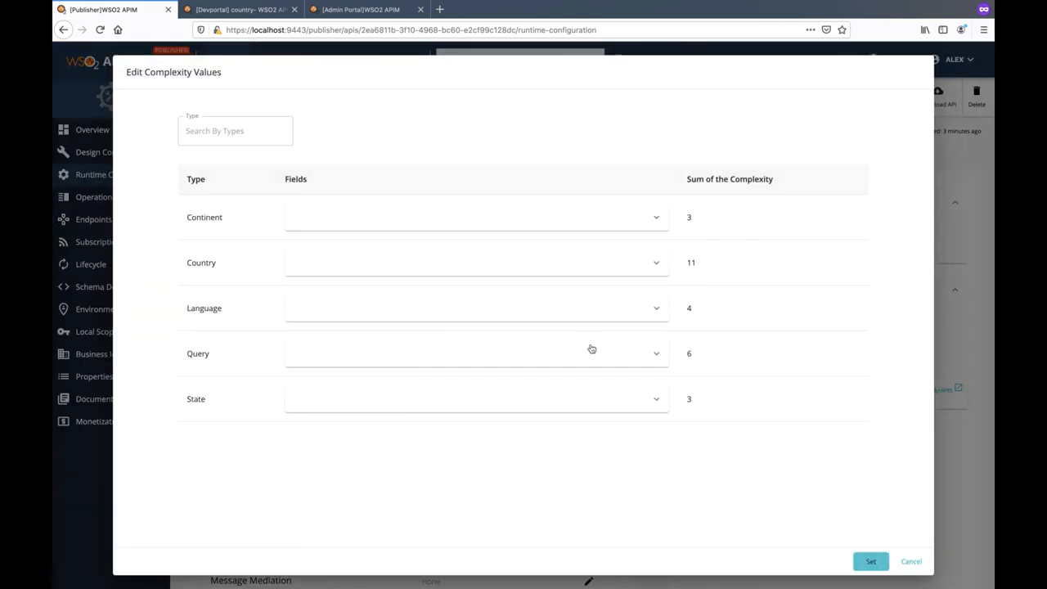
# Step: Set the Country type's continent field complexity to 2, apply and save the runtime configuration
pyautogui.click(655, 216)
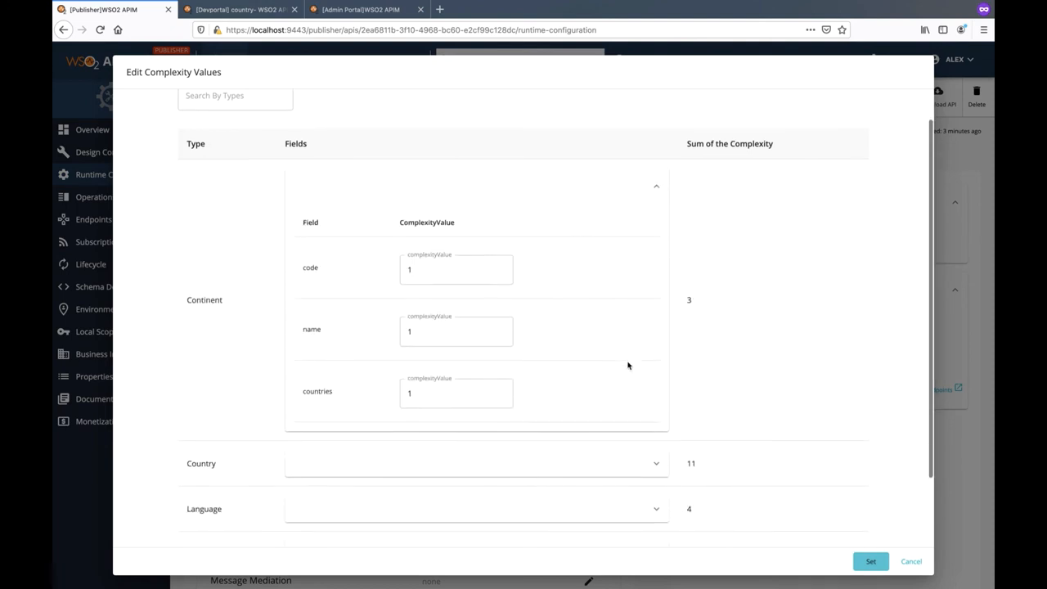
pyautogui.scroll(-3)
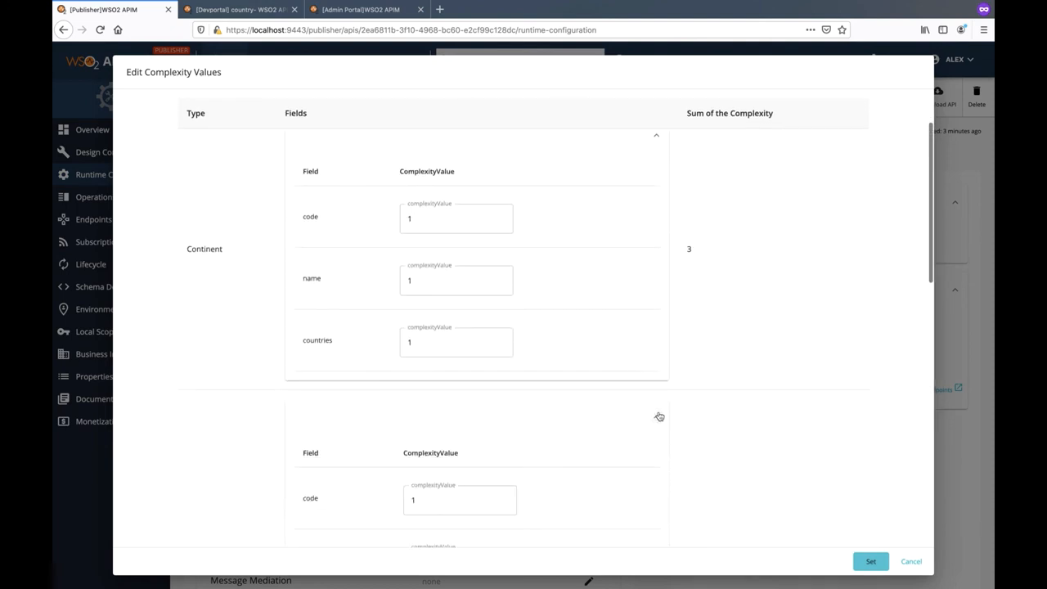
pyautogui.scroll(-3)
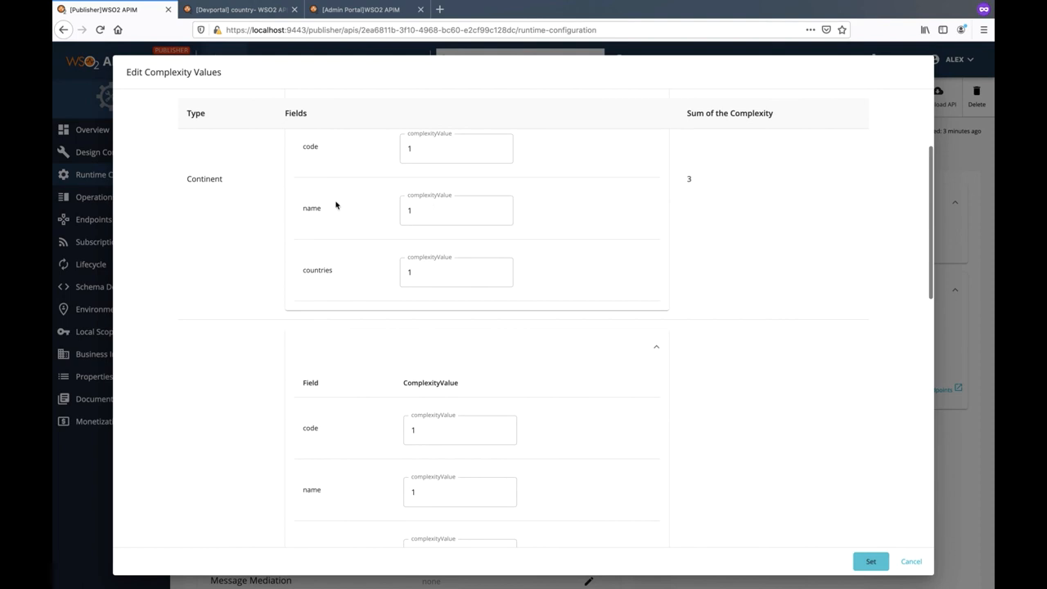
pyautogui.moveTo(200, 216)
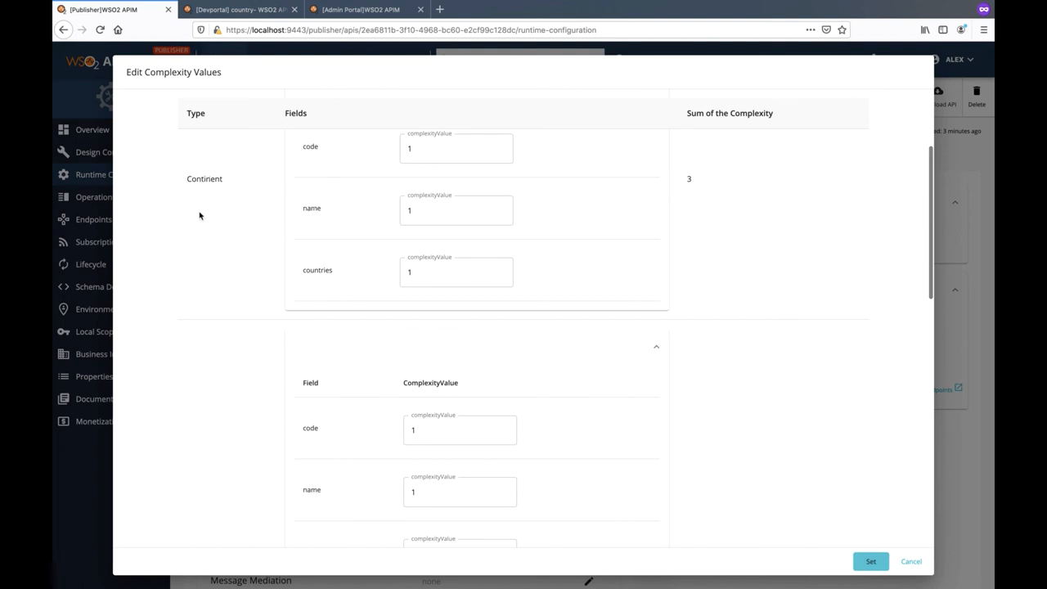
pyautogui.scroll(-3)
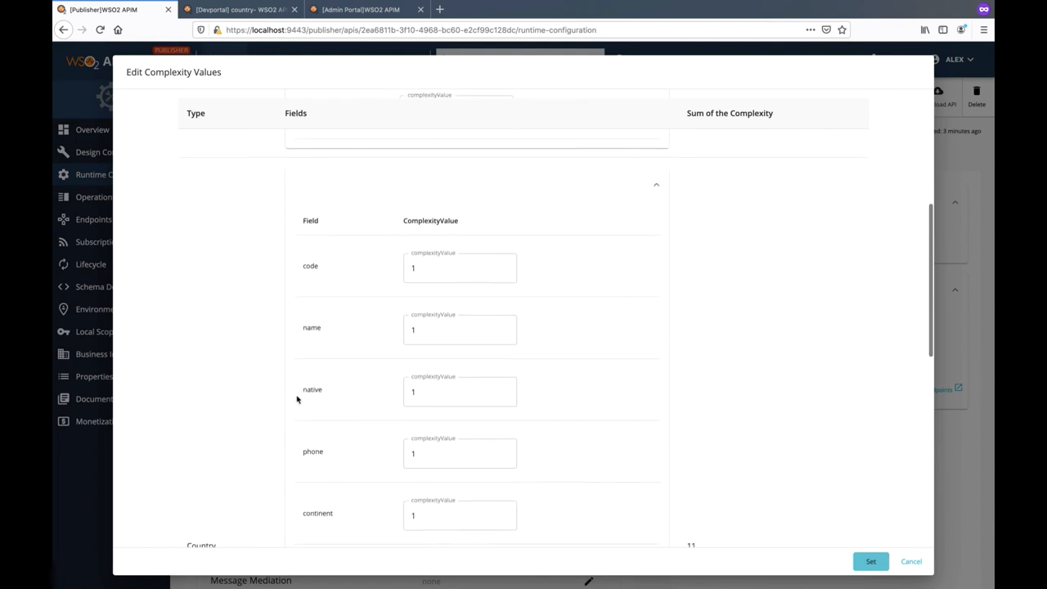
pyautogui.scroll(-3)
pyautogui.write('0')
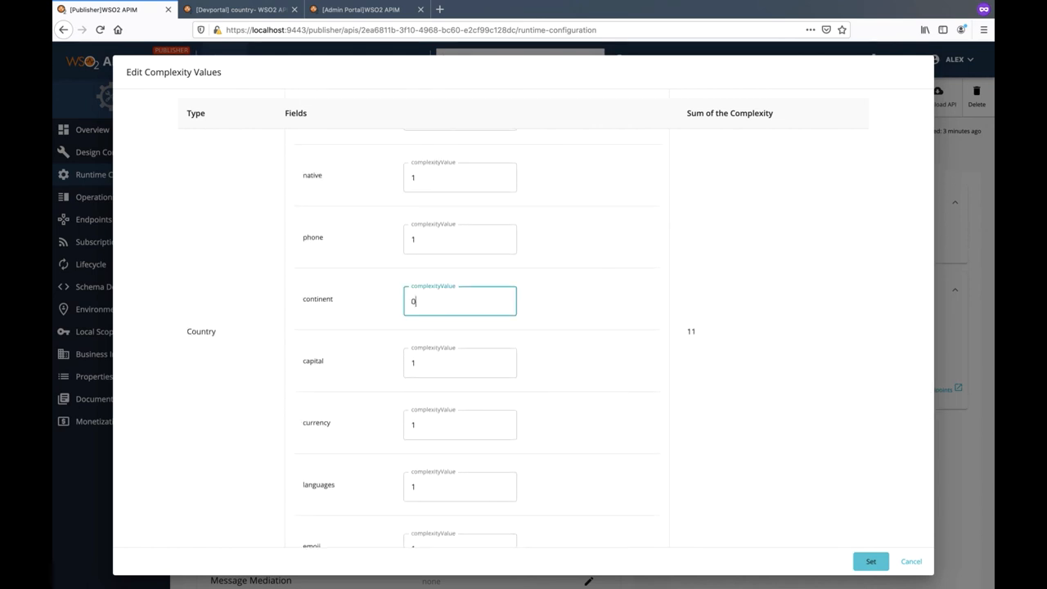
pyautogui.write('2')
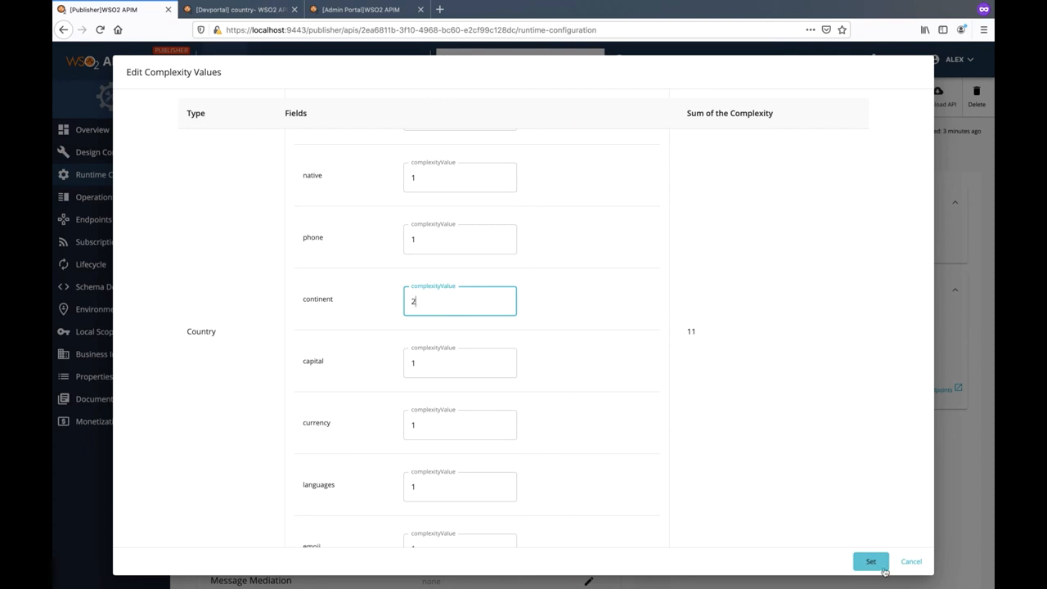
pyautogui.click(871, 561)
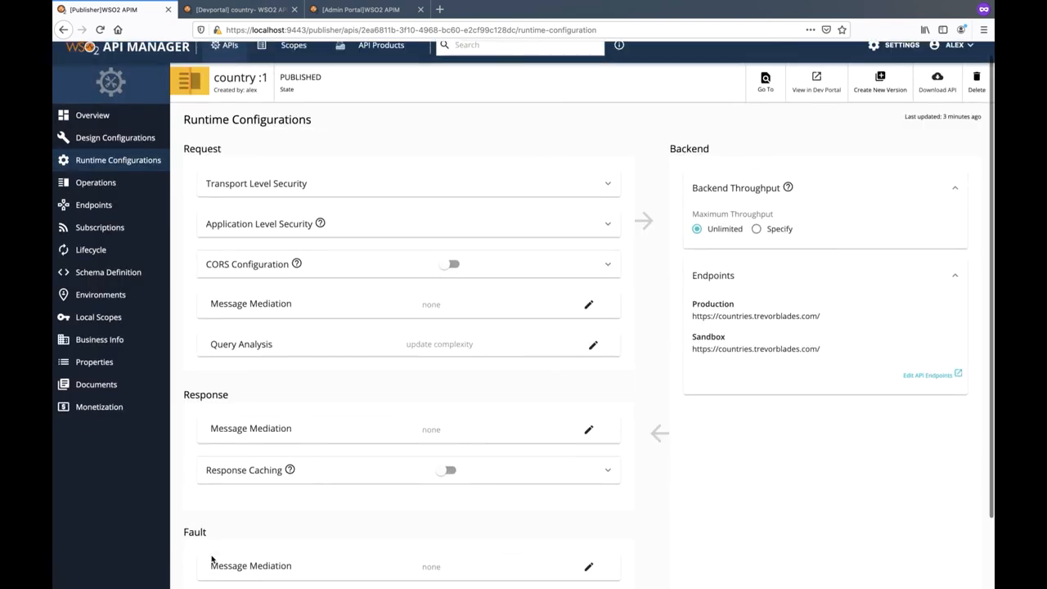
pyautogui.scroll(-3)
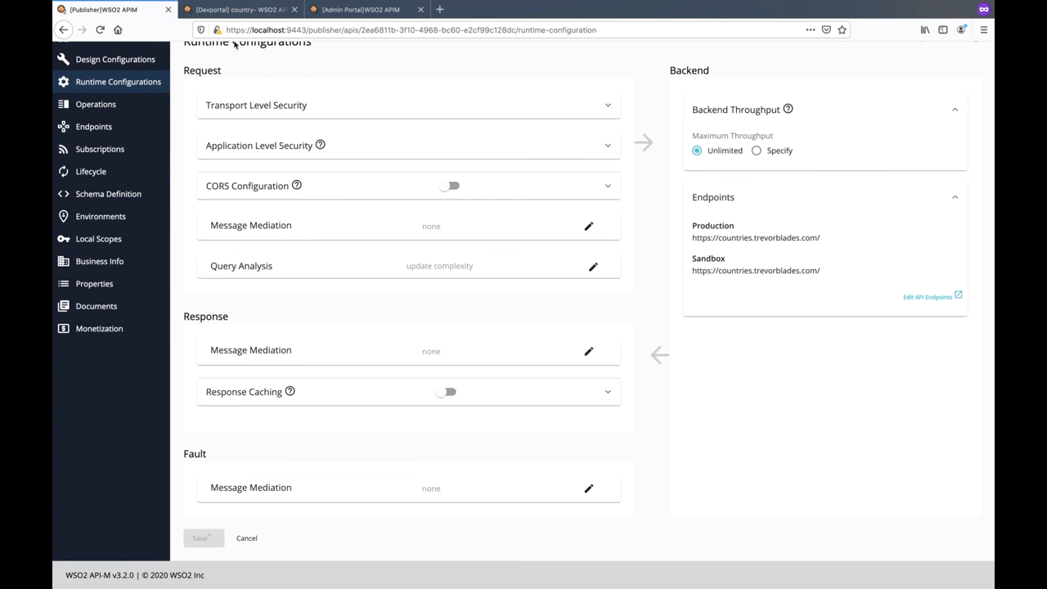
pyautogui.click(237, 10)
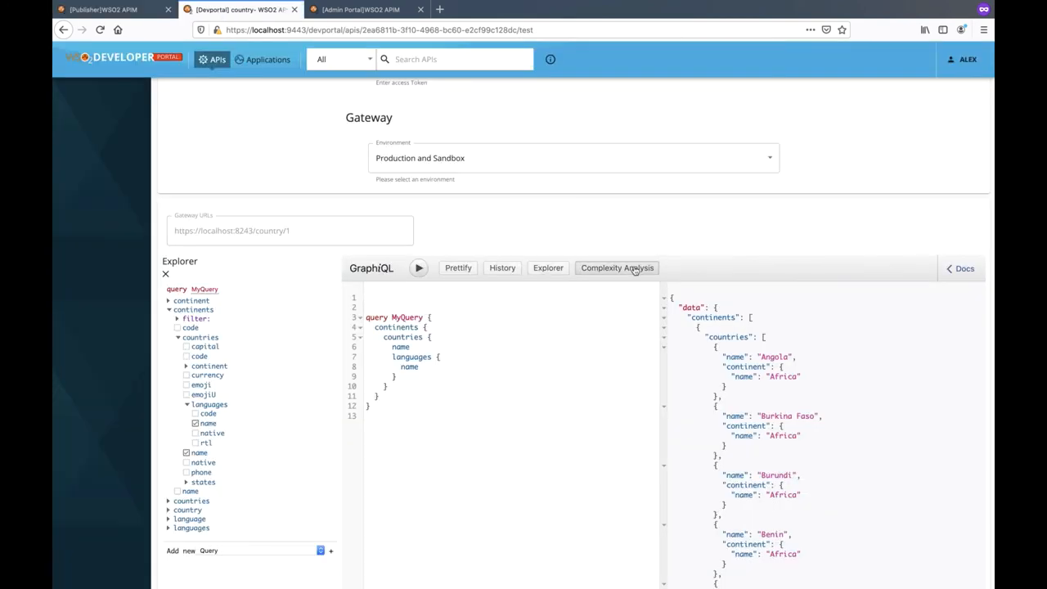
# Step: Run the languages query, then request countries > continent > name and receive the QUERY TOO COMPLEX fault
pyautogui.click(617, 268)
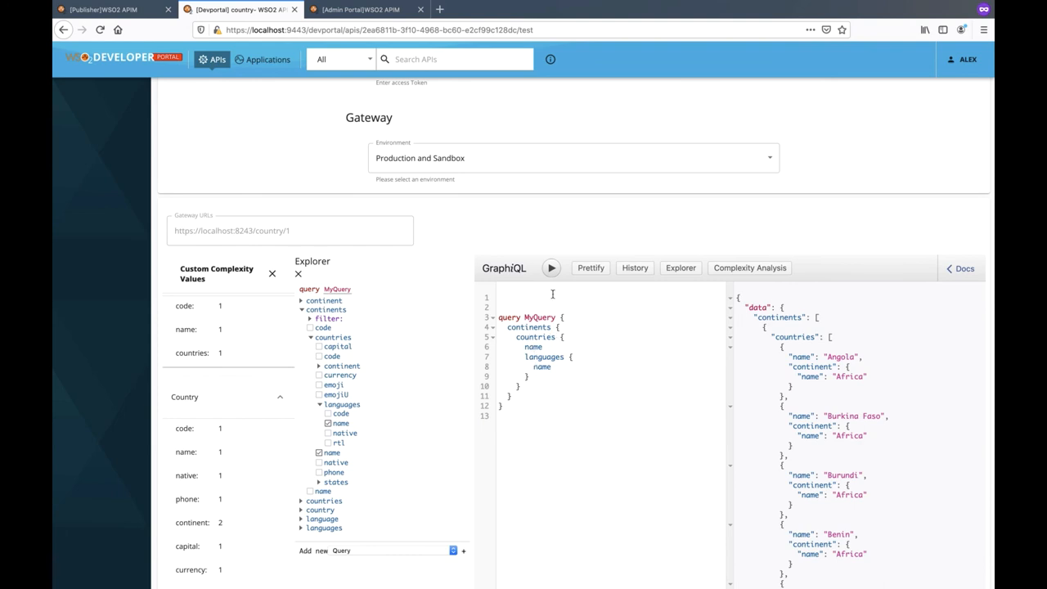
pyautogui.click(550, 269)
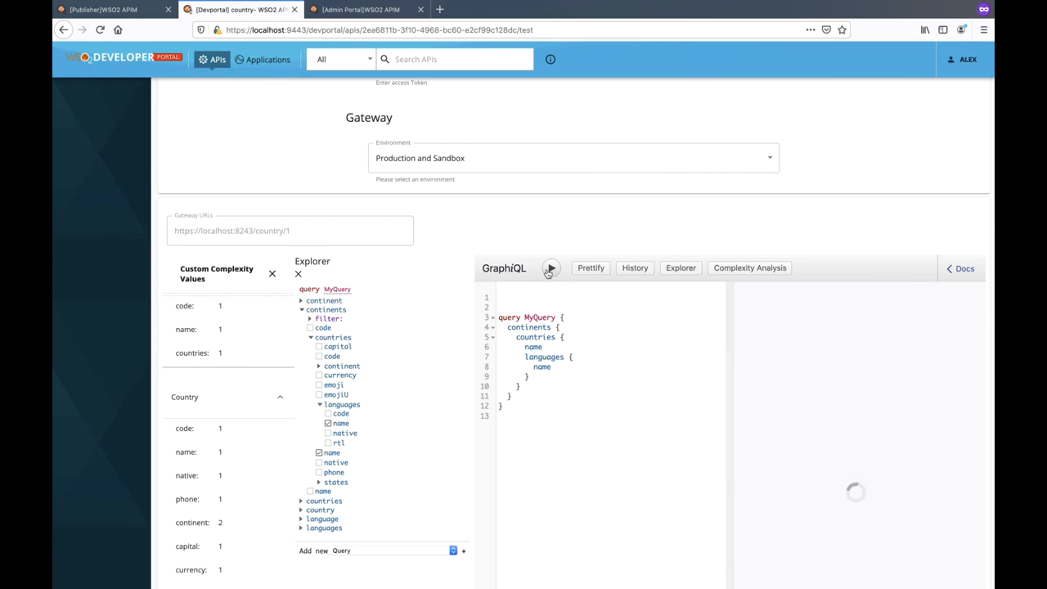
pyautogui.click(550, 269)
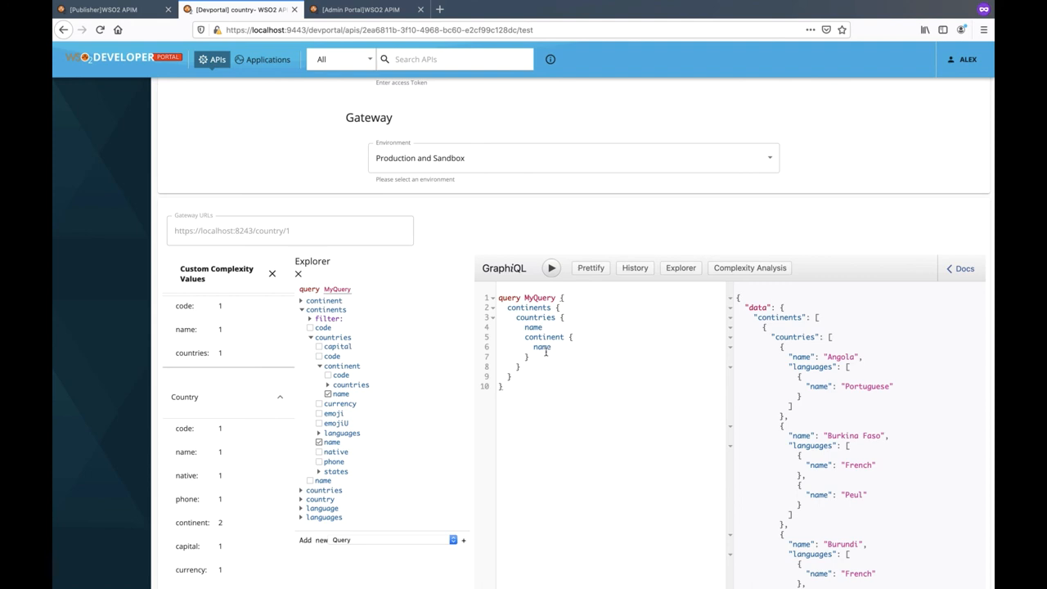
pyautogui.click(550, 269)
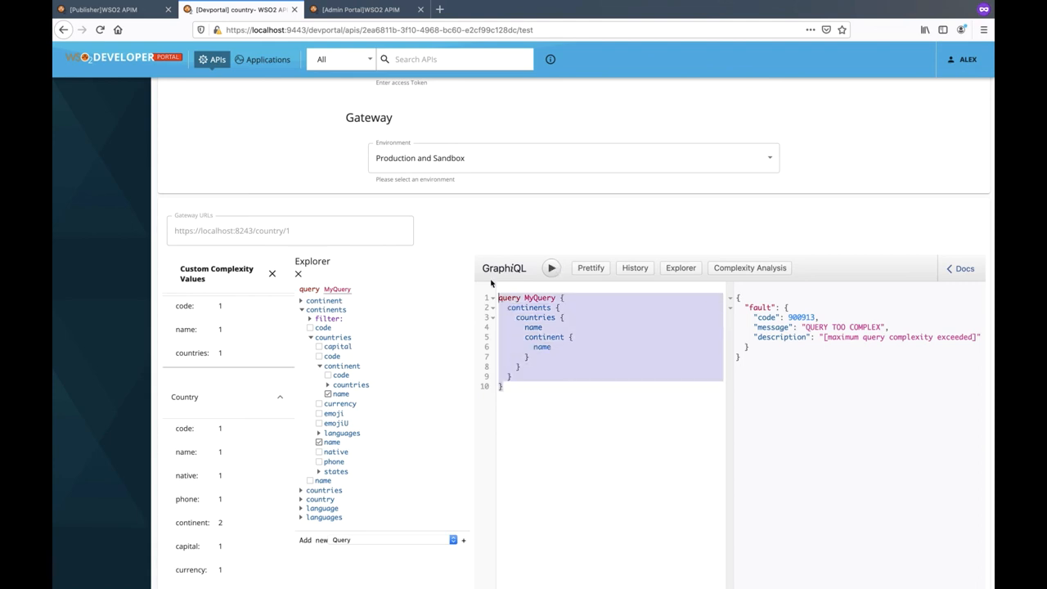
# Step: In the Admin Portal, change the graph subscription policy's Max Complexity to 7 and save, then return to the Devportal
pyautogui.click(360, 10)
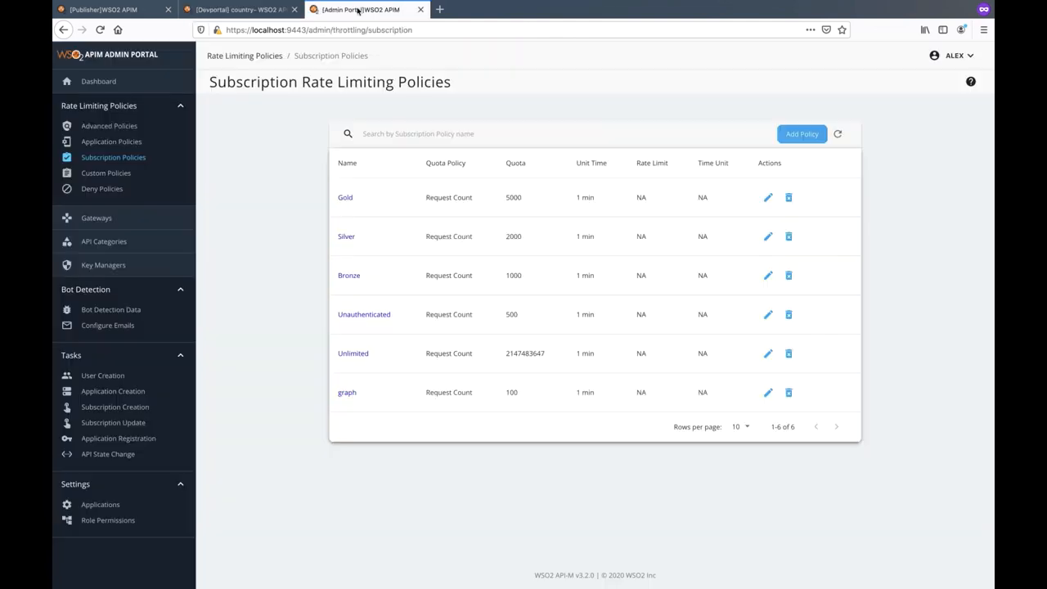
pyautogui.click(767, 392)
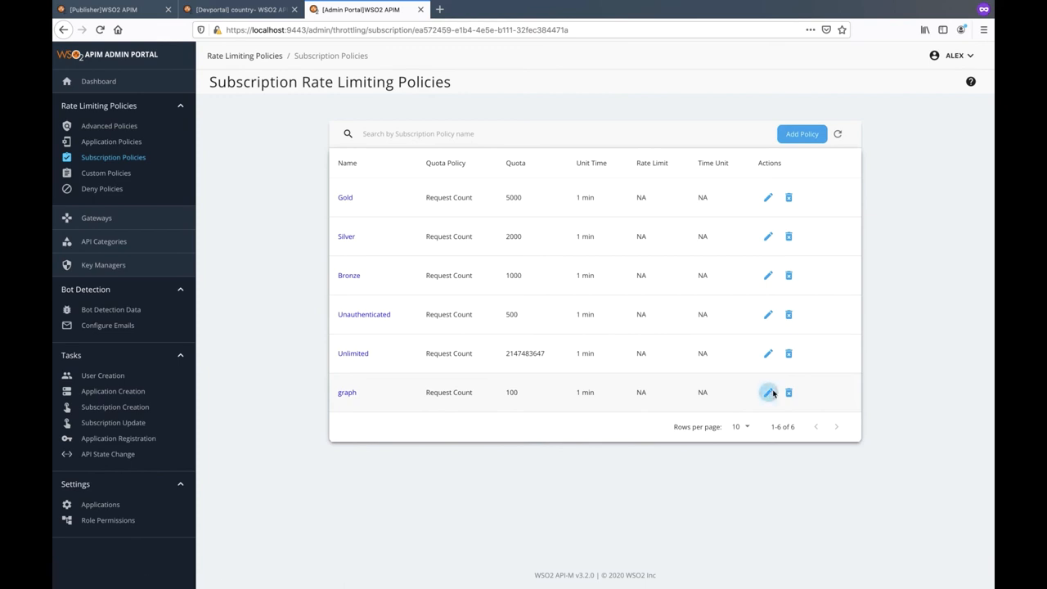
pyautogui.click(768, 393)
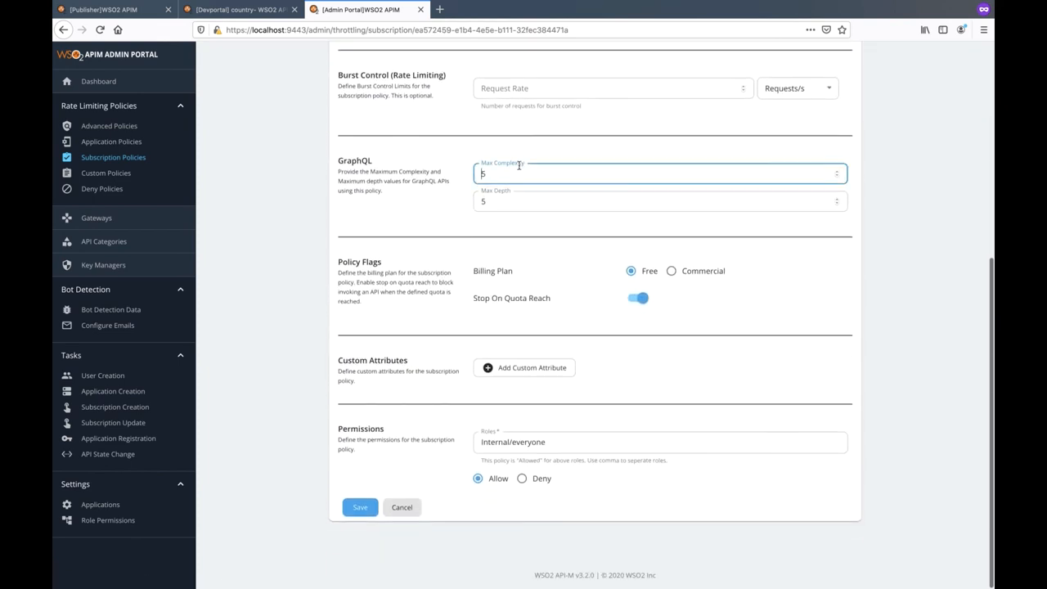
pyautogui.write('7')
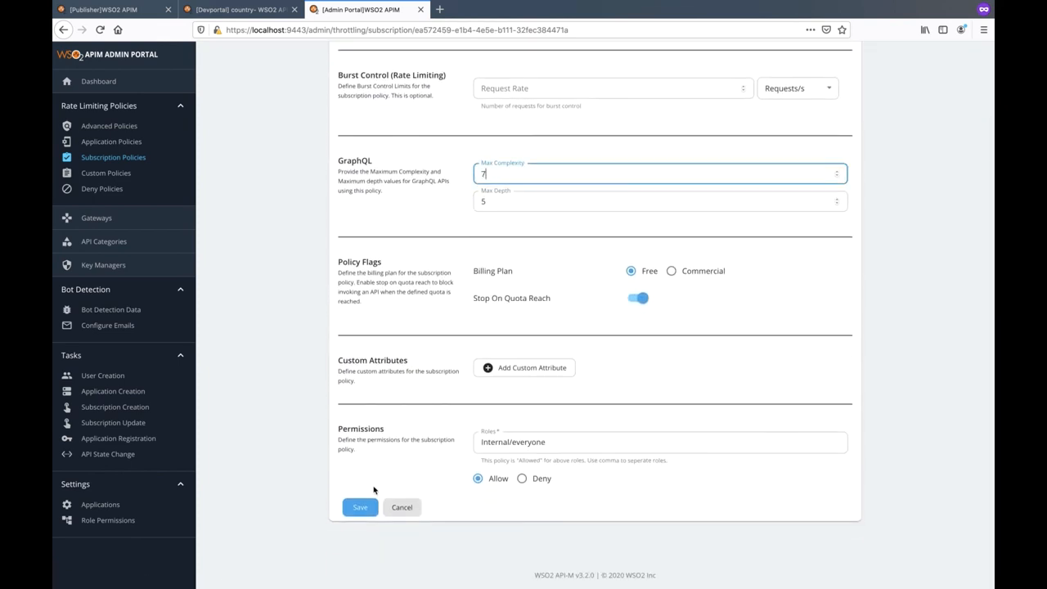
pyautogui.click(360, 508)
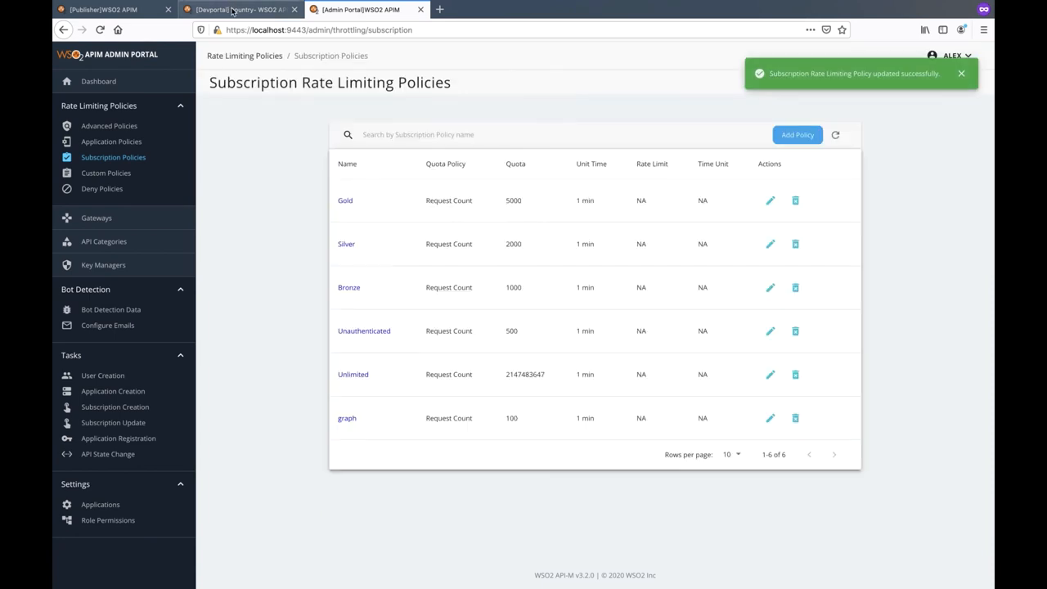
pyautogui.click(238, 10)
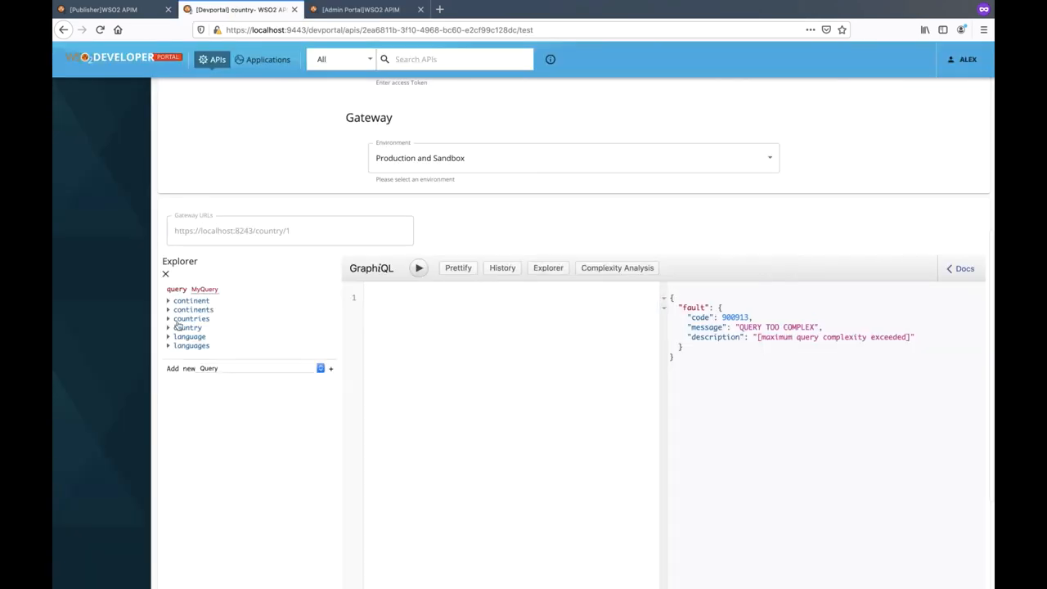
# Step: Build a deeply nested continents/countries/continent-name query and run it to hit a throttling fault
pyautogui.click(193, 309)
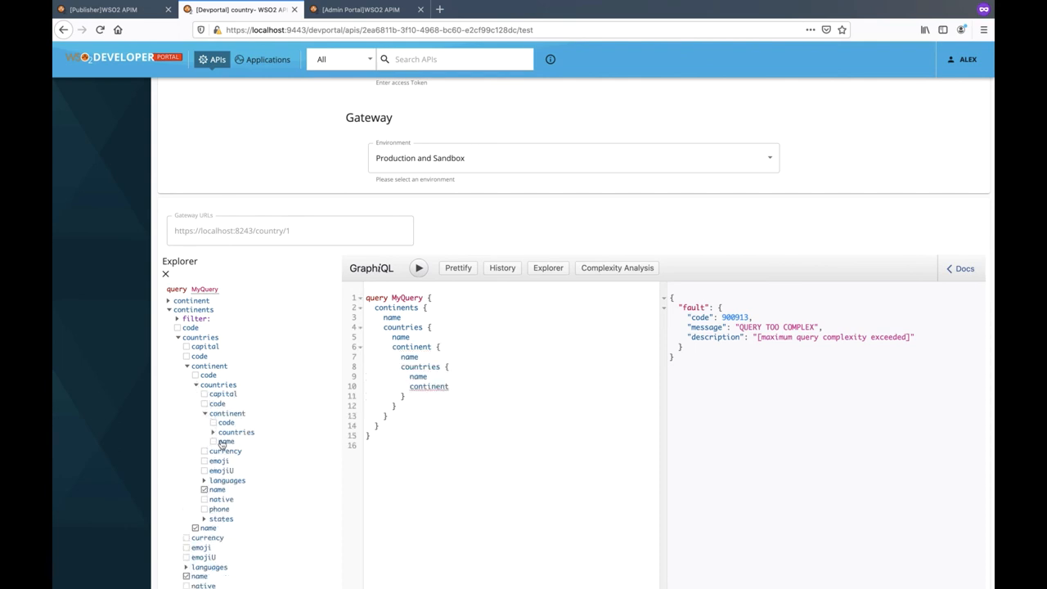
pyautogui.click(213, 442)
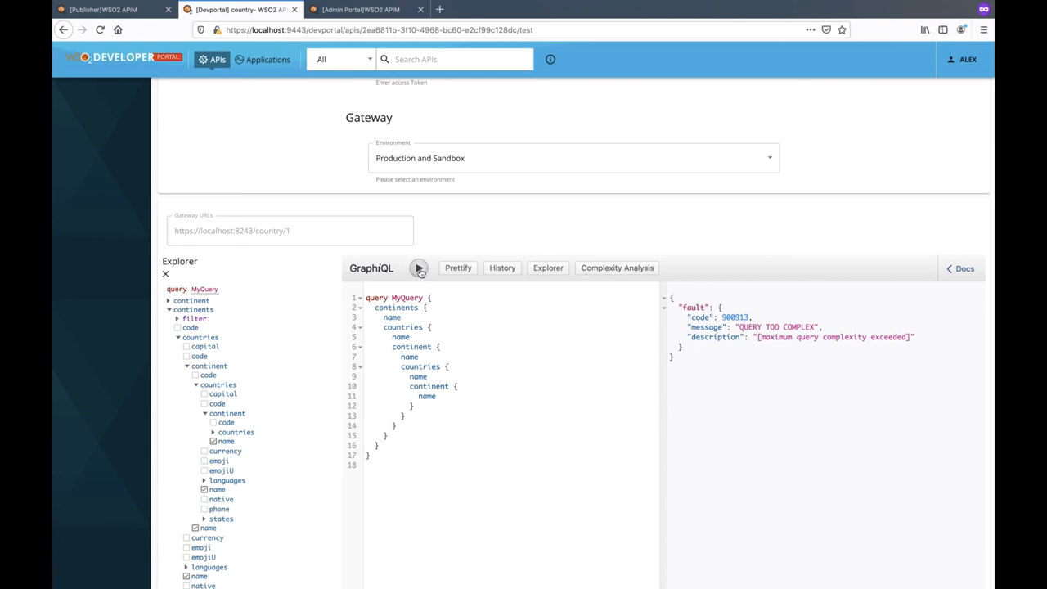
pyautogui.click(419, 269)
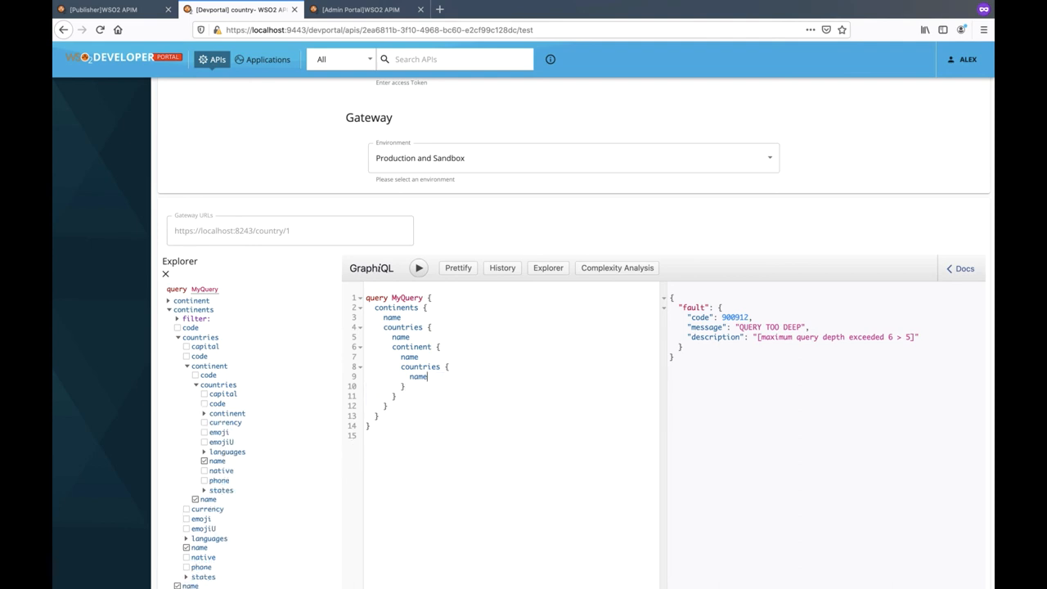
# Step: Trim the inner nested block from the query and run the shortened version
pyautogui.click(419, 268)
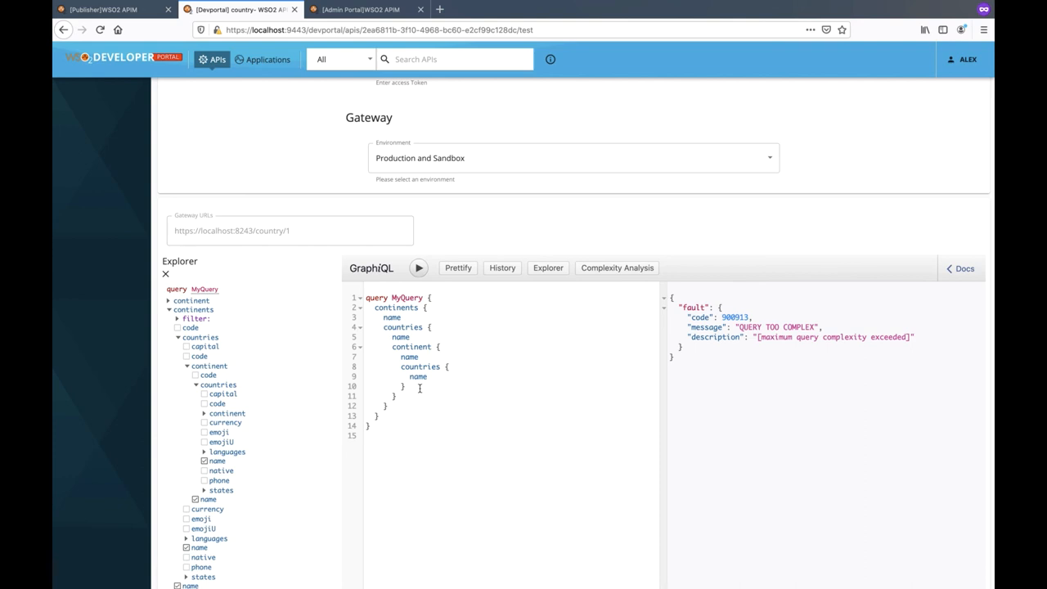
pyautogui.moveTo(429, 357); pyautogui.dragTo(403, 386)
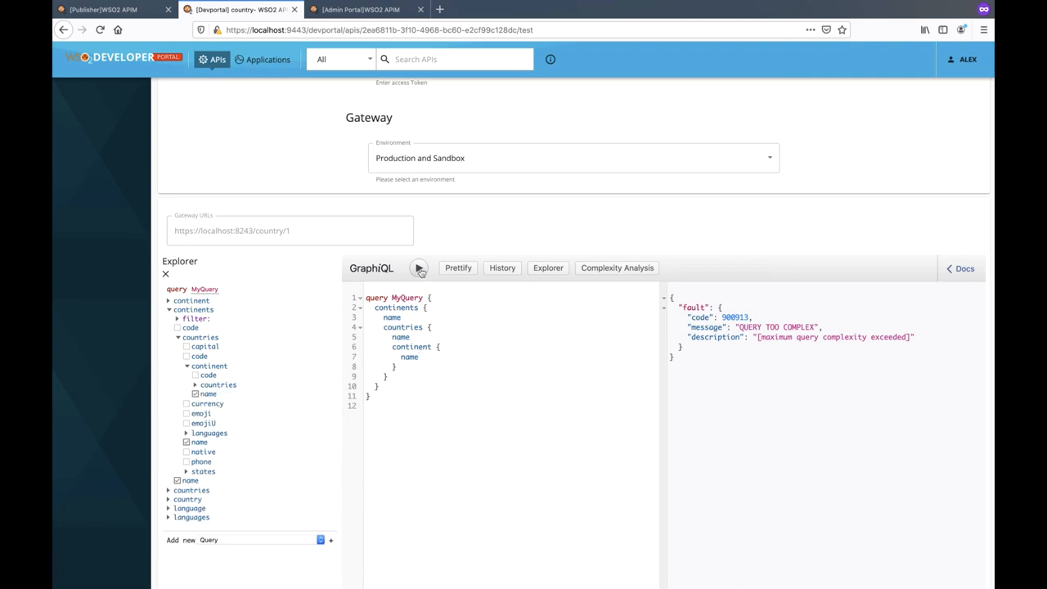
pyautogui.click(418, 269)
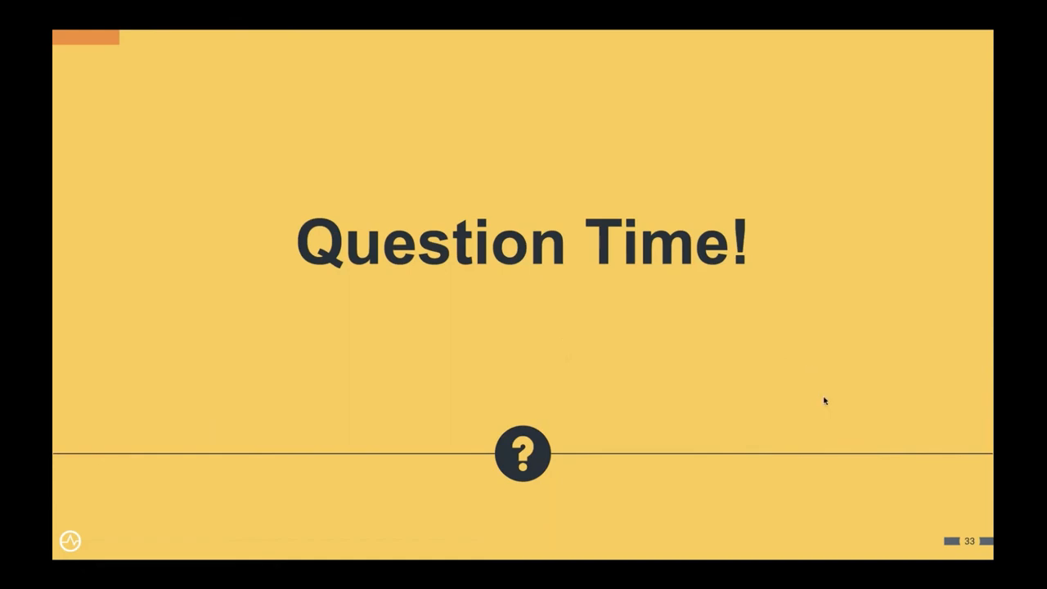
pyautogui.moveTo(833, 291)
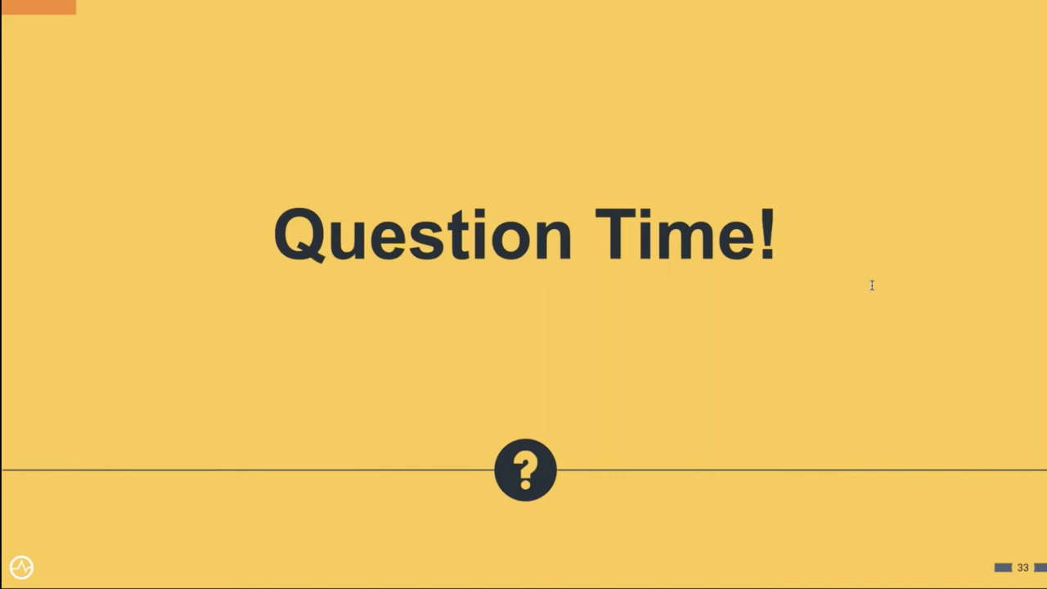
pyautogui.moveTo(653, 345)
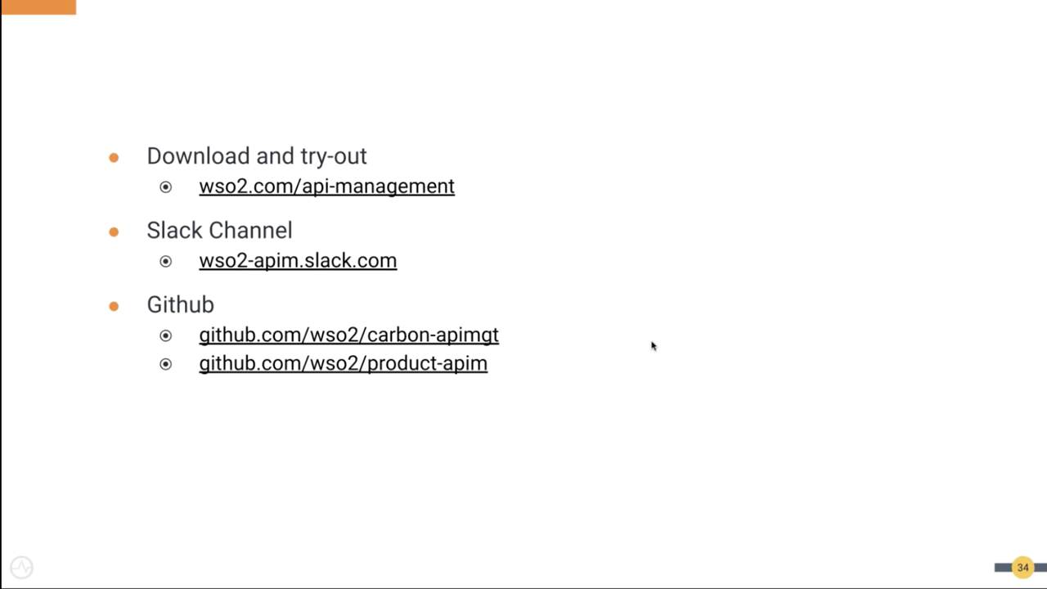
# Step: Advance from the resources and links slide to the closing Thanks! slide
pyautogui.press('Right')
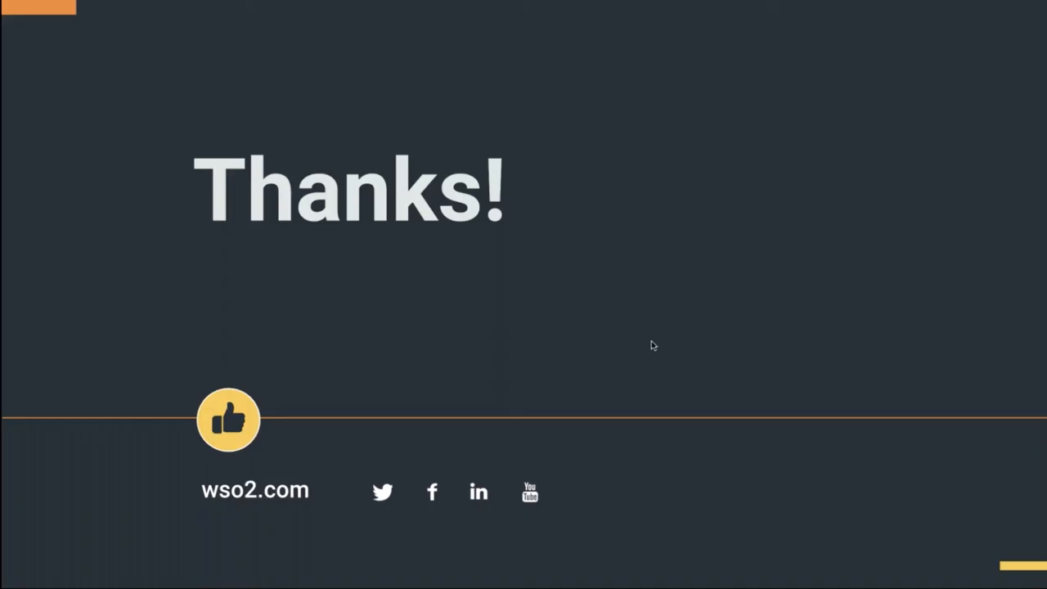